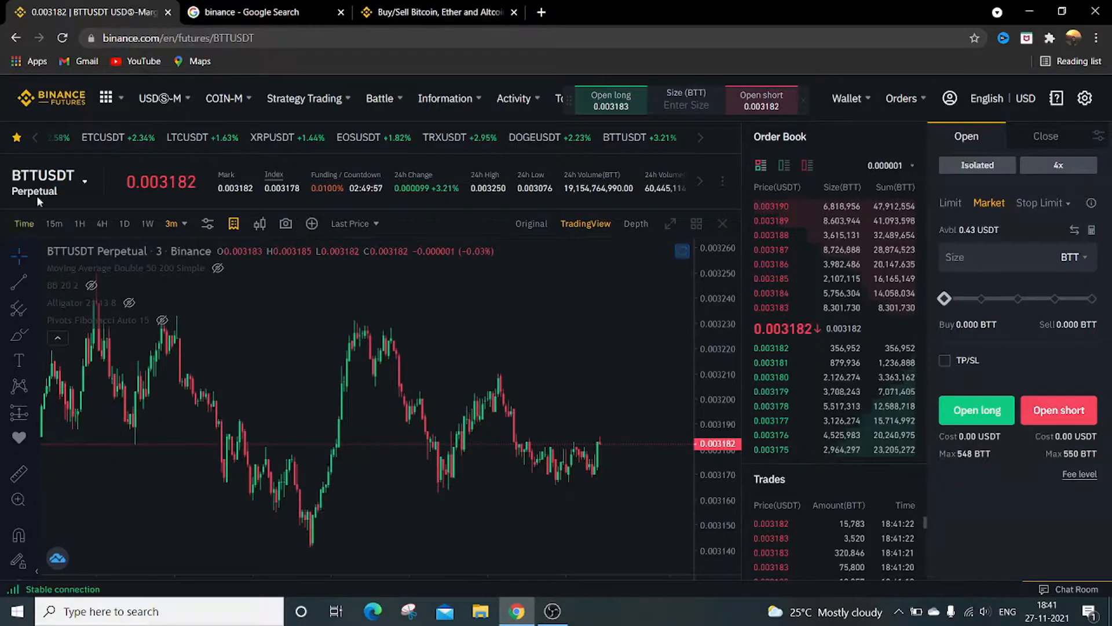
pyautogui.moveTo(535, 293)
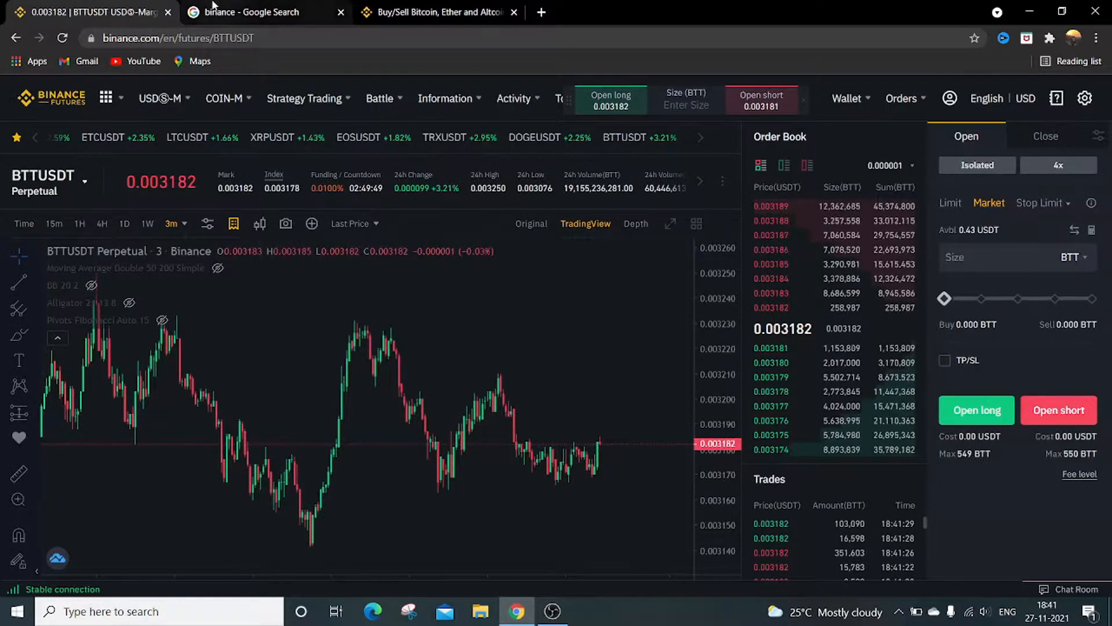
# Return to the Binance chart and check the time-interval list without changing the 3-minute interval.
pyautogui.click(255, 12)
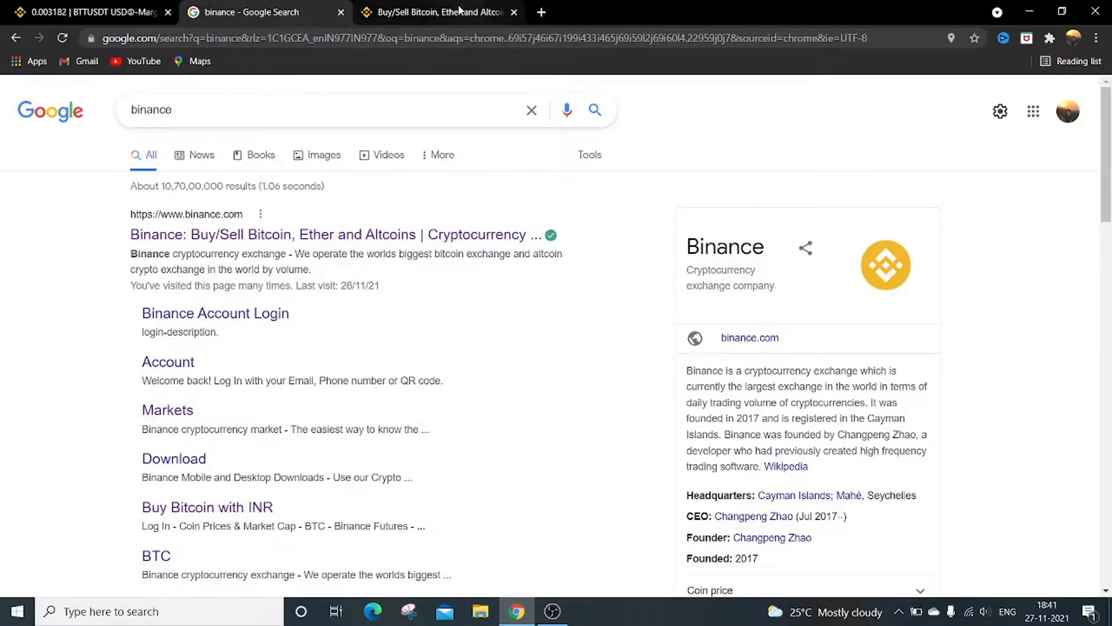
pyautogui.click(436, 13)
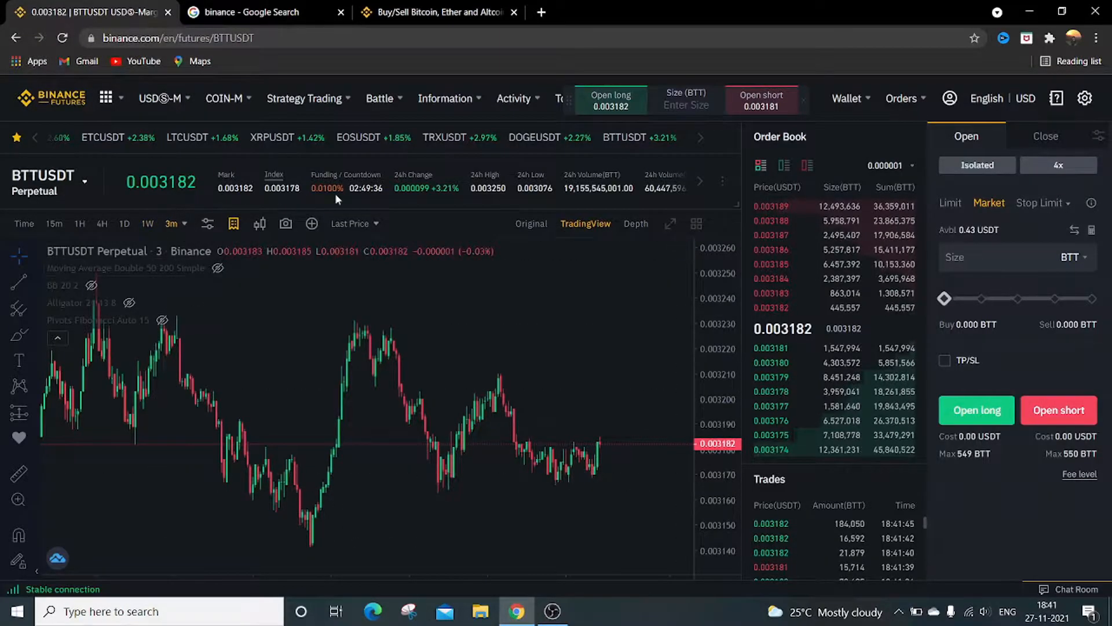
pyautogui.moveTo(665, 140)
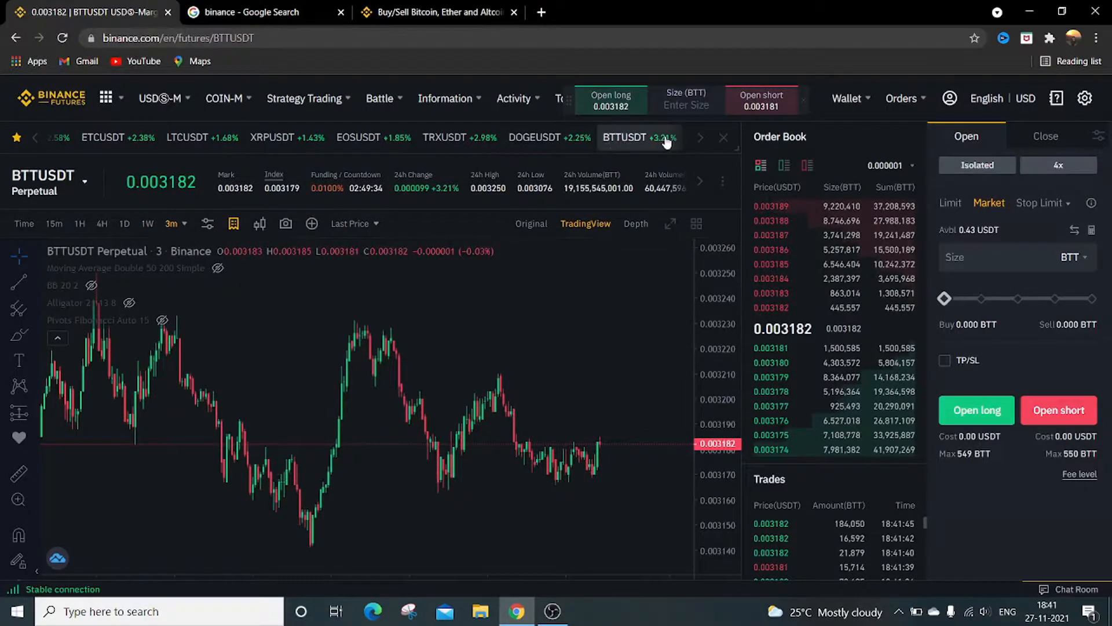
pyautogui.click(171, 223)
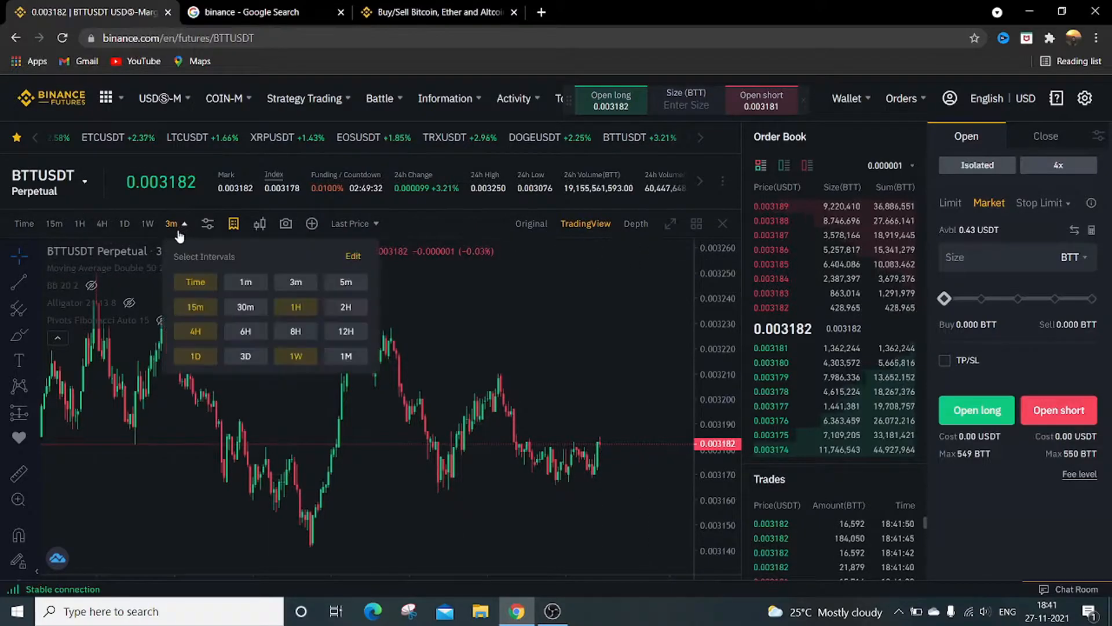
pyautogui.click(461, 355)
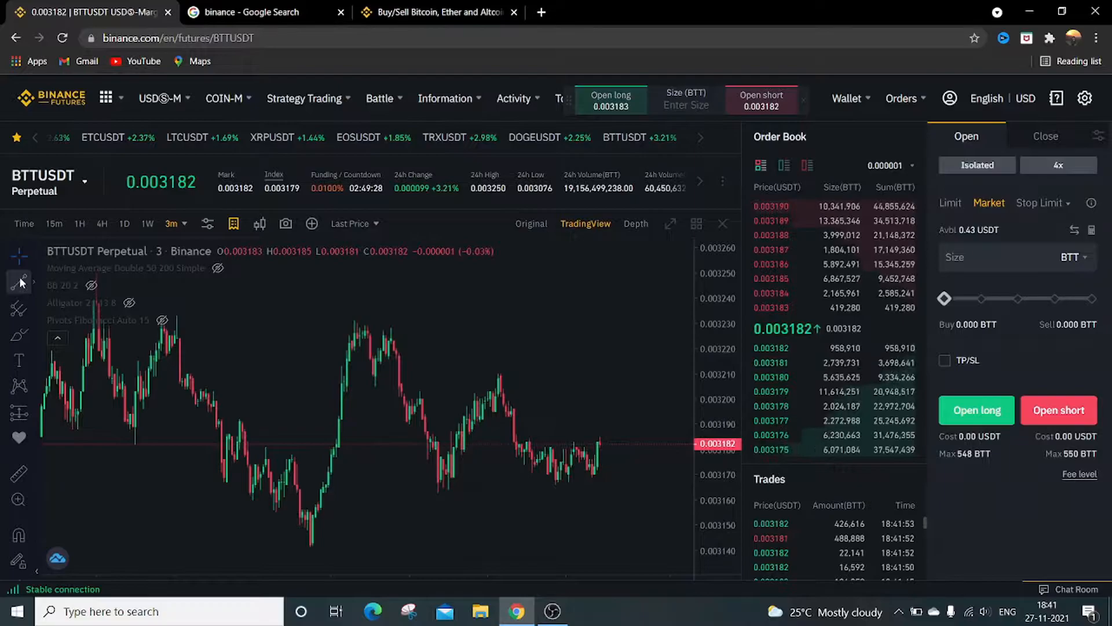
pyautogui.moveTo(20, 282)
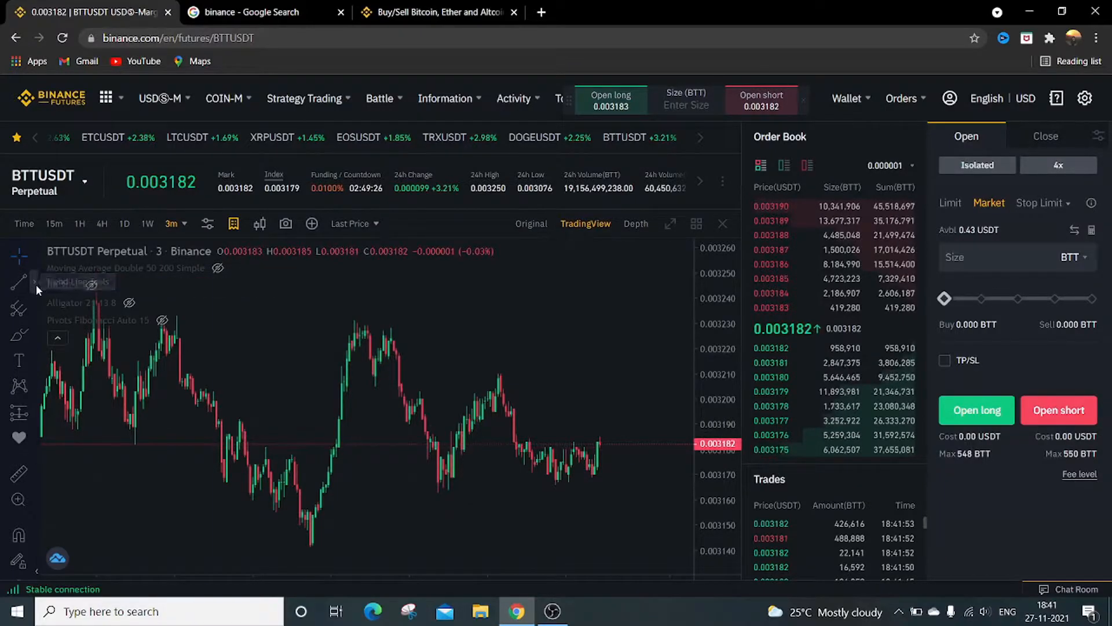
# Delete the drawn trend line and bring up the pitchfork, Gann and Fibonacci tools.
pyautogui.click(19, 282)
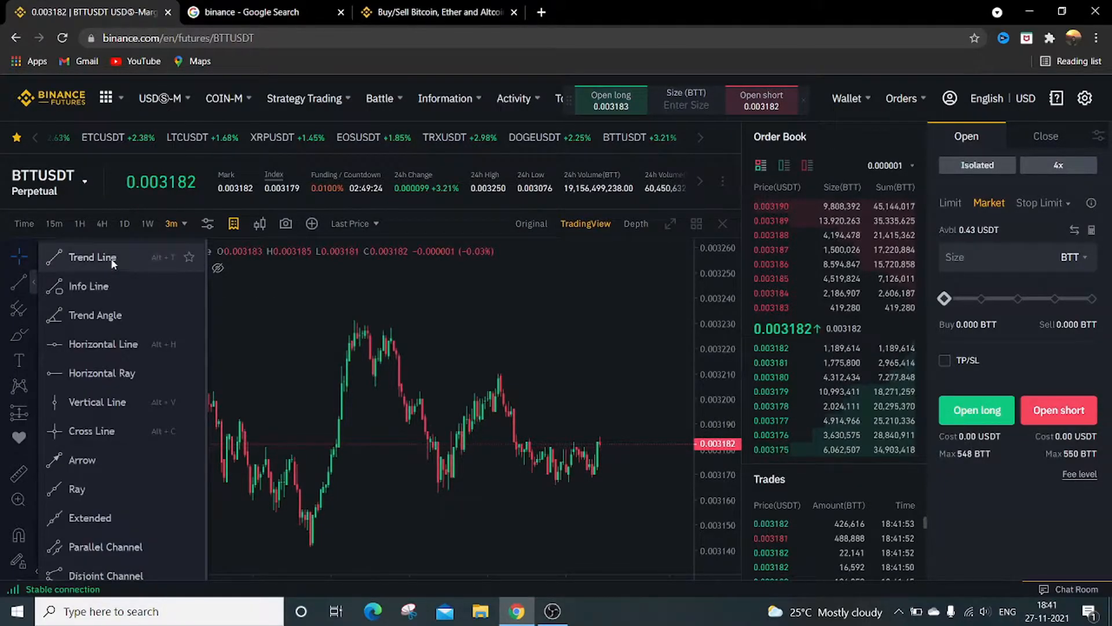
pyautogui.moveTo(103, 344)
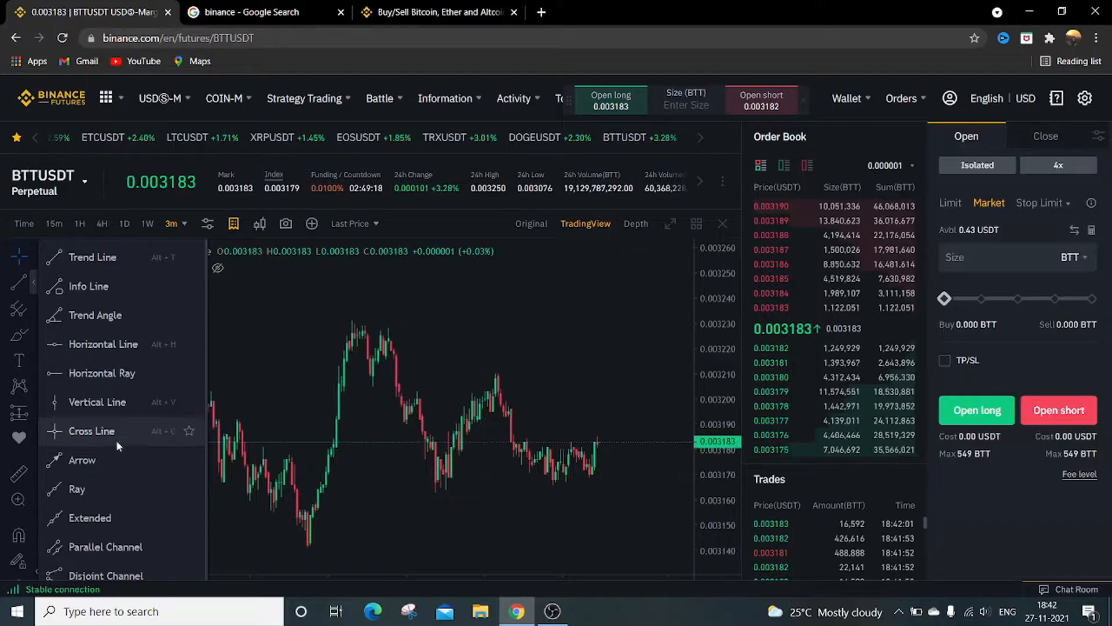
pyautogui.moveTo(119, 502)
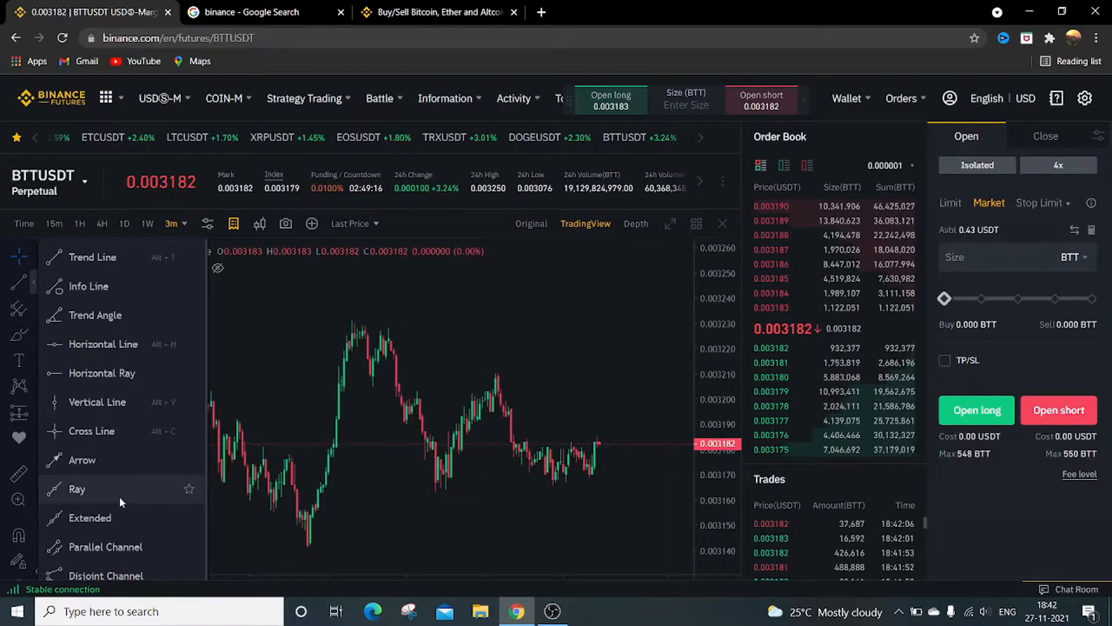
pyautogui.moveTo(91, 257)
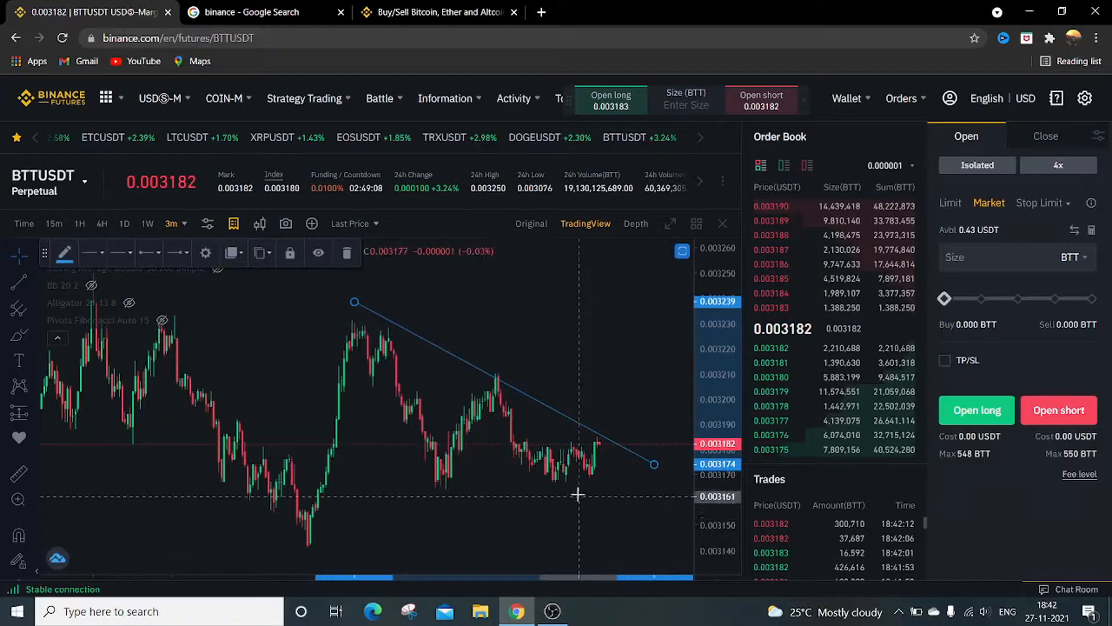
pyautogui.moveTo(347, 307)
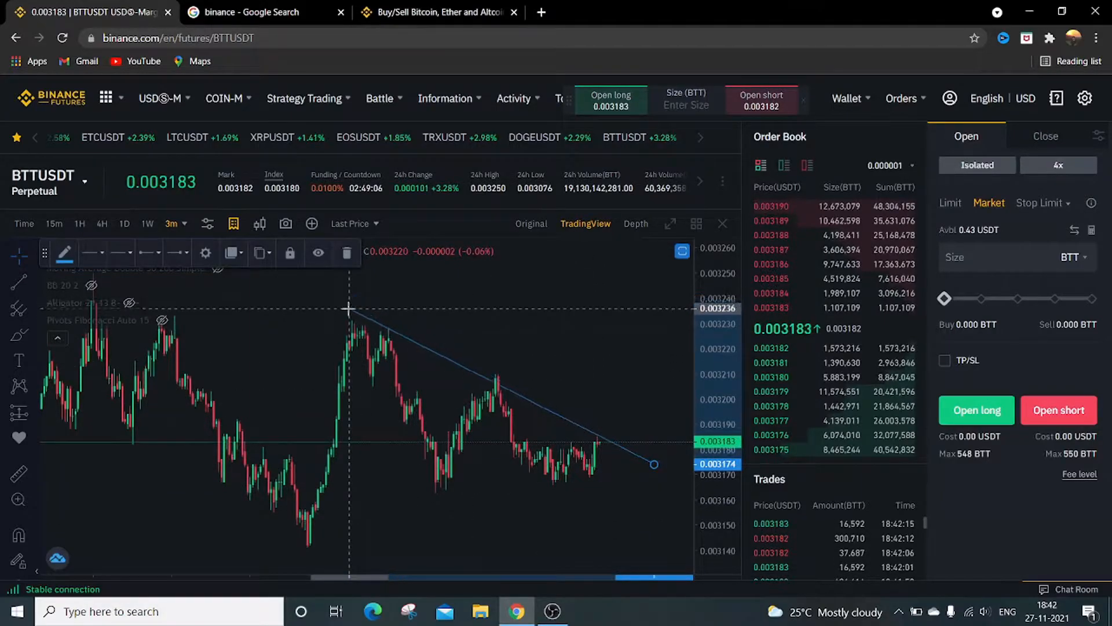
pyautogui.moveTo(404, 455)
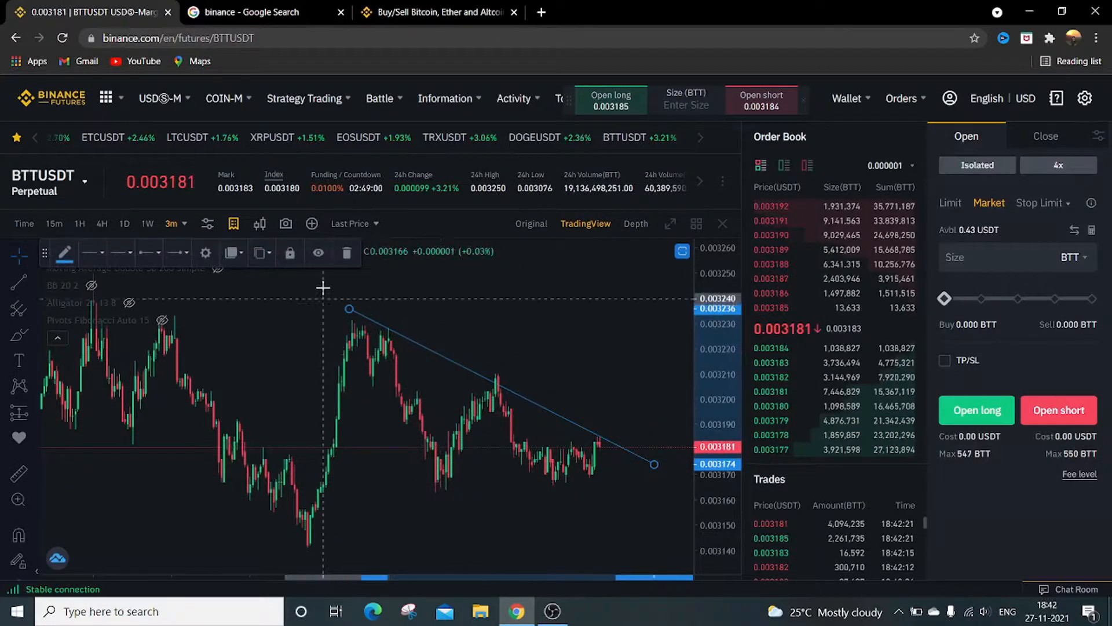
pyautogui.moveTo(347, 252)
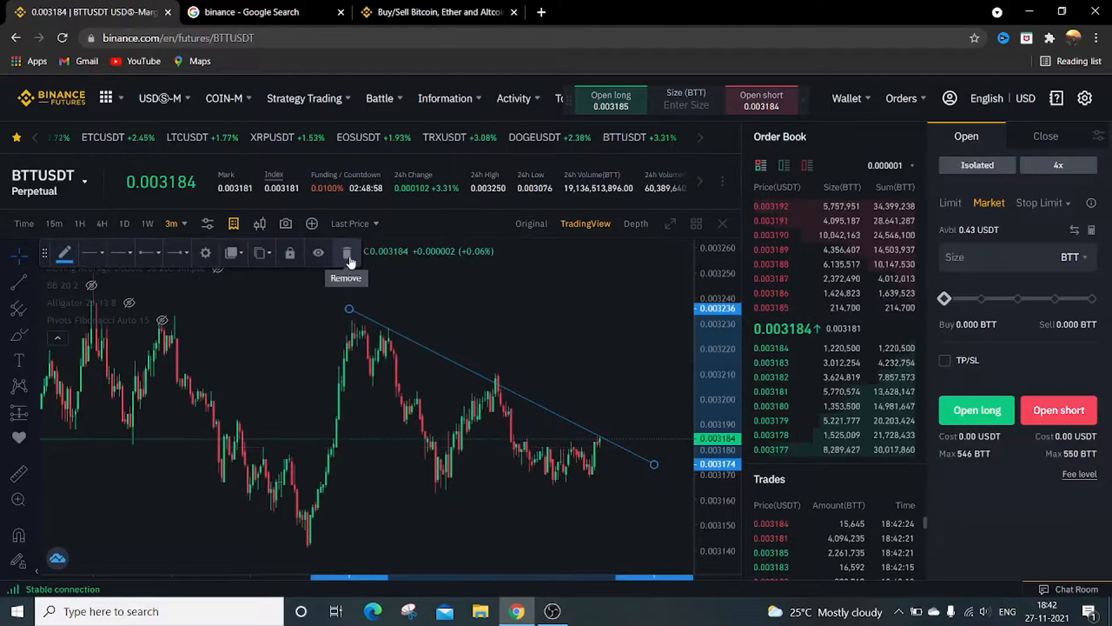
pyautogui.click(347, 252)
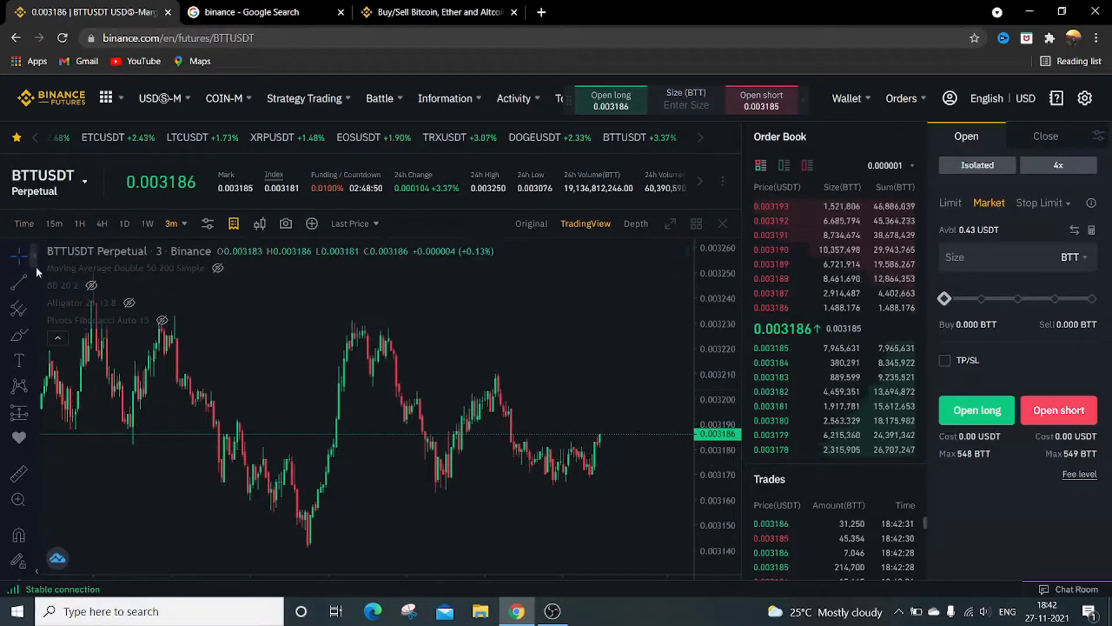
pyautogui.click(19, 307)
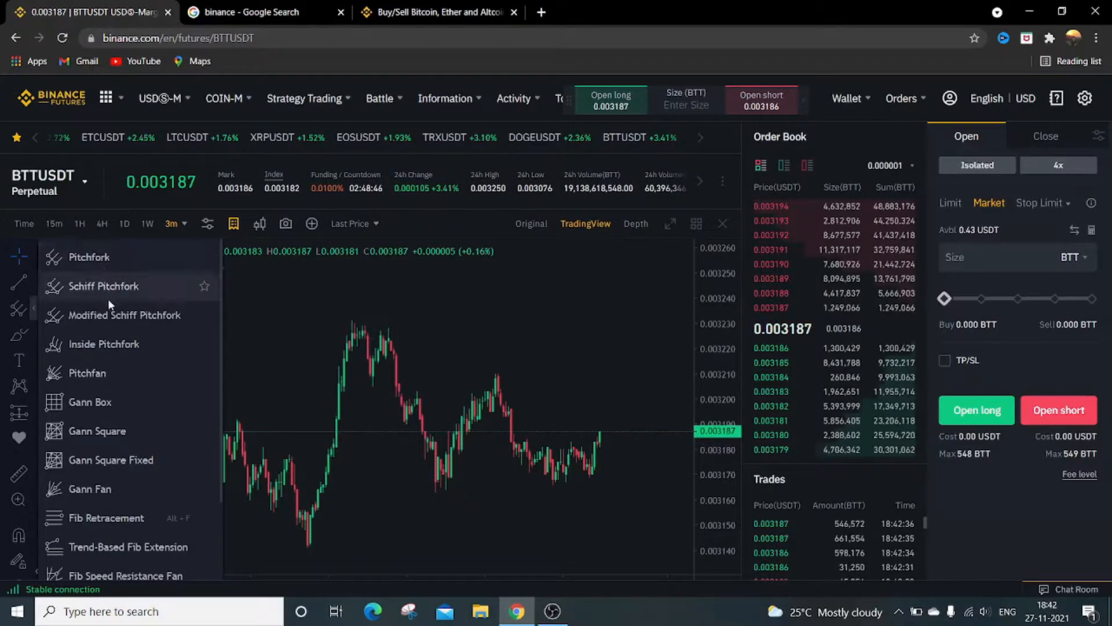
pyautogui.moveTo(89, 401)
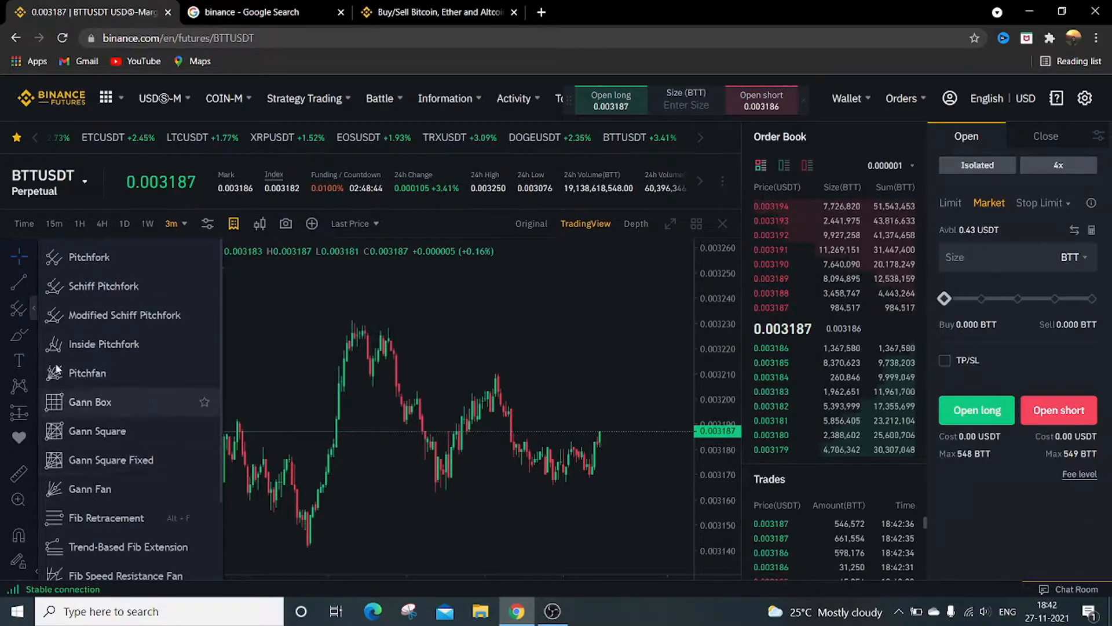
pyautogui.moveTo(107, 518)
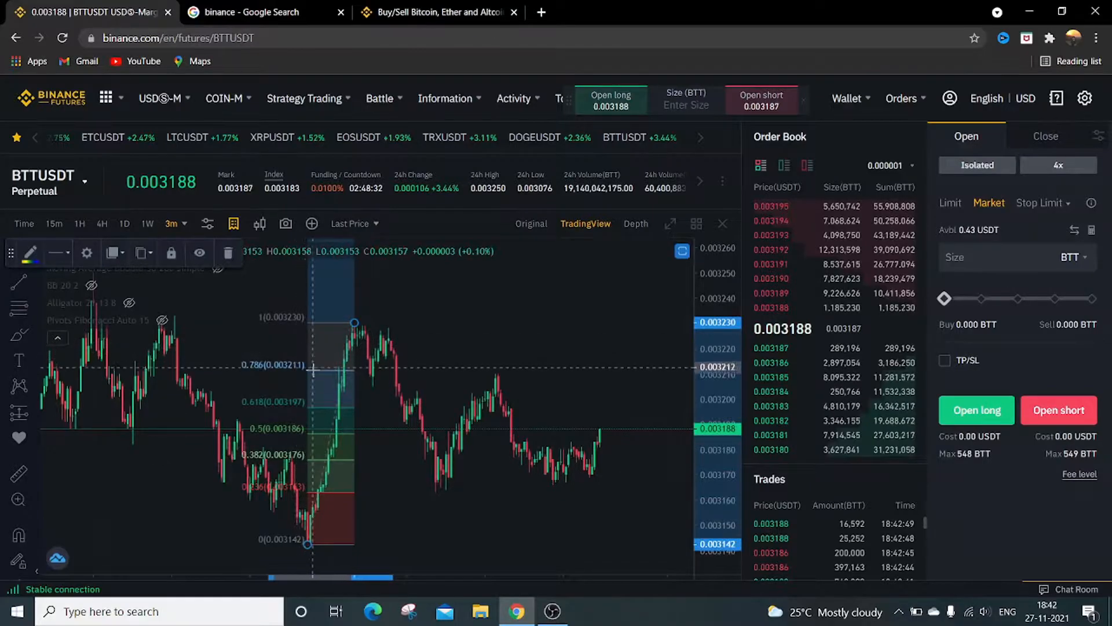
pyautogui.moveTo(348, 433)
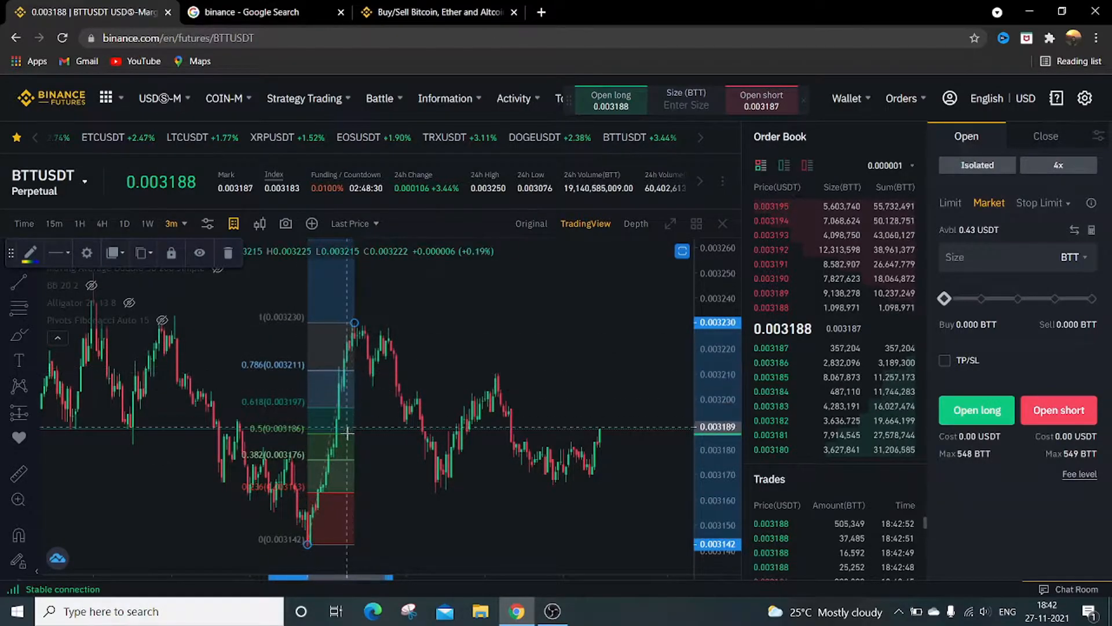
pyautogui.moveTo(253, 376)
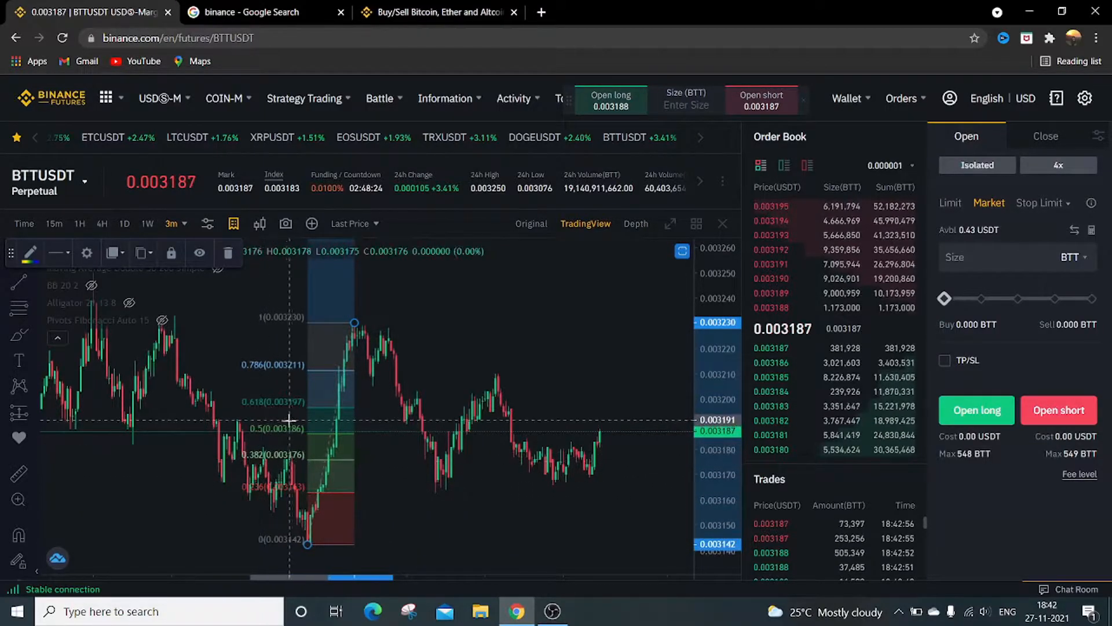
pyautogui.moveTo(261, 373)
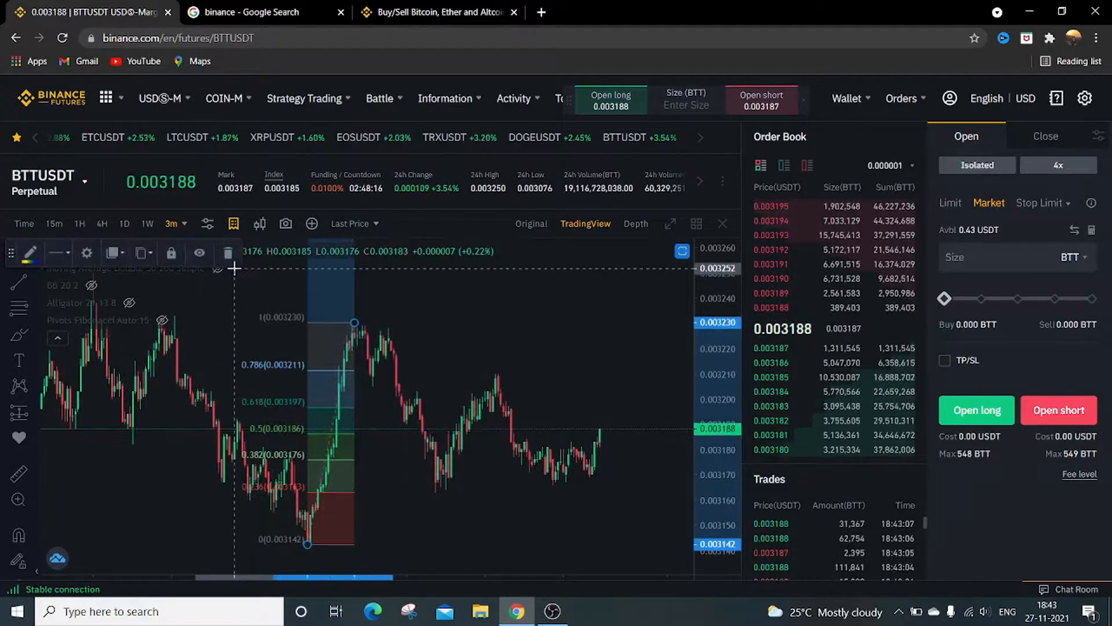
pyautogui.moveTo(227, 252)
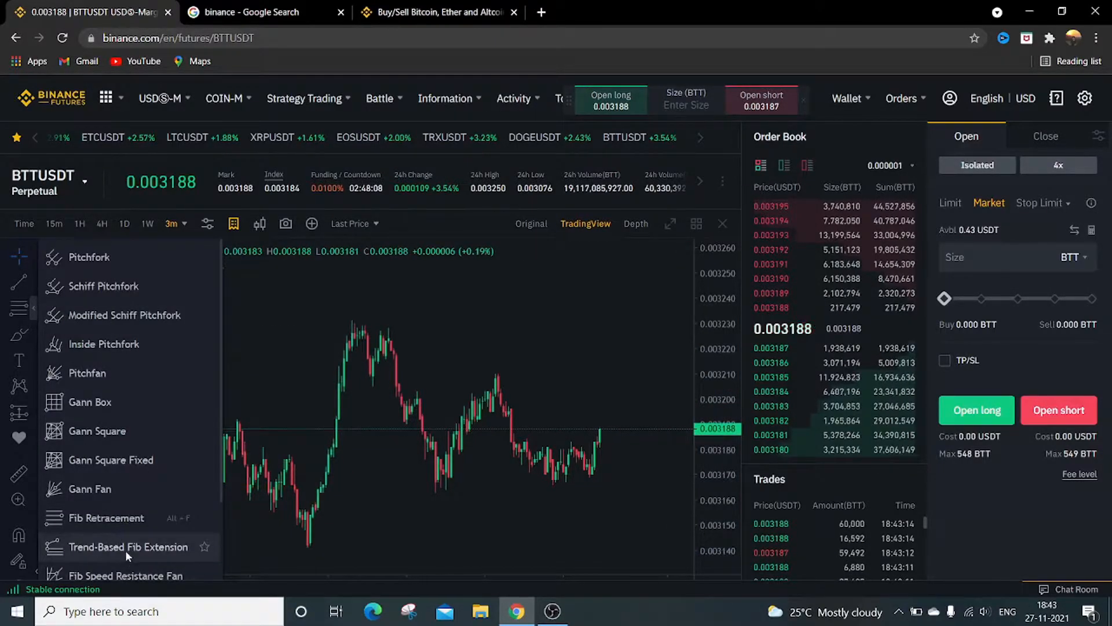
# Draw a Trend-Based Fib Extension on the BTTUSDT rise, then delete it.
pyautogui.click(461, 402)
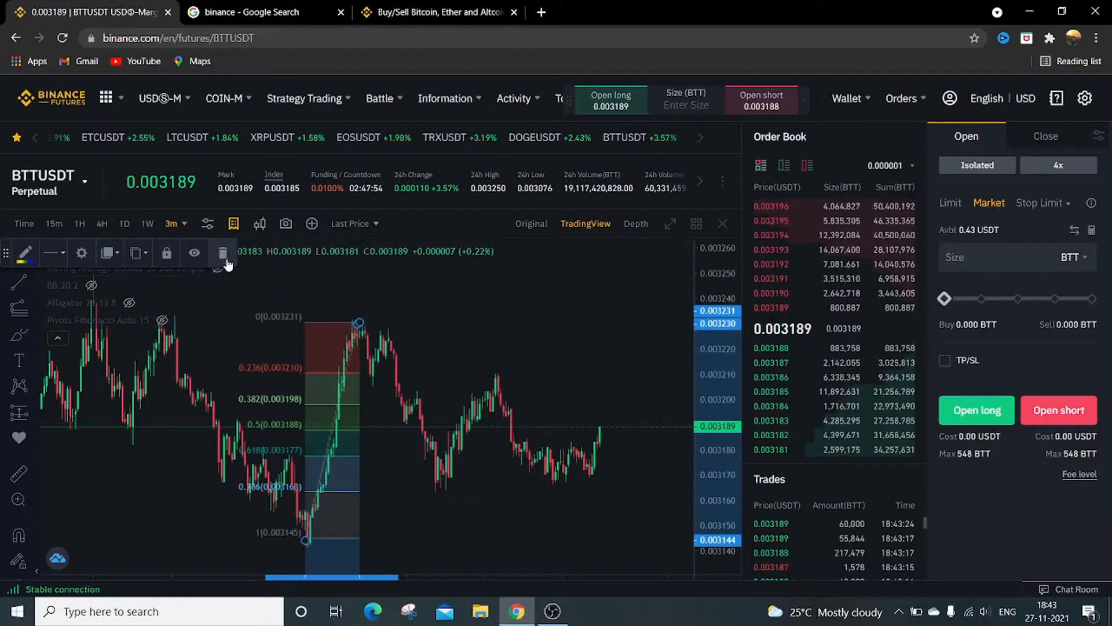
pyautogui.click(222, 254)
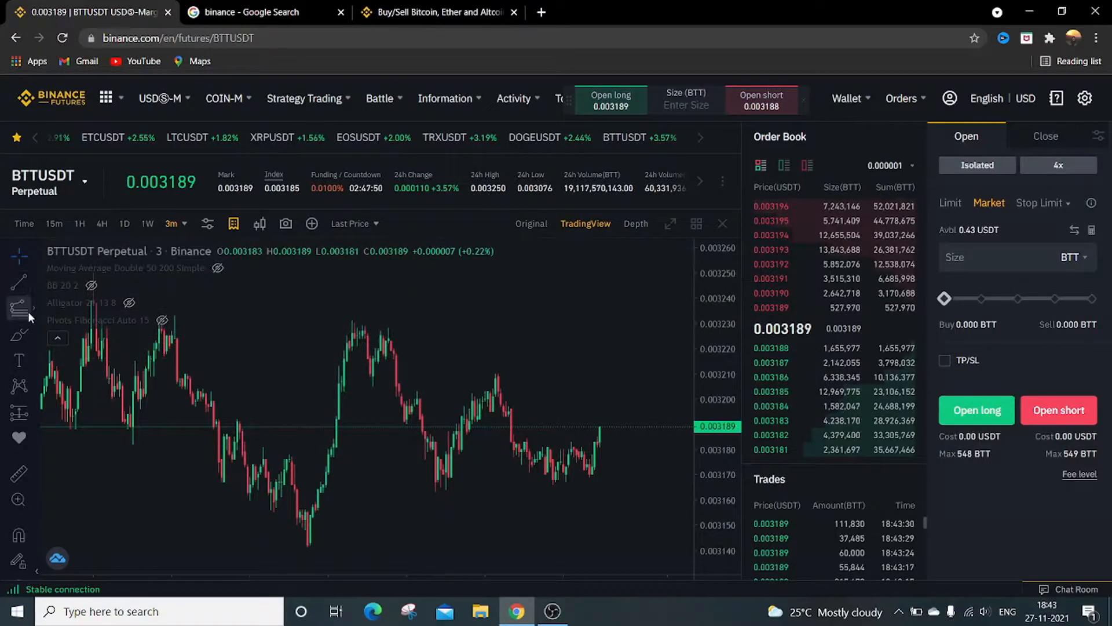
pyautogui.moveTo(40, 339)
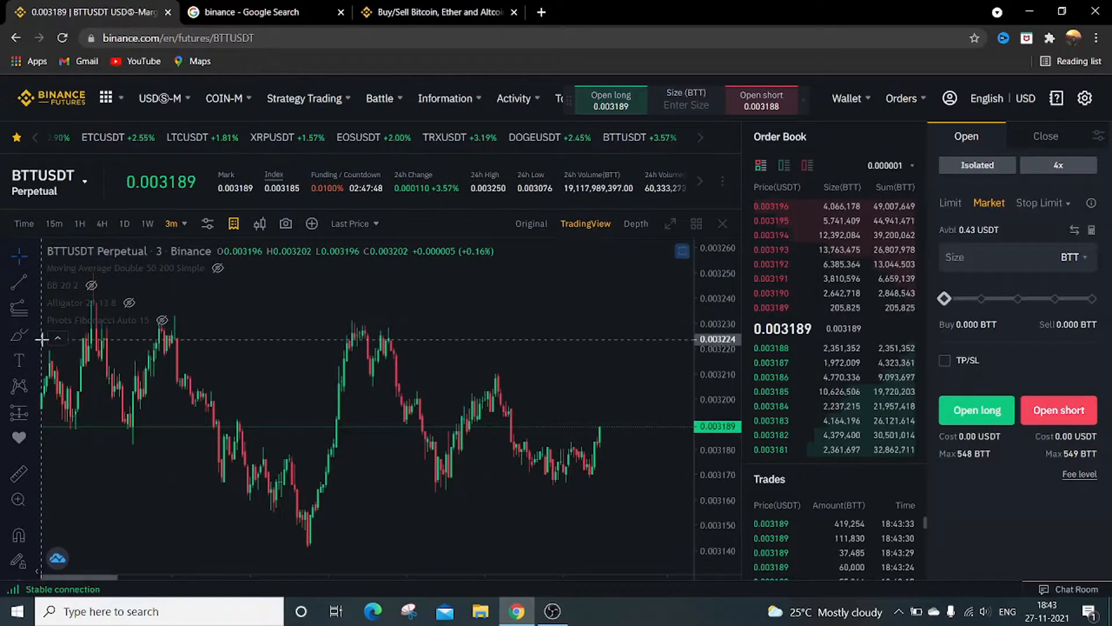
# Sketch a freehand Brush curve over the BTTUSDT candles, then delete it.
pyautogui.click(19, 337)
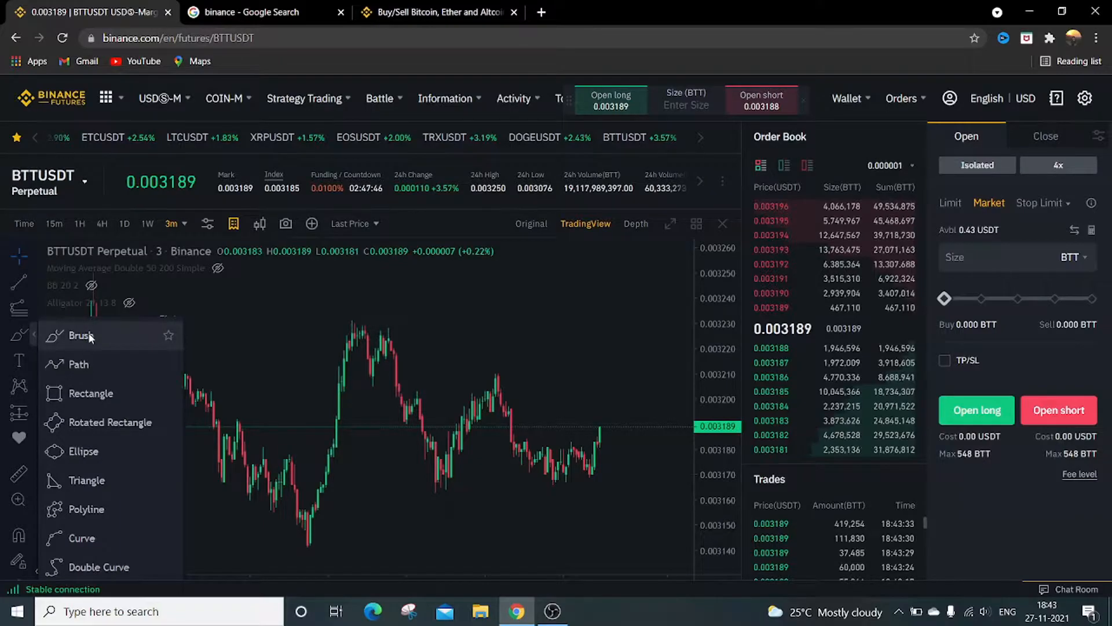
pyautogui.click(80, 335)
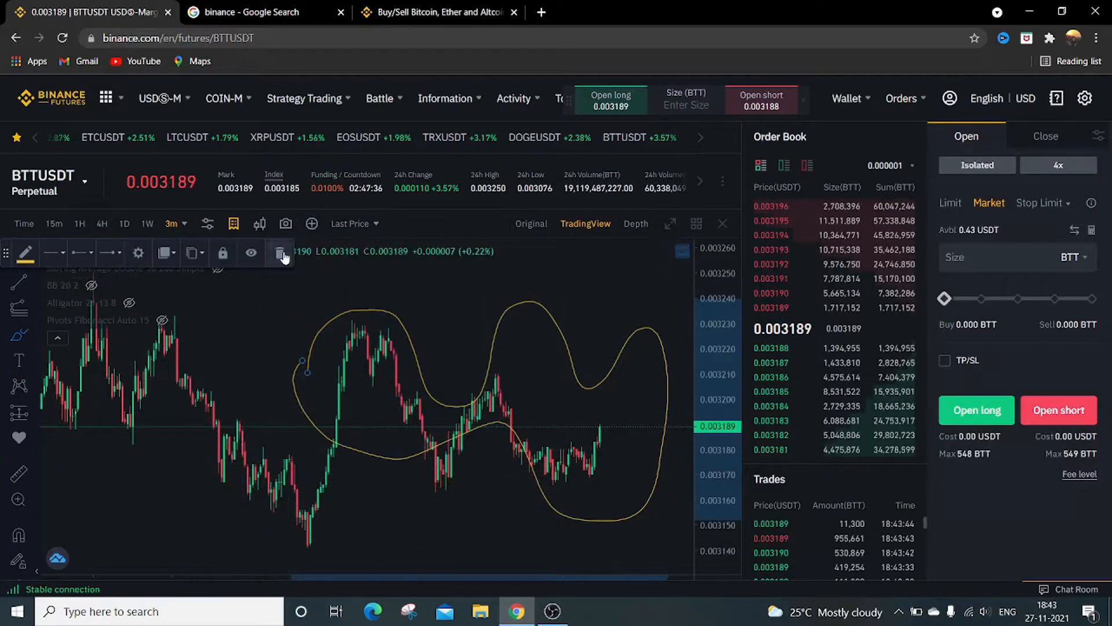
pyautogui.click(281, 253)
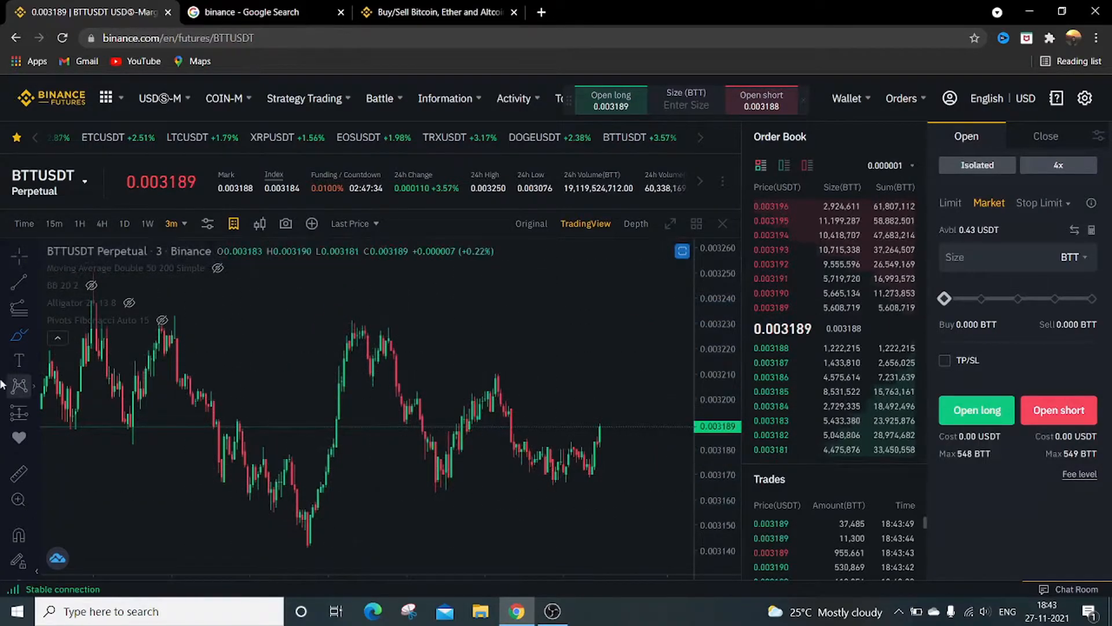
# Place a plain text label reading 'resistance' above the recent highs.
pyautogui.click(19, 359)
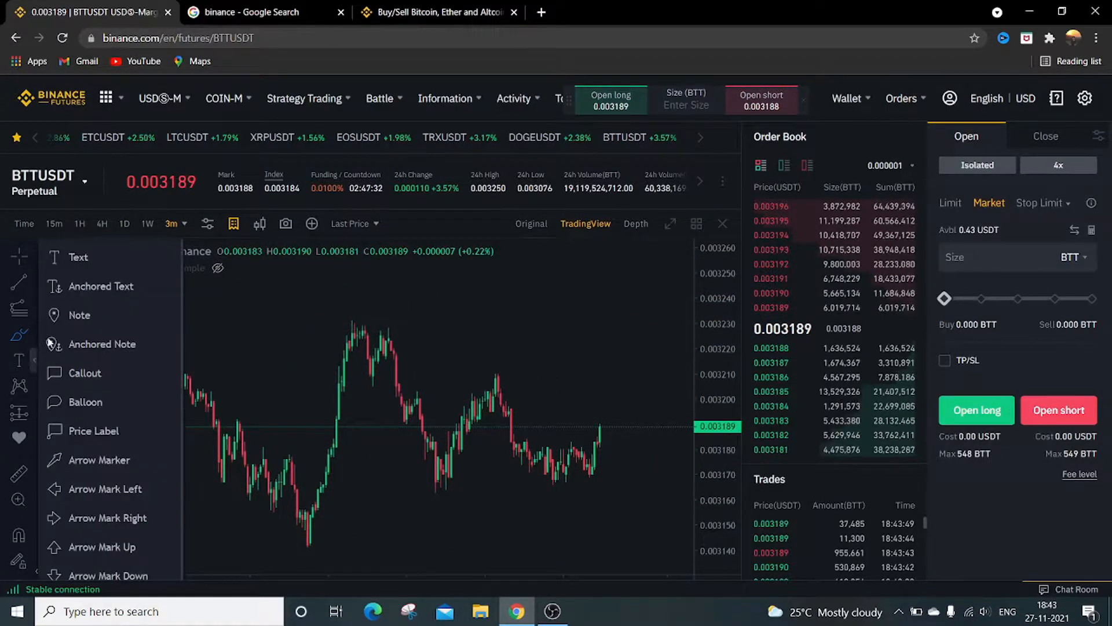
pyautogui.moveTo(78, 256)
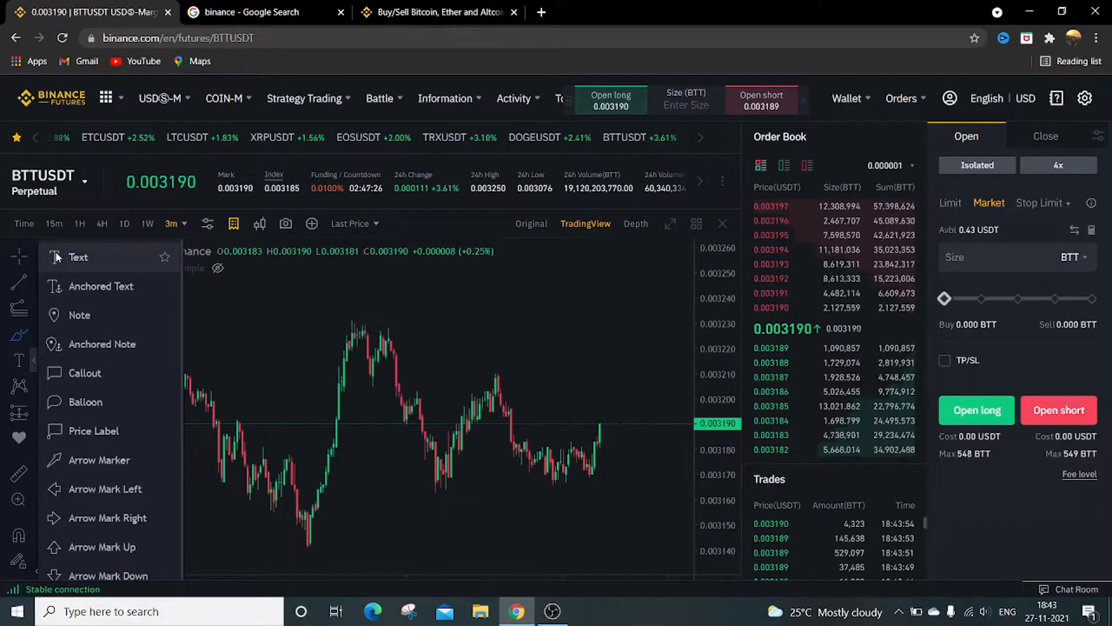
pyautogui.click(78, 256)
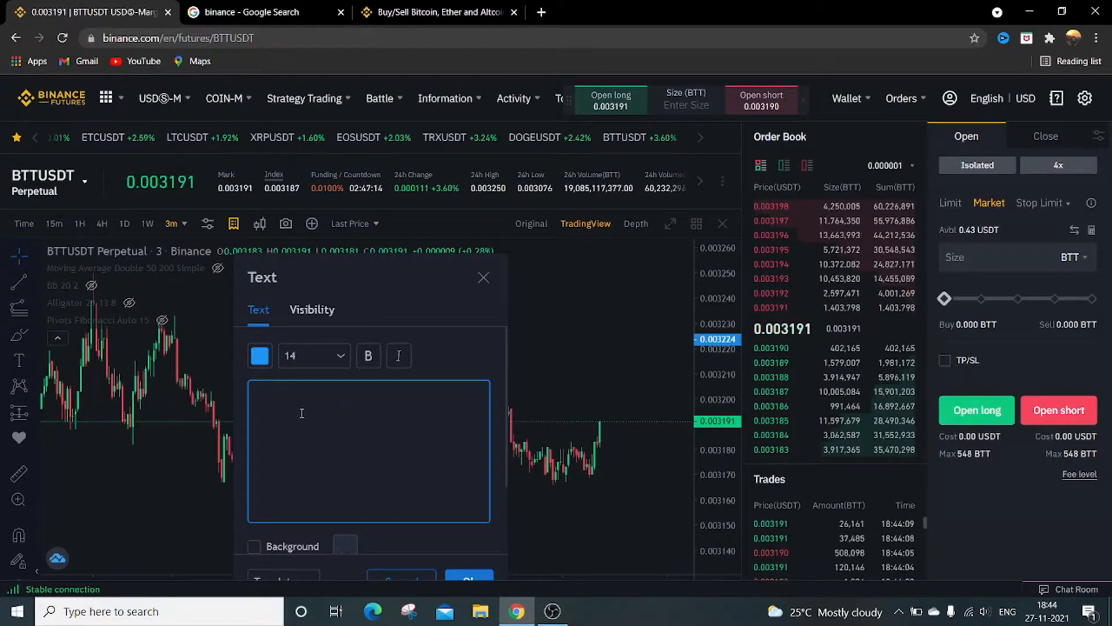
pyautogui.write('resist')
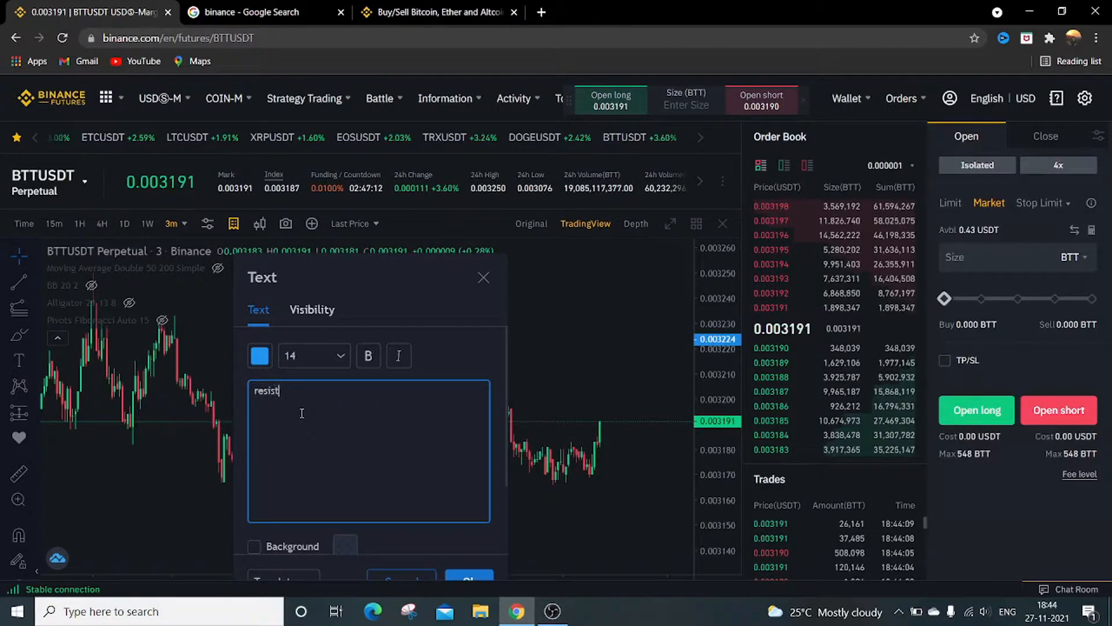
pyautogui.write('an')
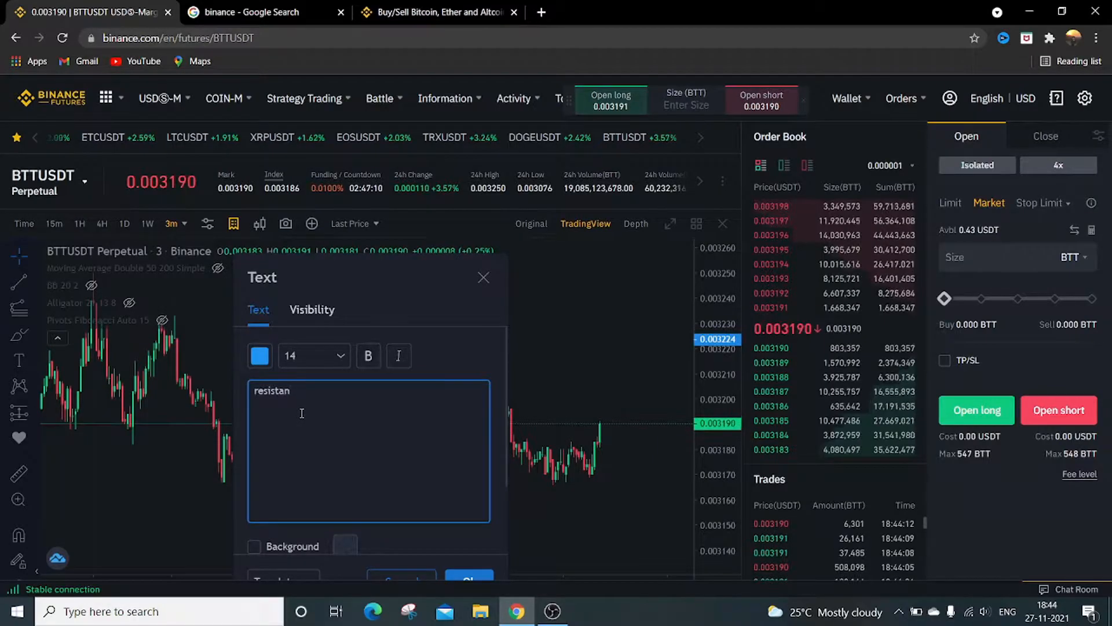
pyautogui.write('ce')
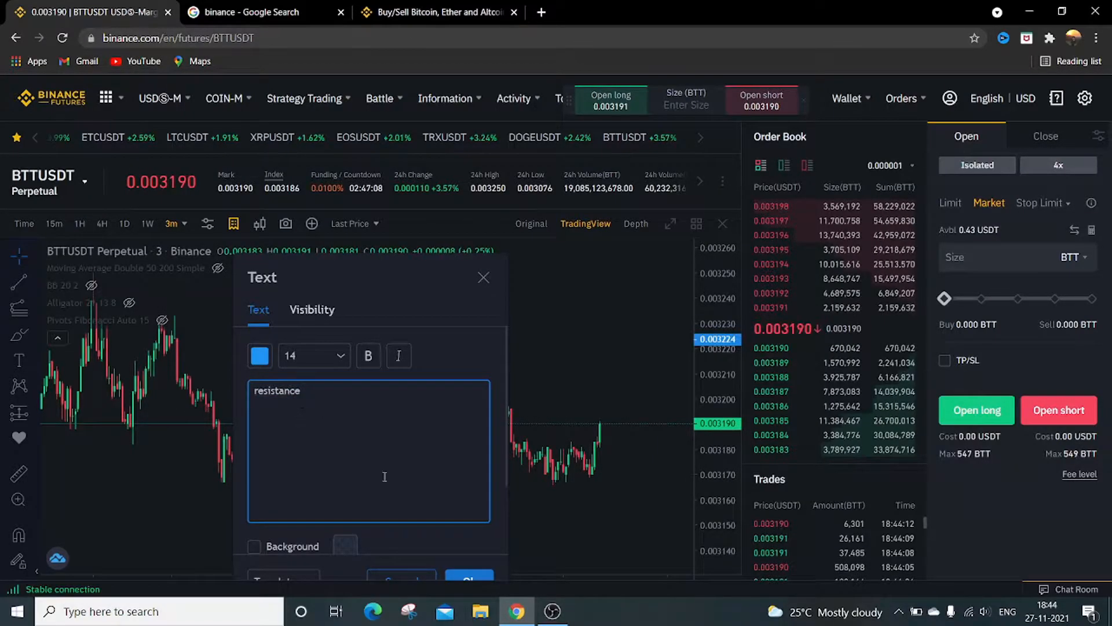
pyautogui.scroll(-3)
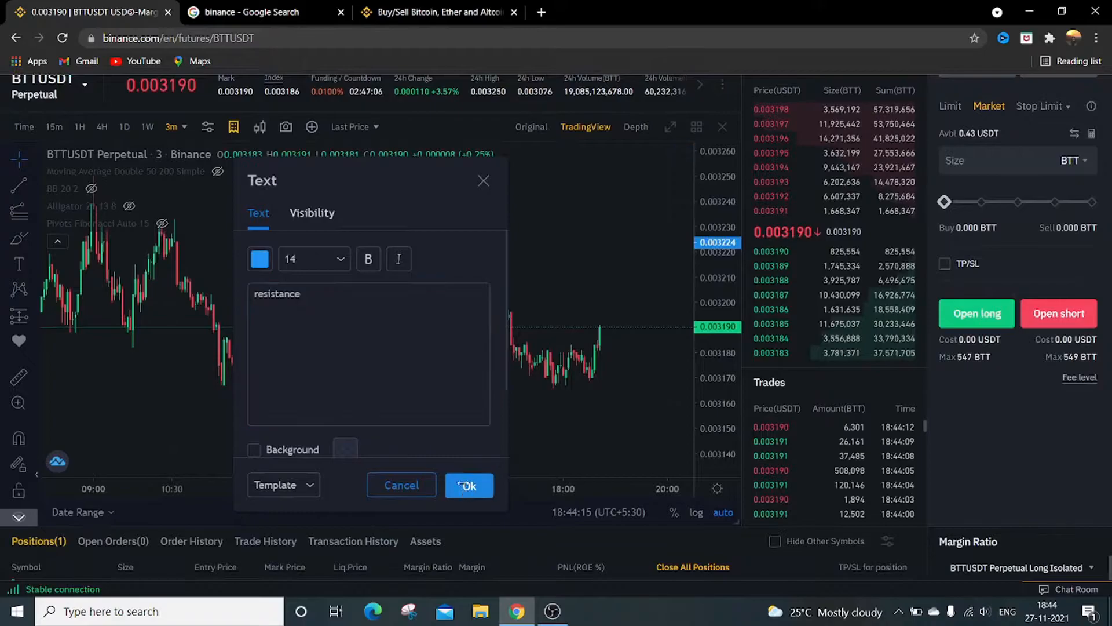
pyautogui.click(467, 485)
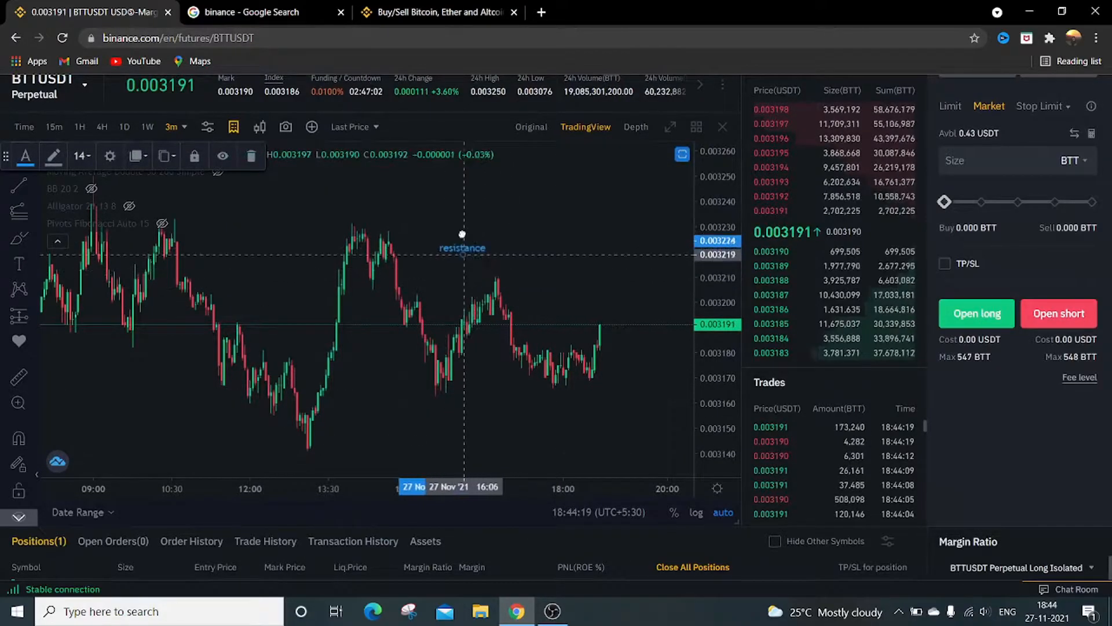
pyautogui.moveTo(493, 244)
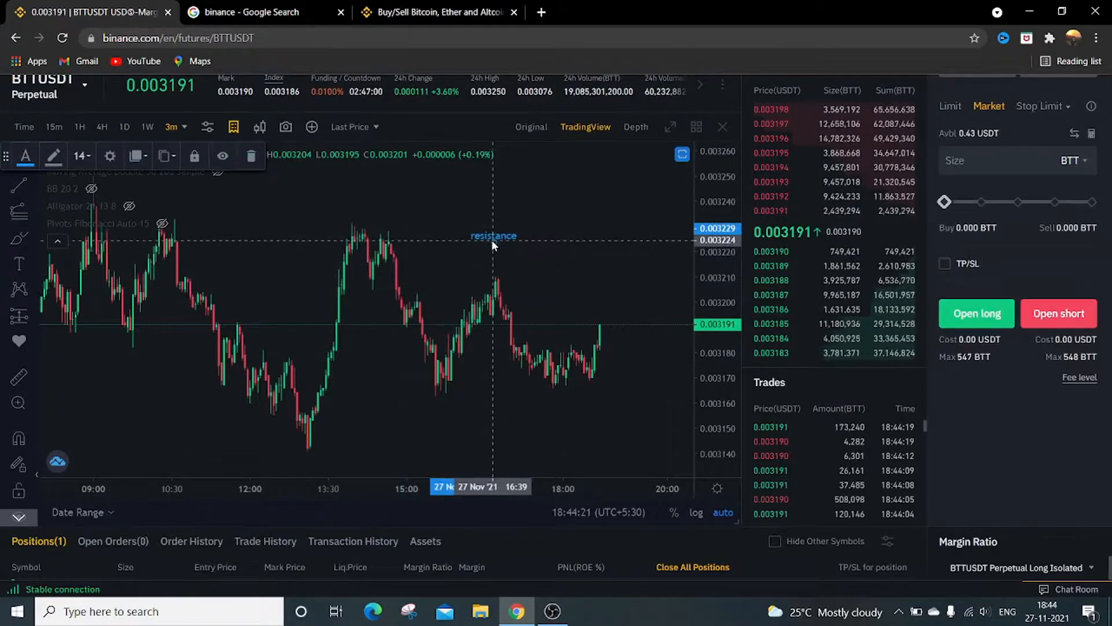
pyautogui.moveTo(412, 238)
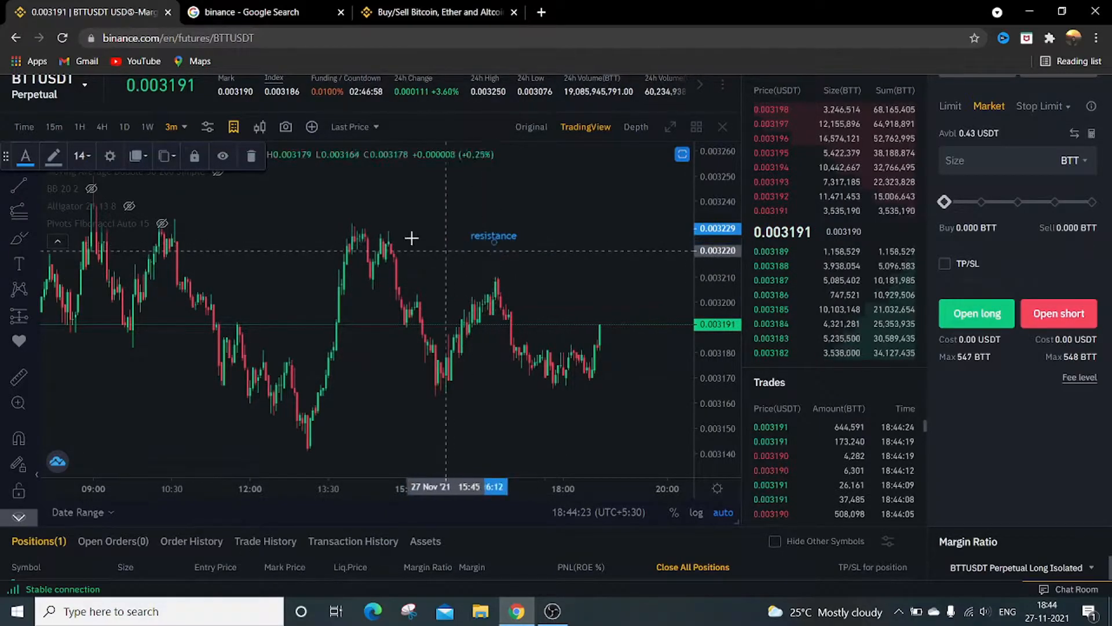
pyautogui.moveTo(250, 155)
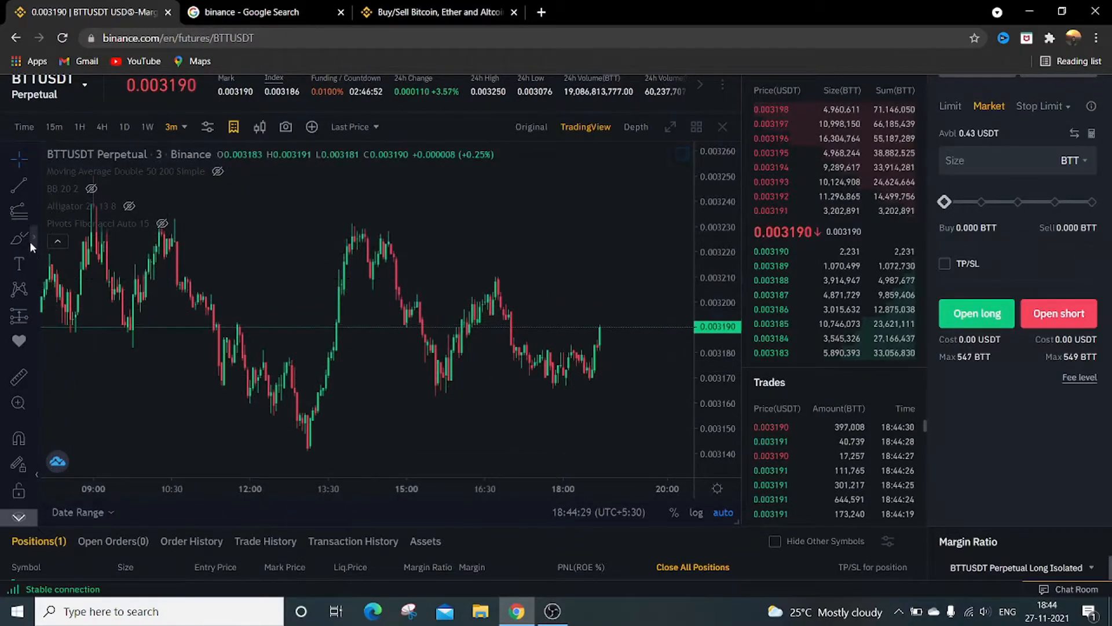
# Bring up the text and annotation tools list.
pyautogui.click(19, 263)
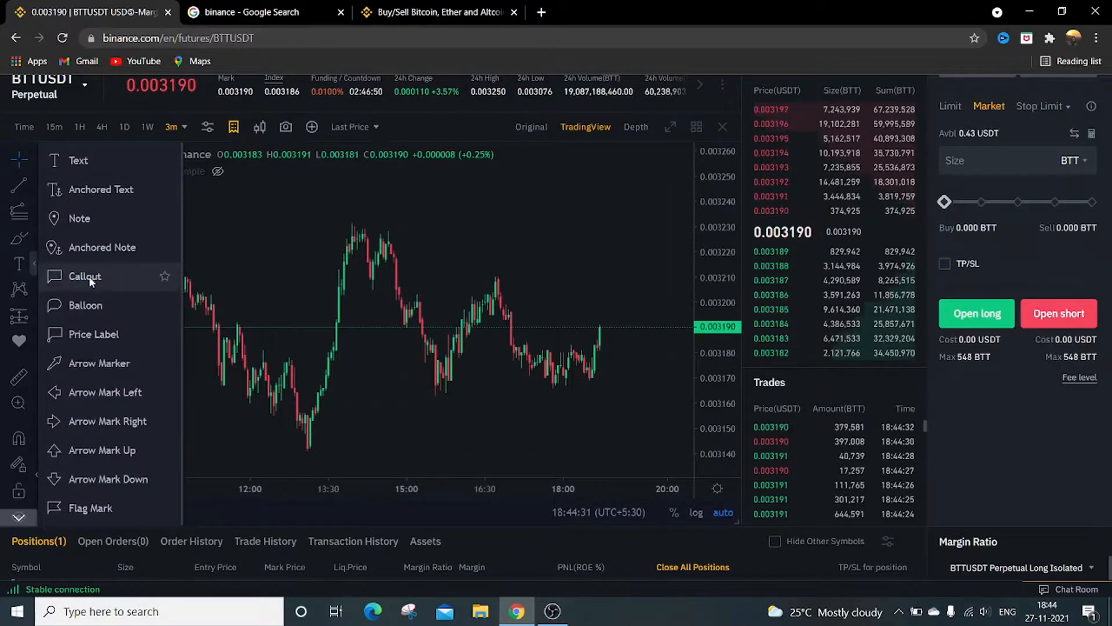
pyautogui.moveTo(92, 333)
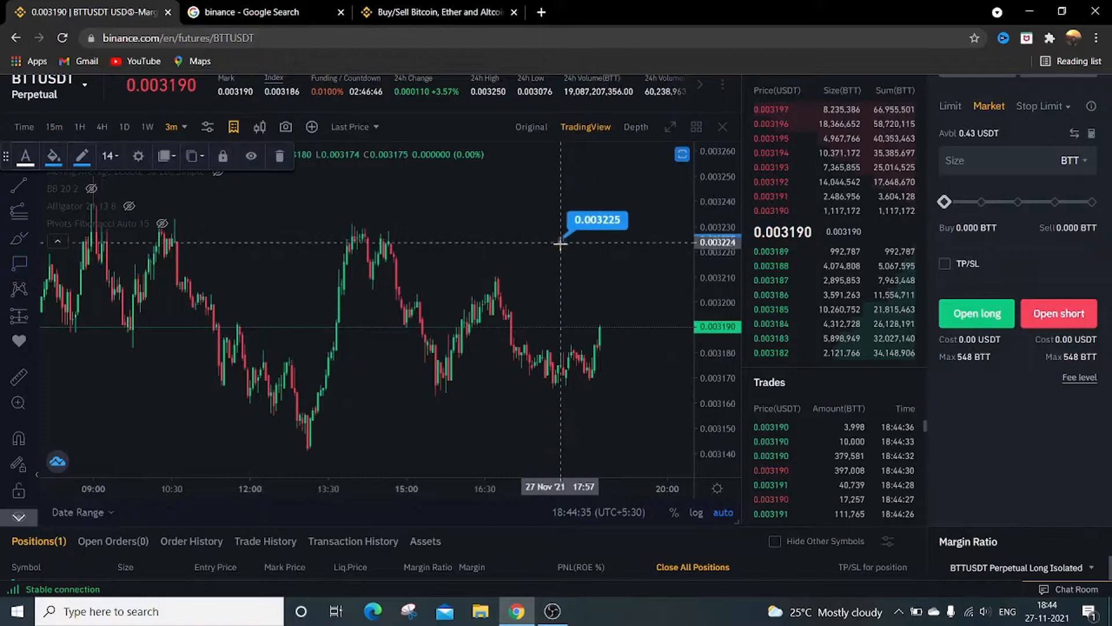
pyautogui.moveTo(551, 268)
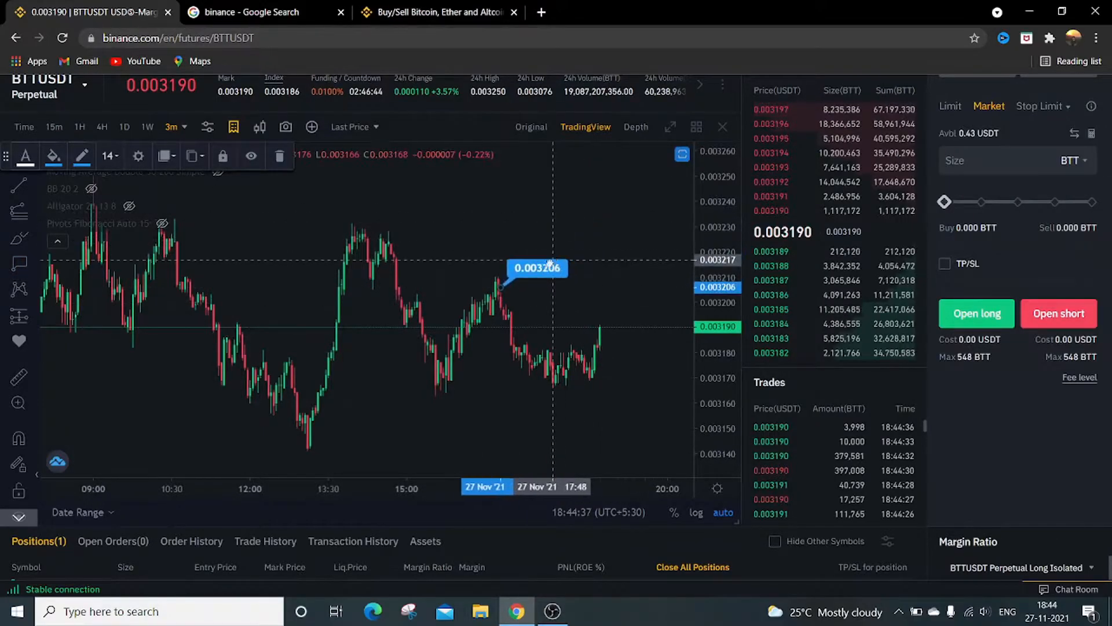
pyautogui.moveTo(542, 284)
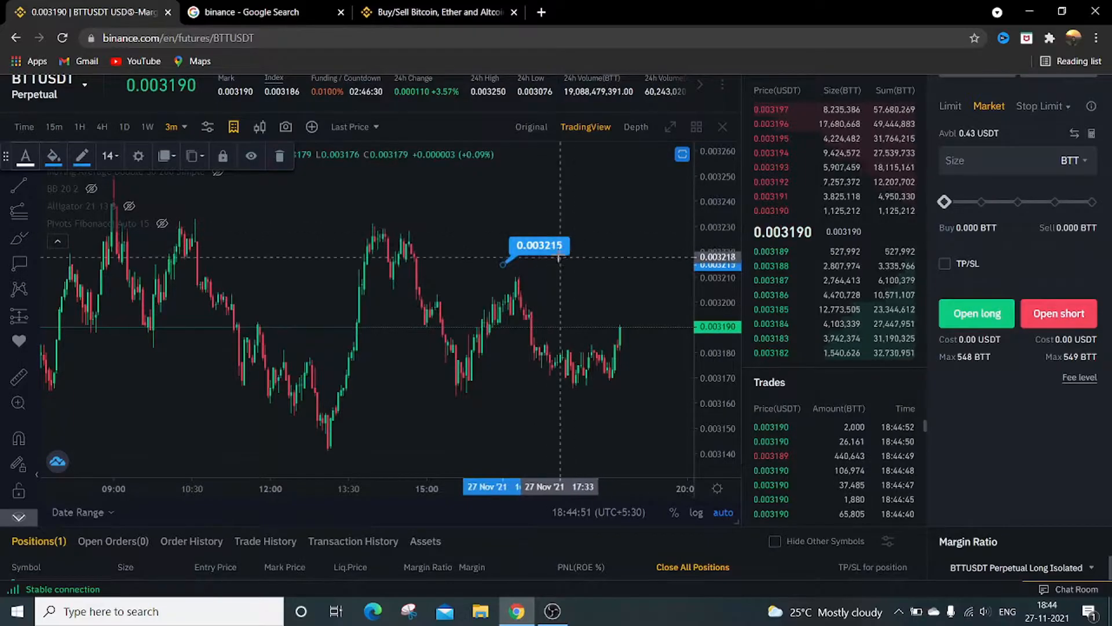
pyautogui.moveTo(424, 209)
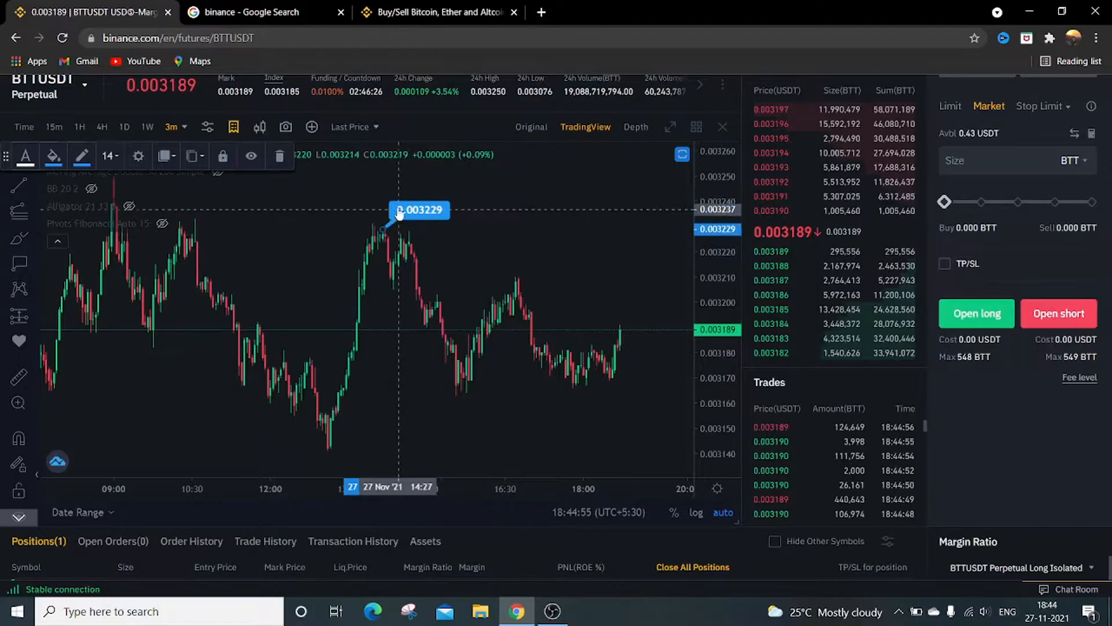
pyautogui.moveTo(446, 227)
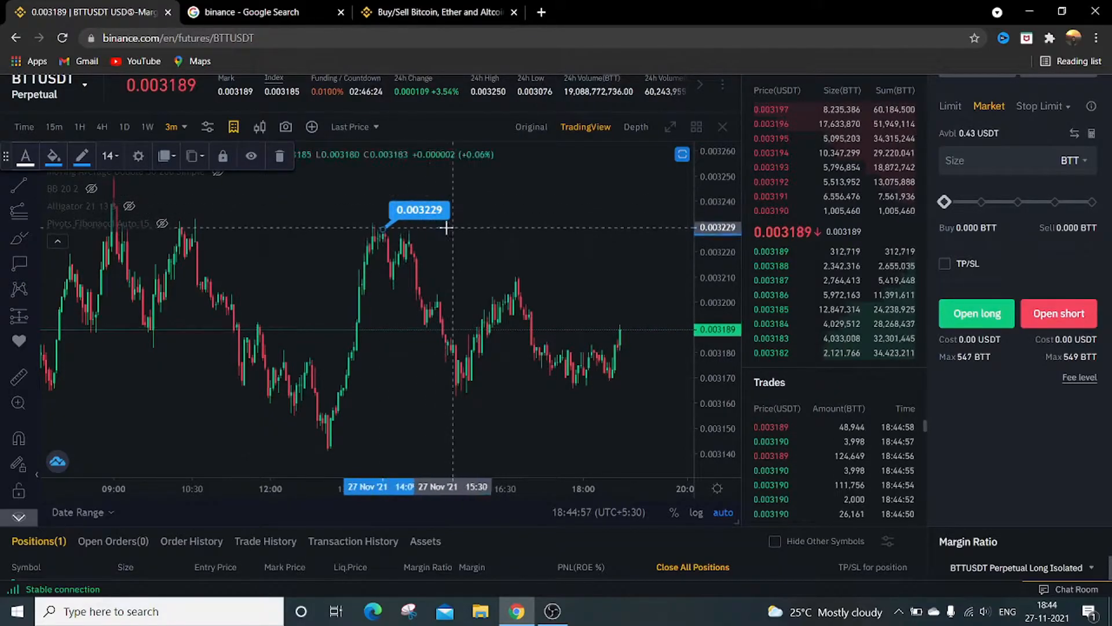
pyautogui.moveTo(309, 193)
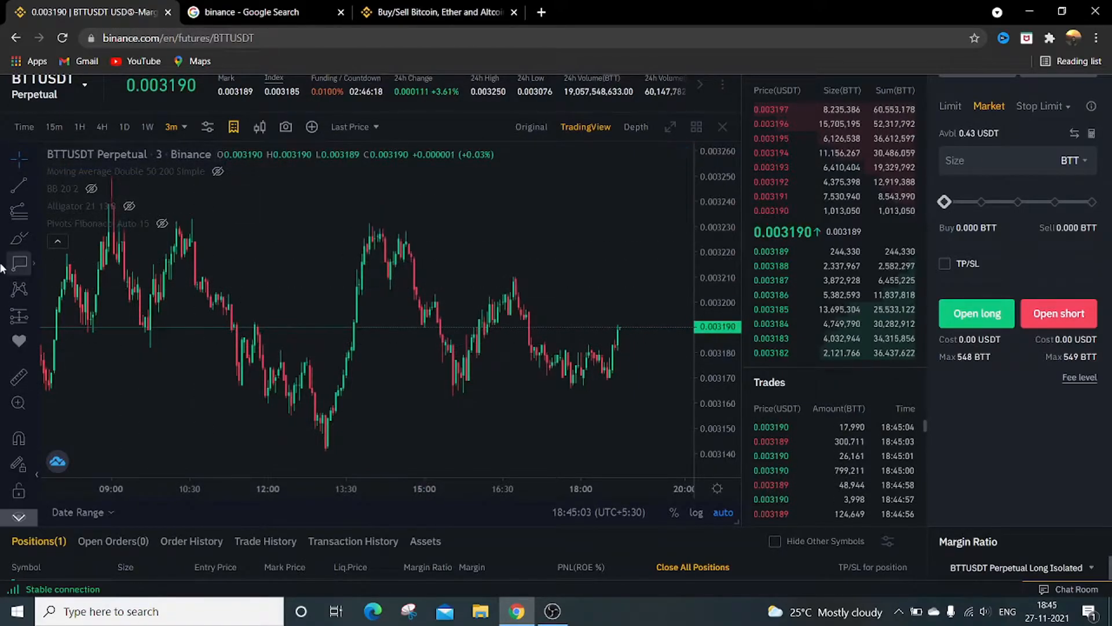
pyautogui.click(18, 290)
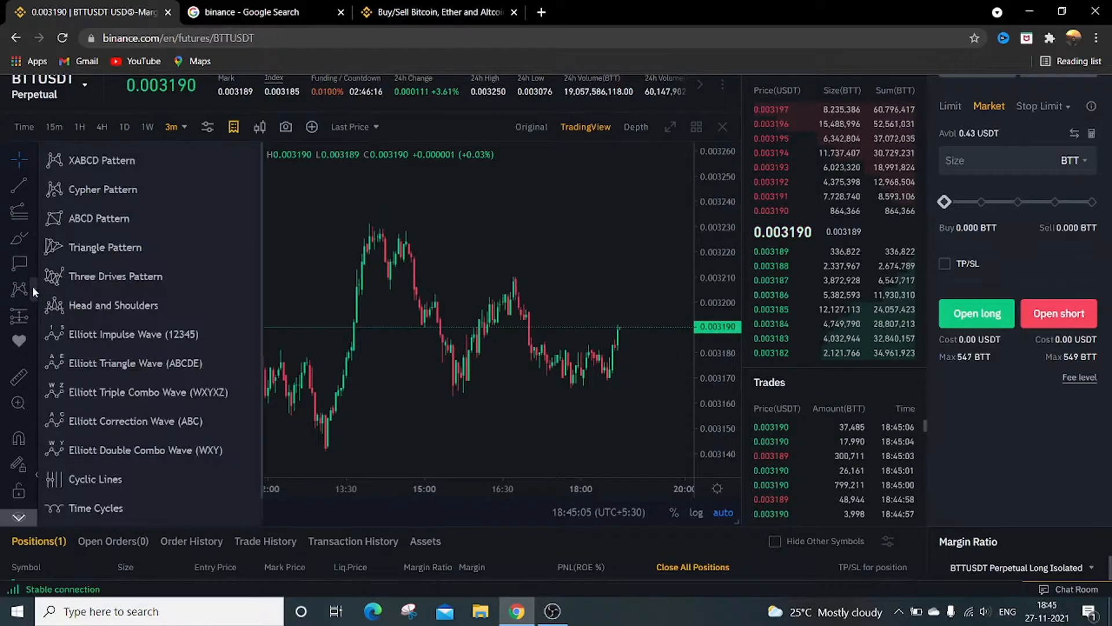
pyautogui.moveTo(138, 426)
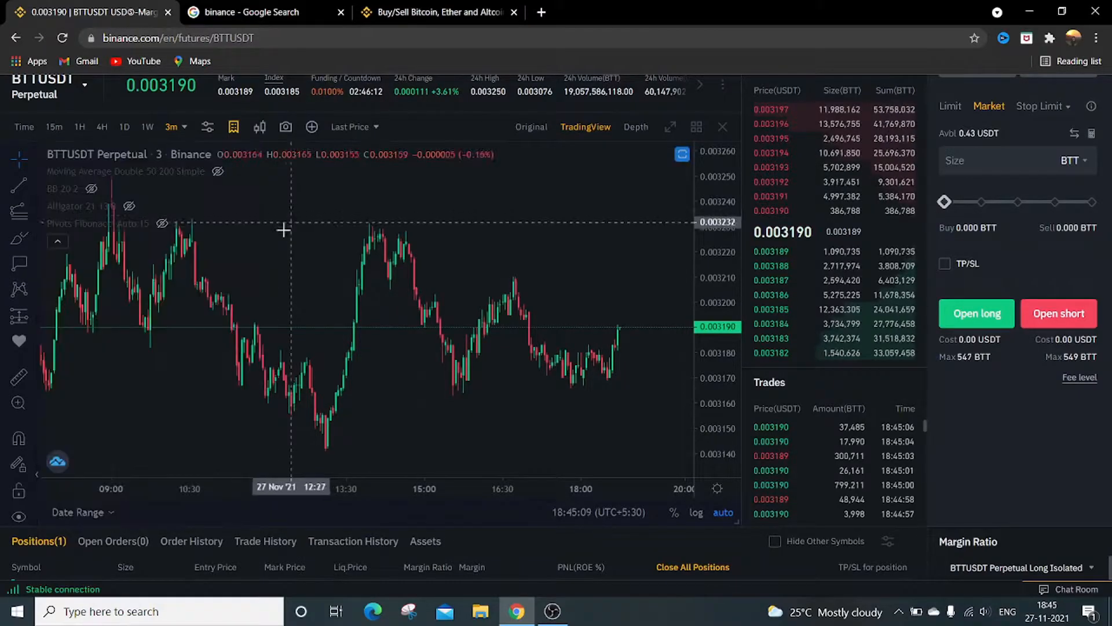
pyautogui.click(19, 316)
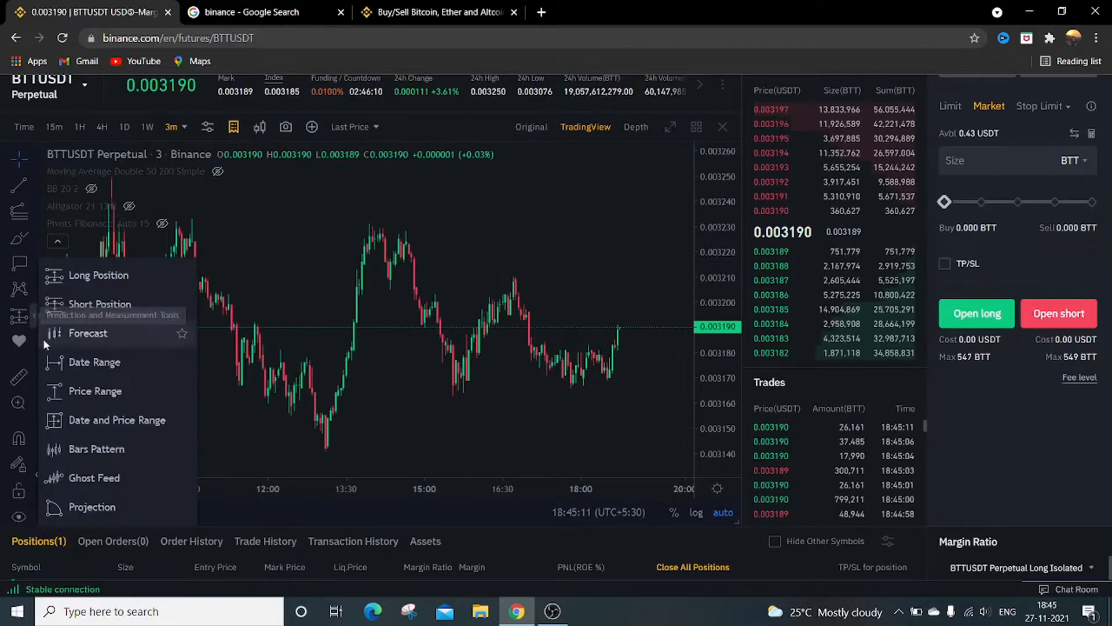
pyautogui.moveTo(98, 275)
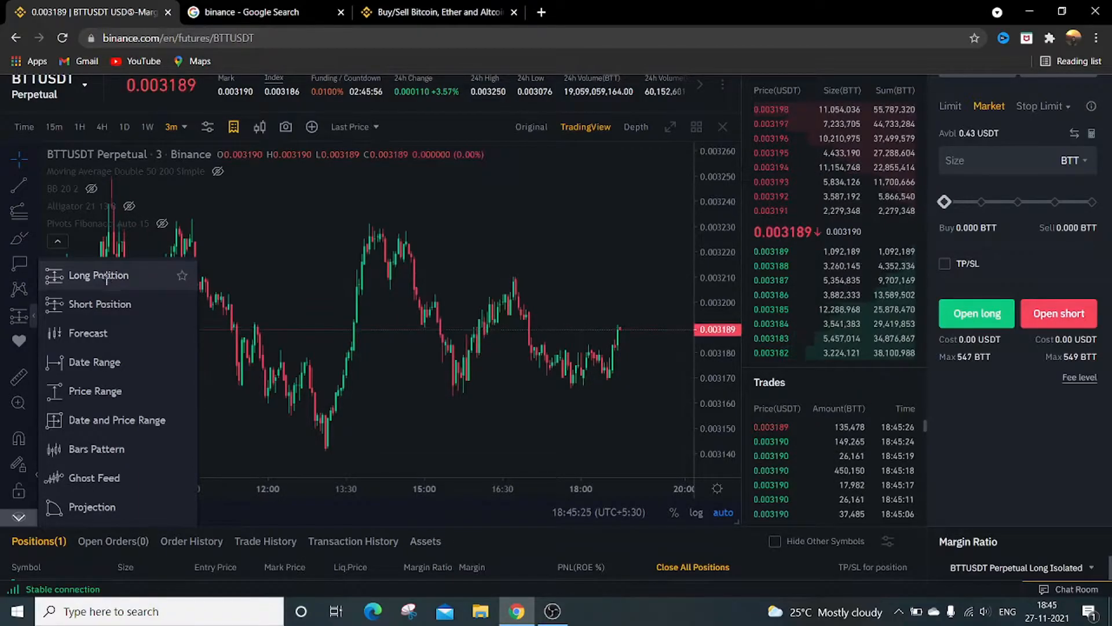
pyautogui.click(95, 362)
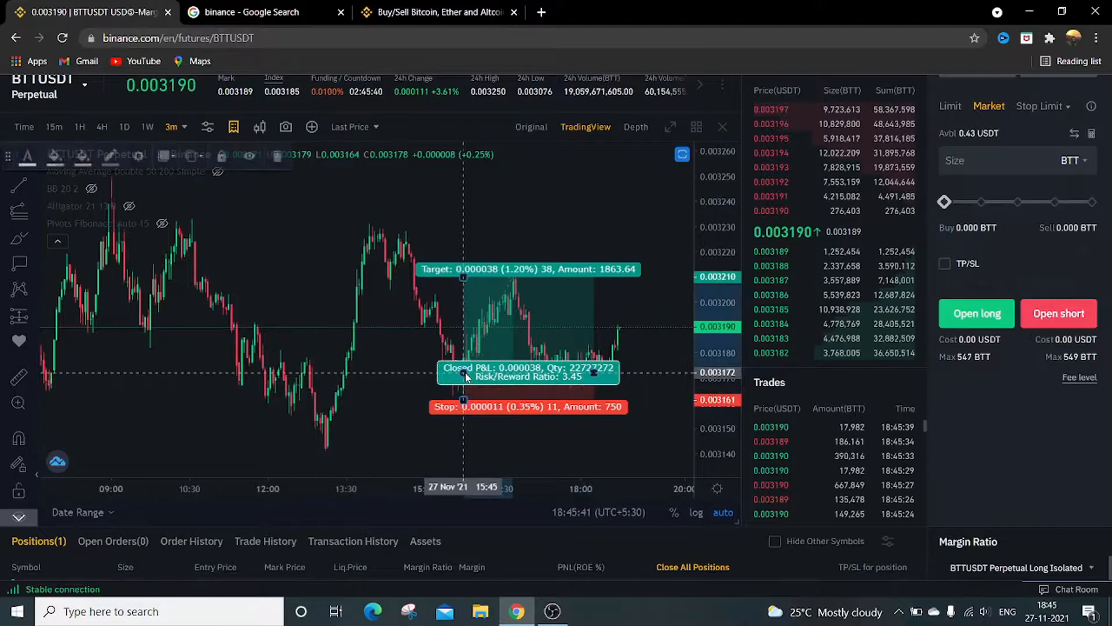
pyautogui.moveTo(346, 286)
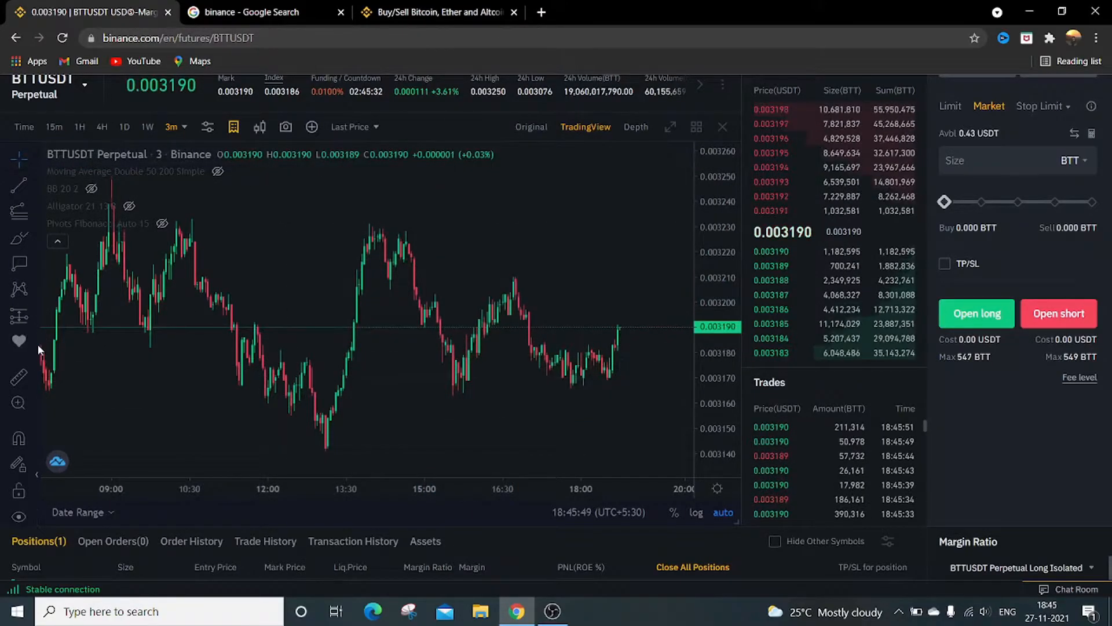
pyautogui.click(18, 341)
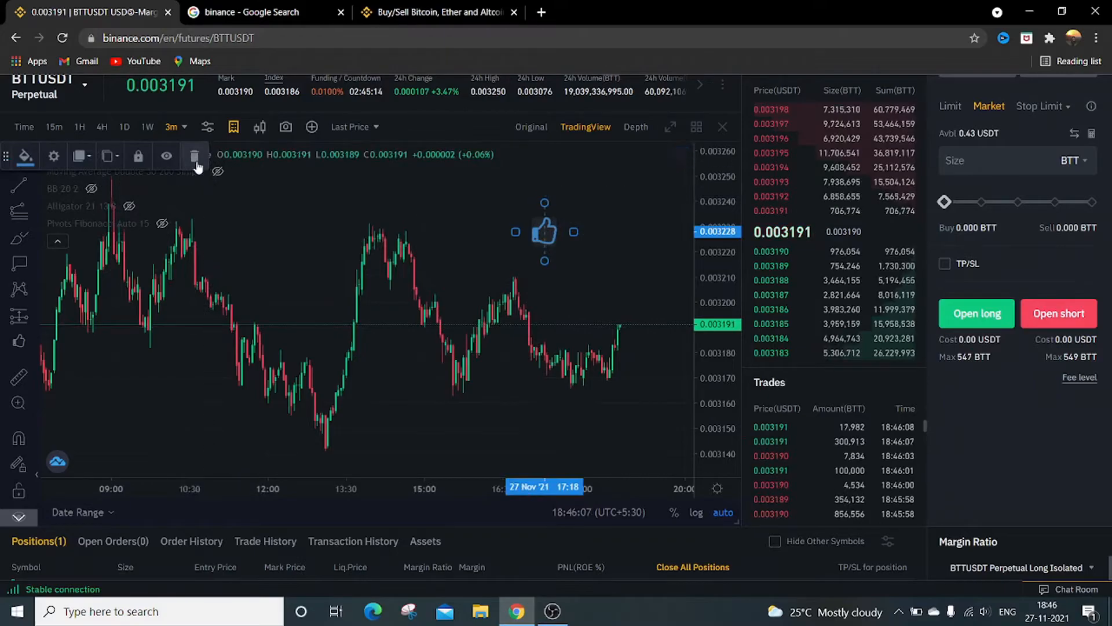
pyautogui.click(196, 155)
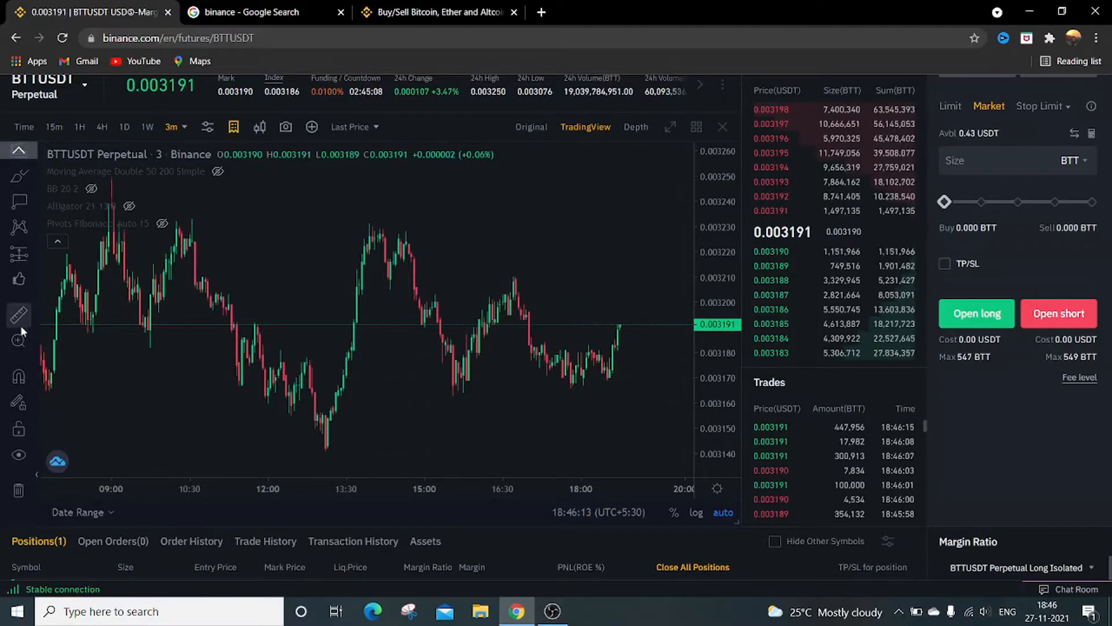
pyautogui.moveTo(18, 314)
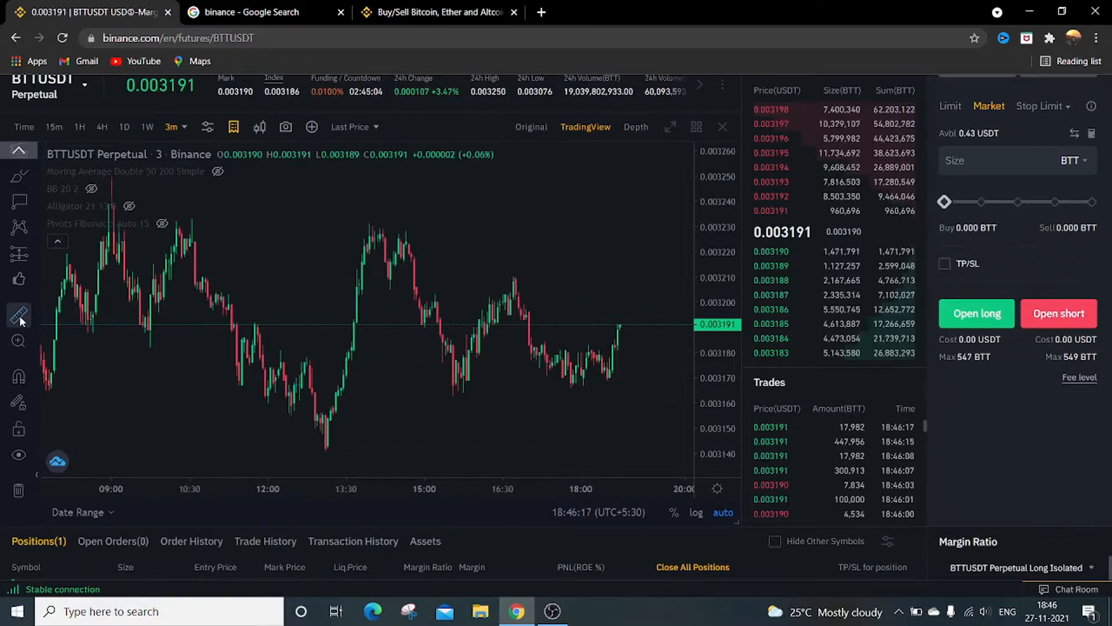
pyautogui.moveTo(369, 408)
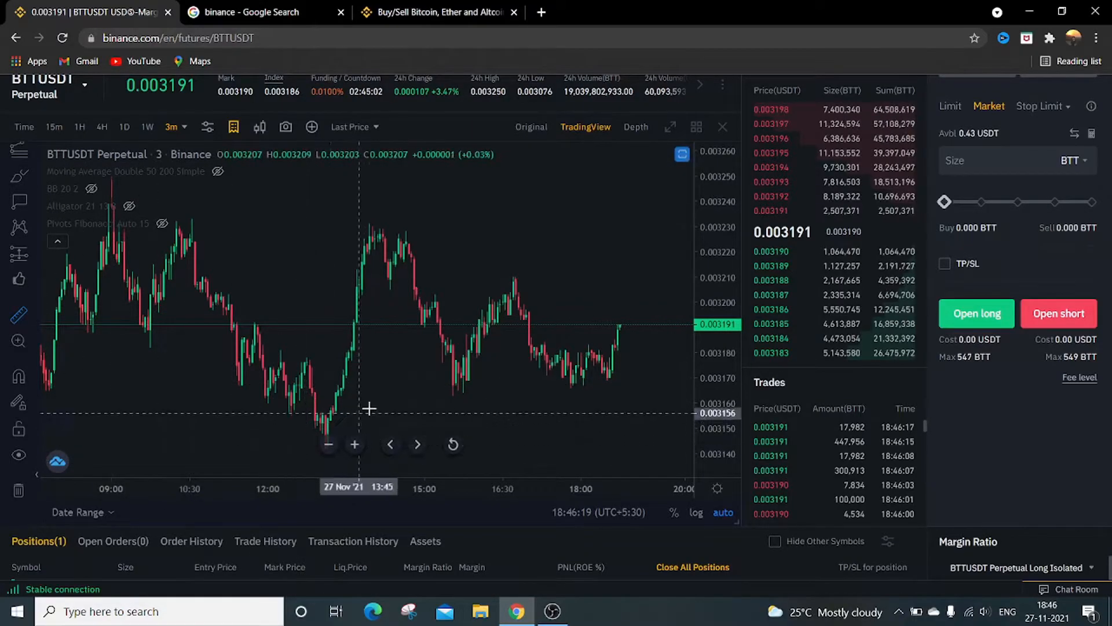
pyautogui.moveTo(310, 443)
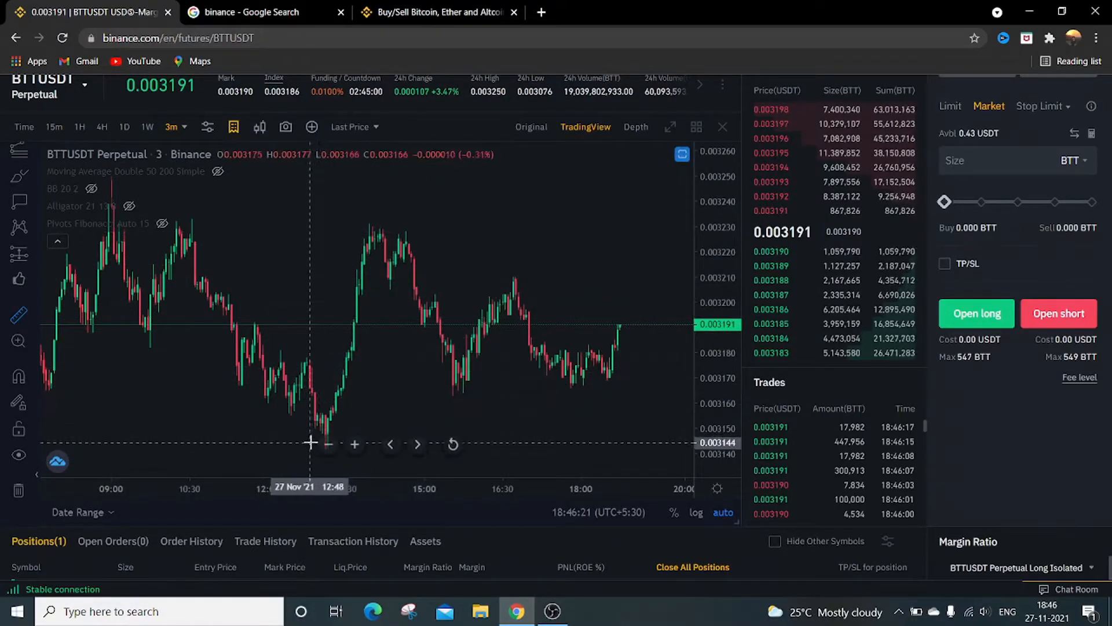
pyautogui.moveTo(322, 432)
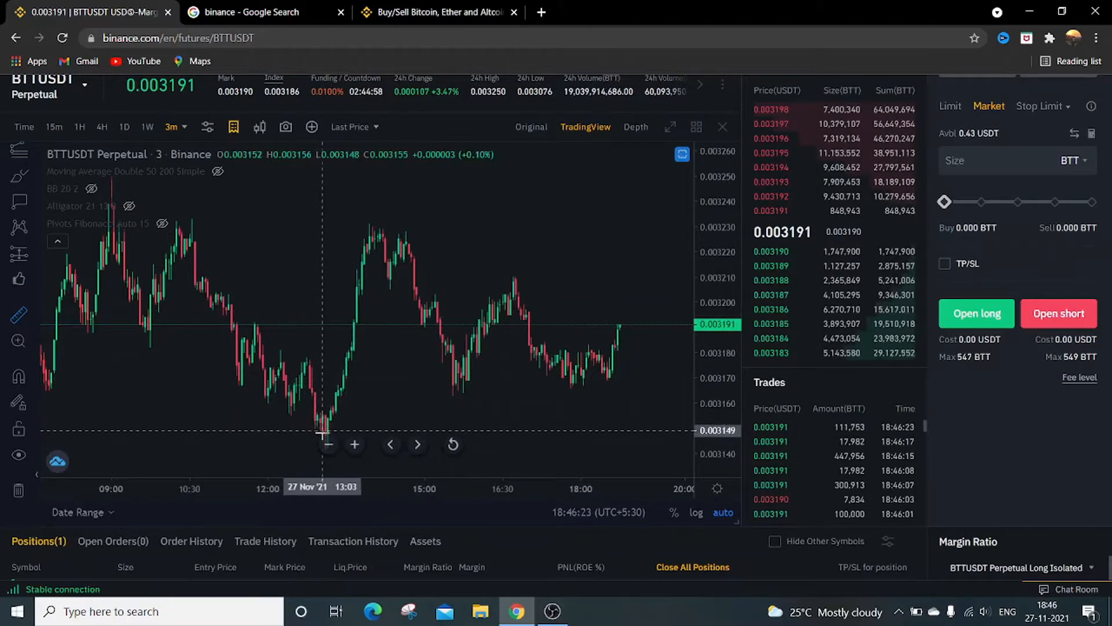
pyautogui.moveTo(346, 410)
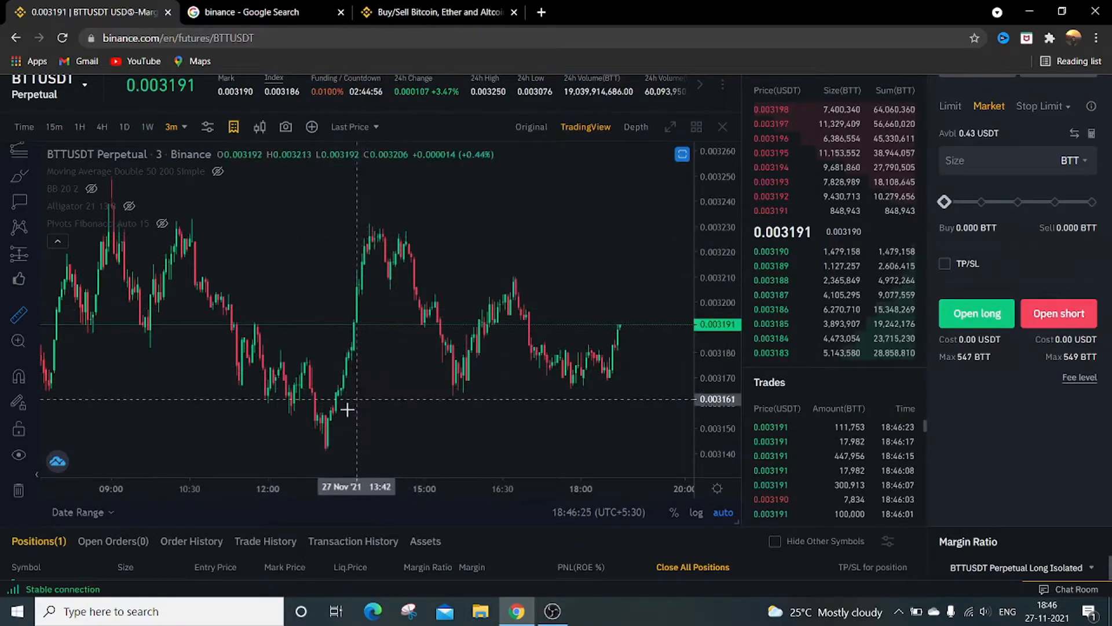
pyautogui.moveTo(299, 448)
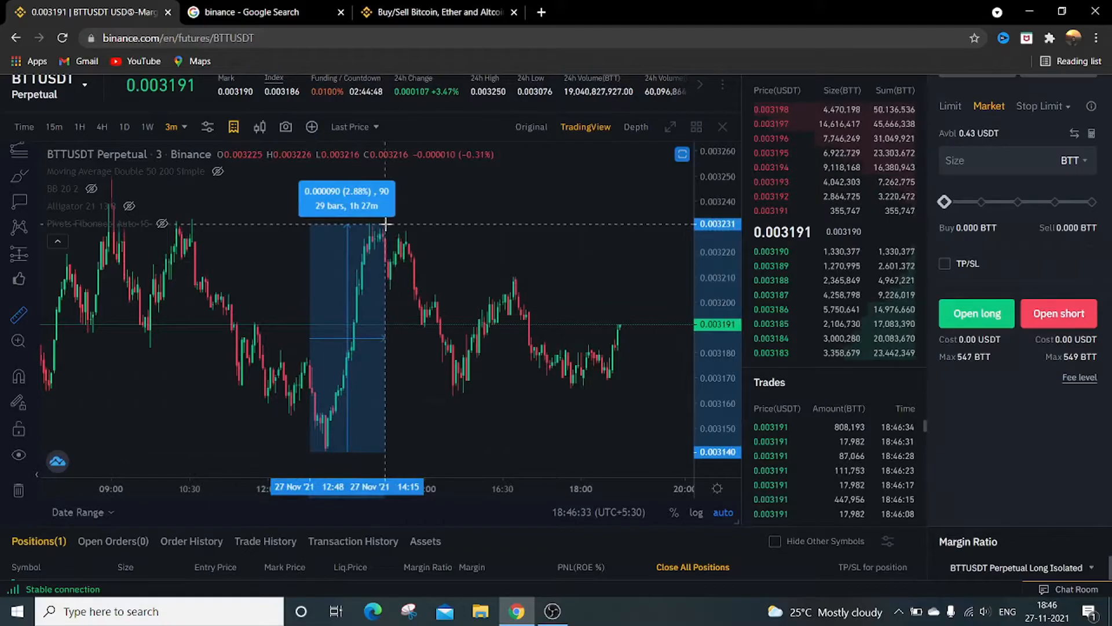
pyautogui.moveTo(227, 241)
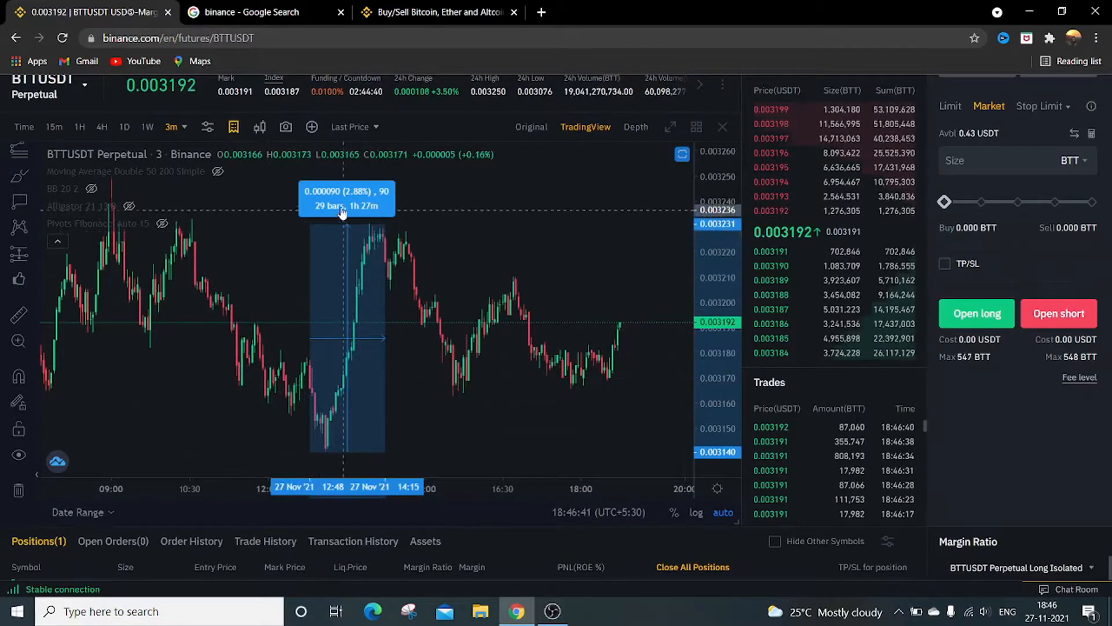
pyautogui.moveTo(365, 206)
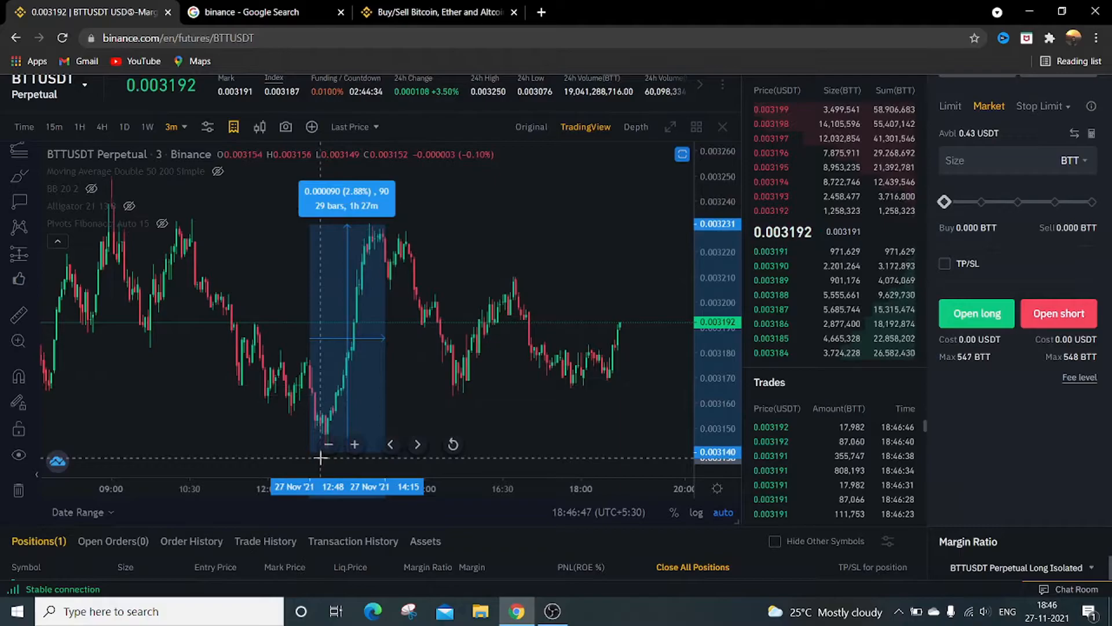
pyautogui.moveTo(372, 278)
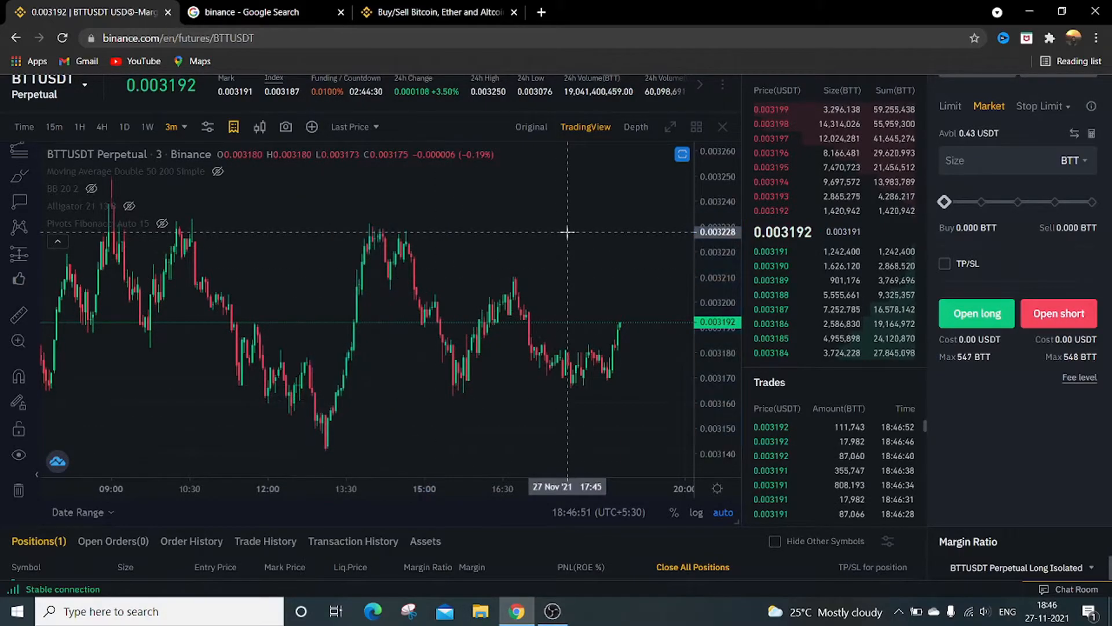
pyautogui.moveTo(66, 364)
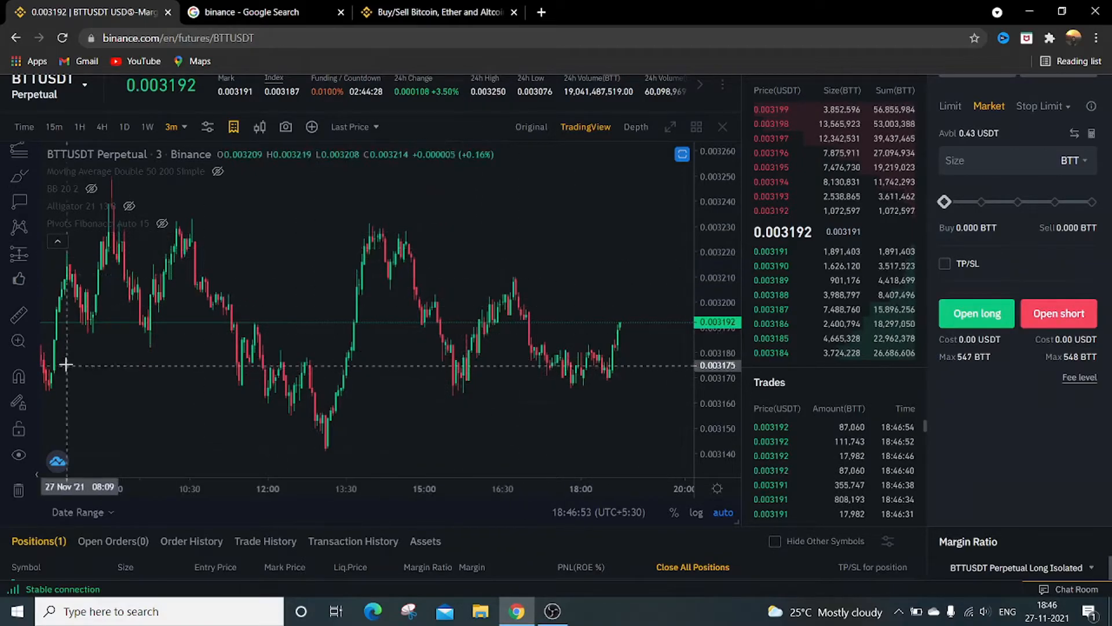
pyautogui.moveTo(552, 261)
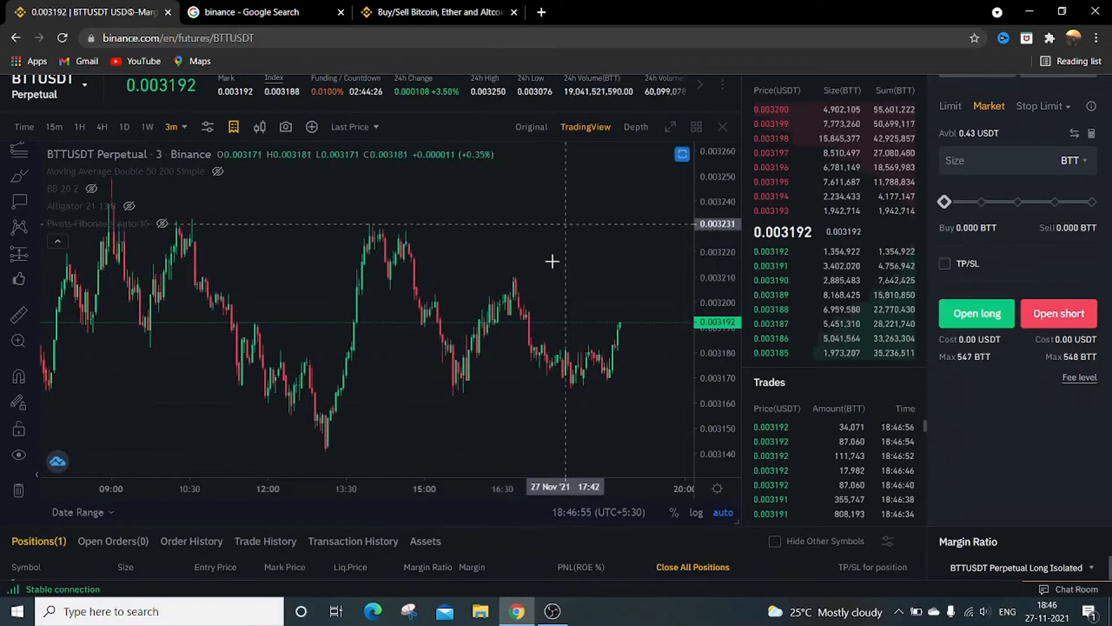
pyautogui.moveTo(528, 237)
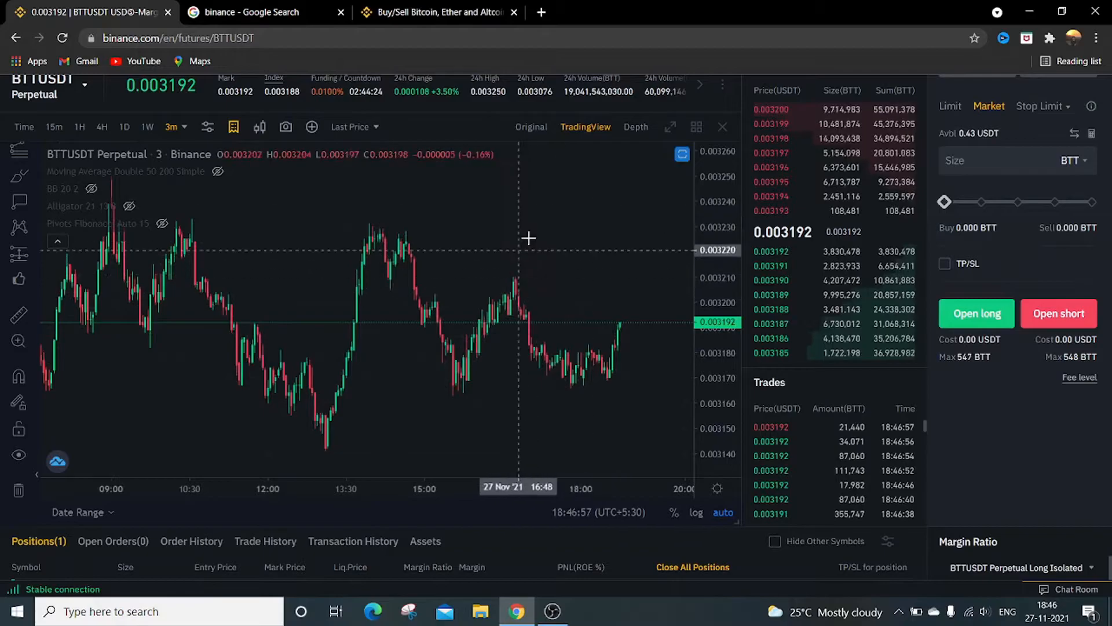
pyautogui.moveTo(320, 451)
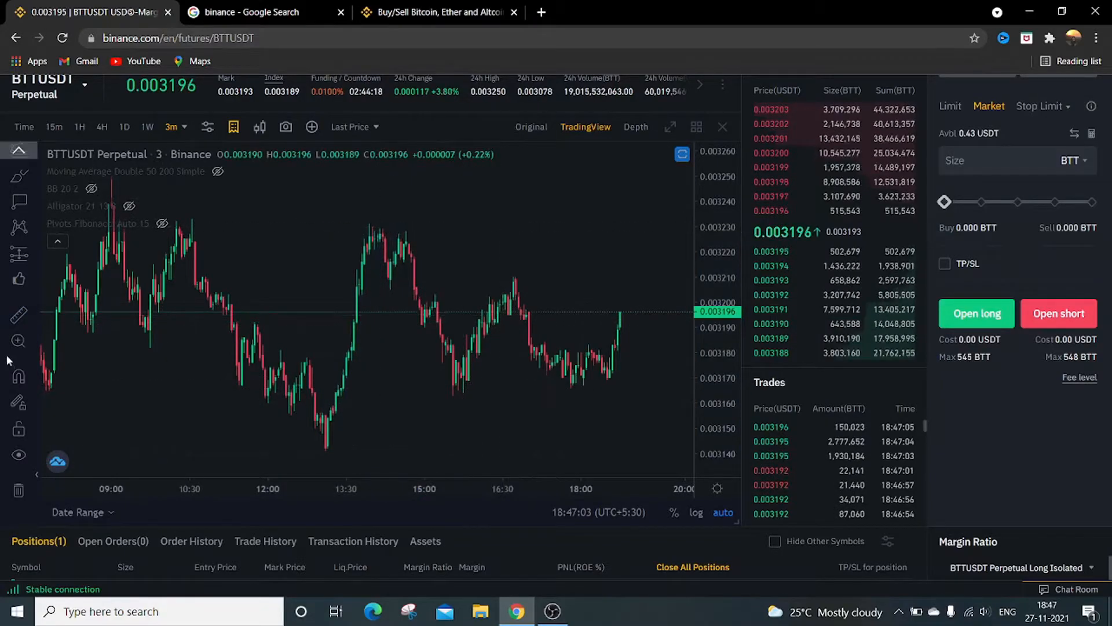
pyautogui.moveTo(421, 306)
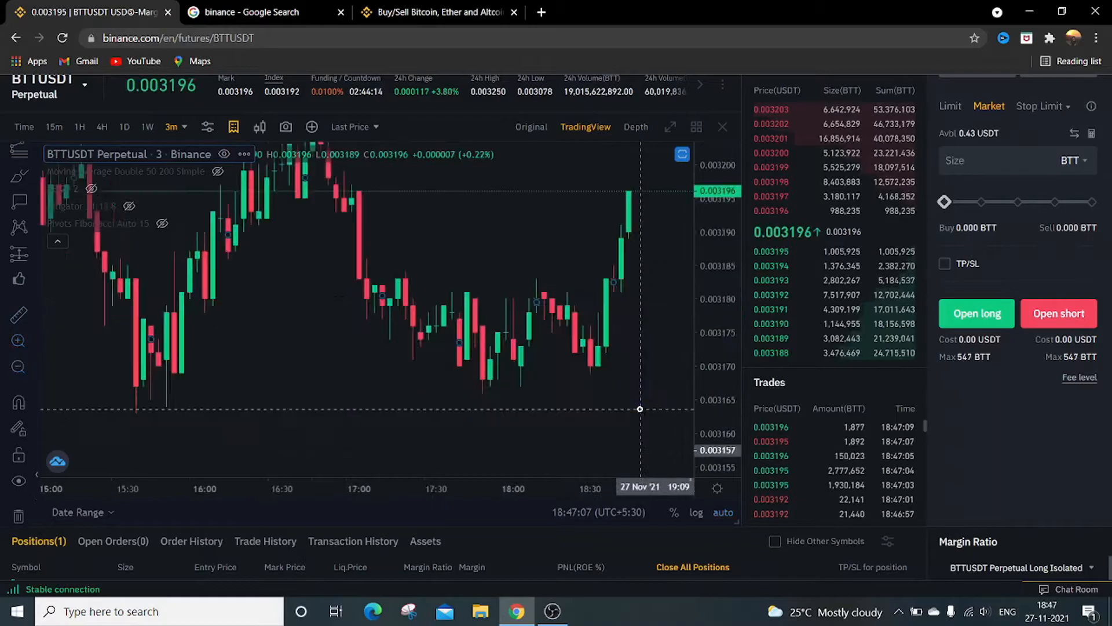
pyautogui.moveTo(115, 361)
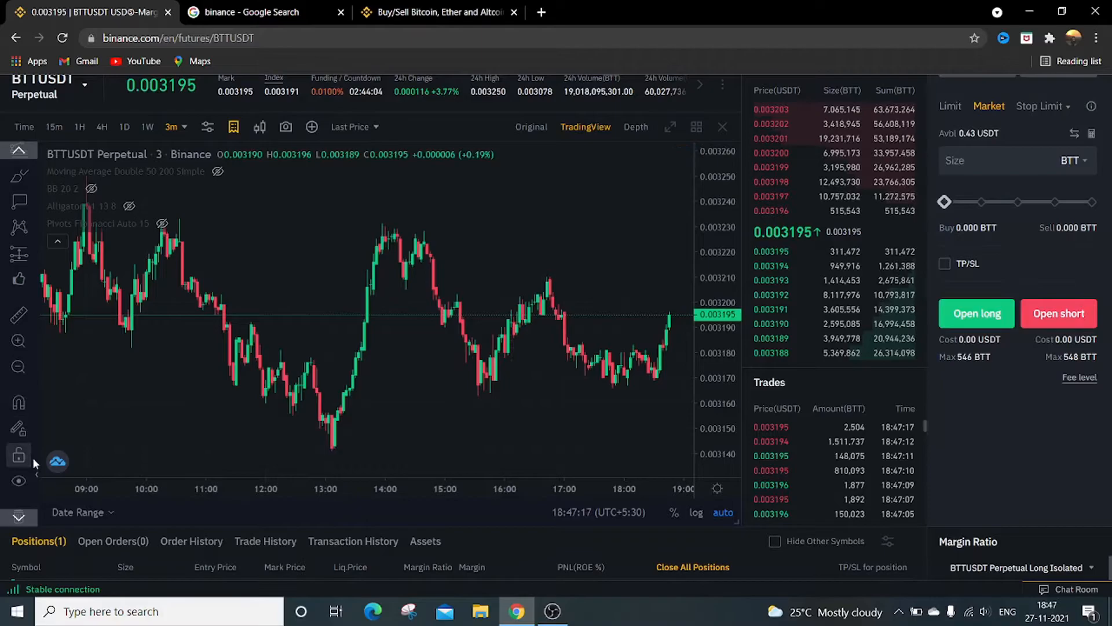
pyautogui.moveTo(19, 455)
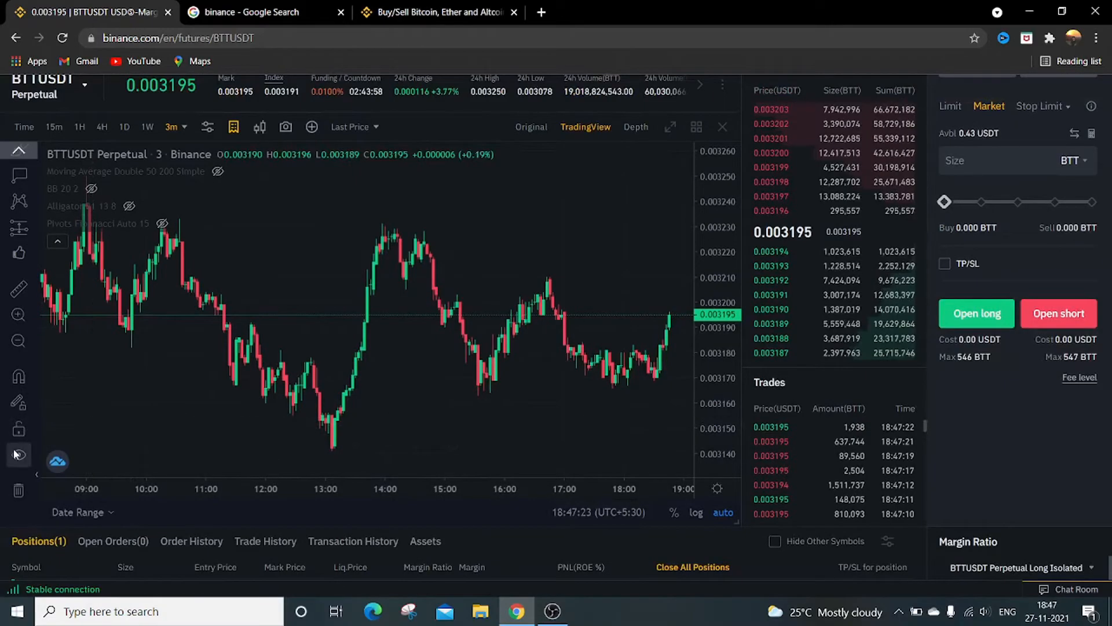
pyautogui.moveTo(18, 454)
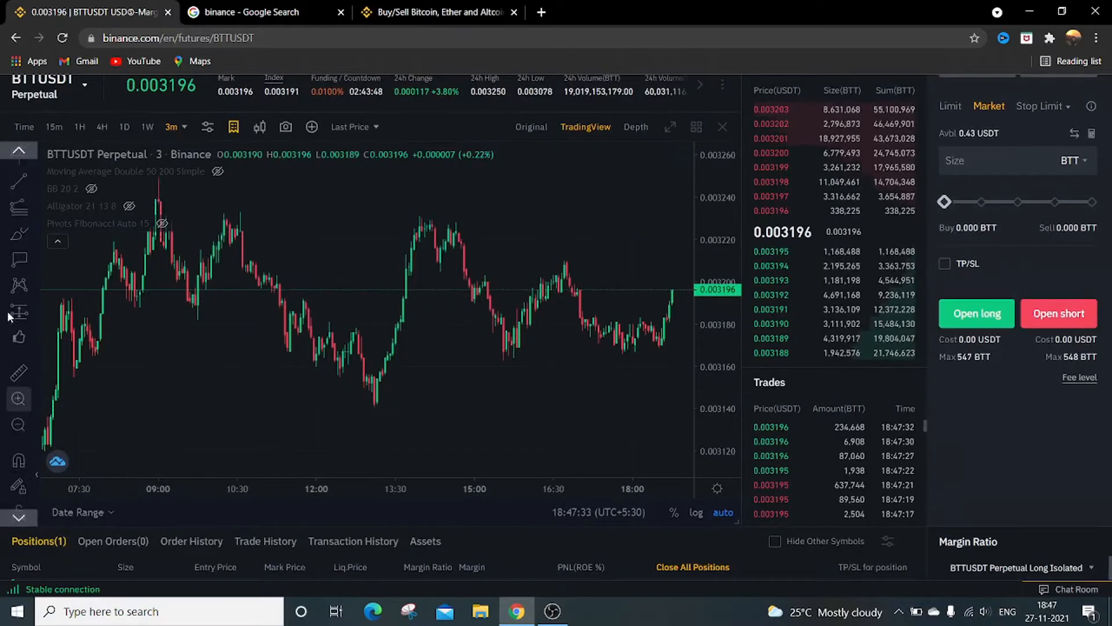
pyautogui.moveTo(160, 272)
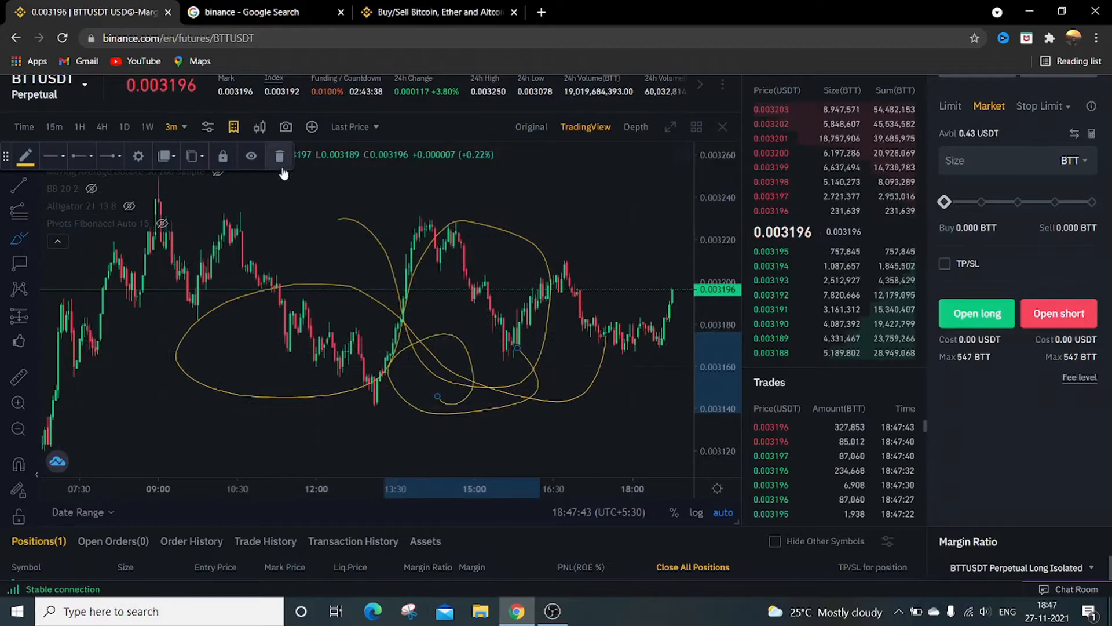
pyautogui.moveTo(329, 225)
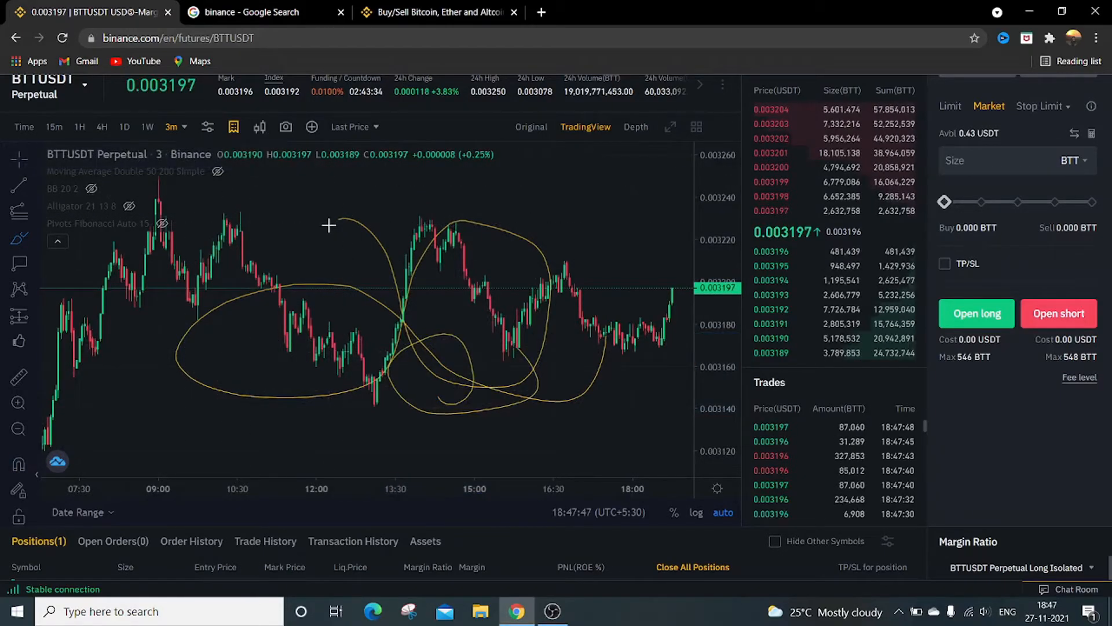
pyautogui.moveTo(555, 333)
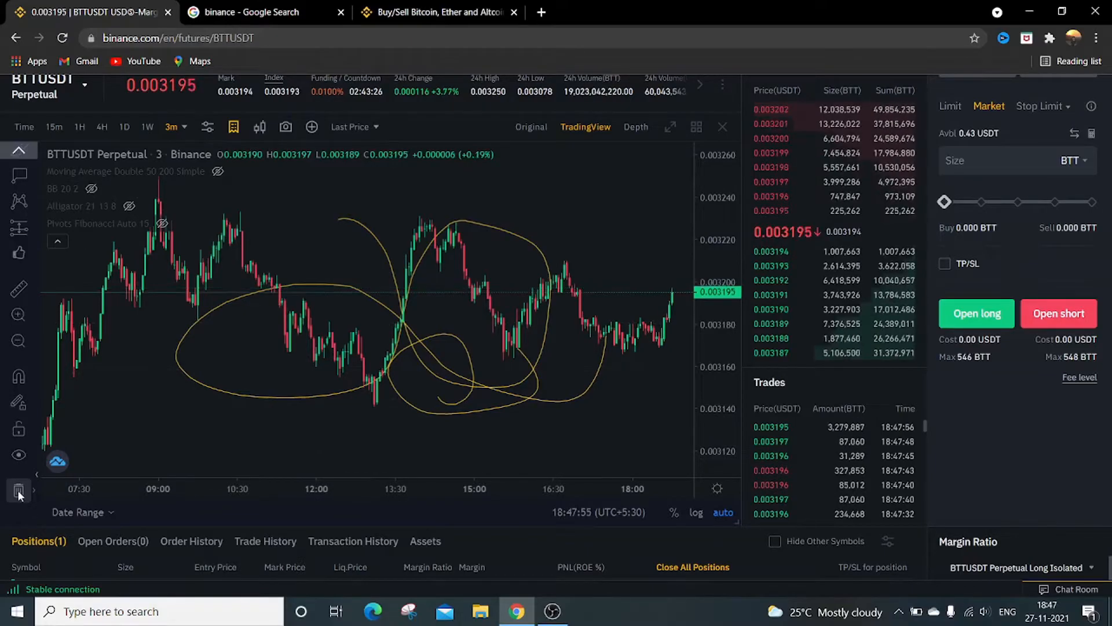
pyautogui.moveTo(19, 492)
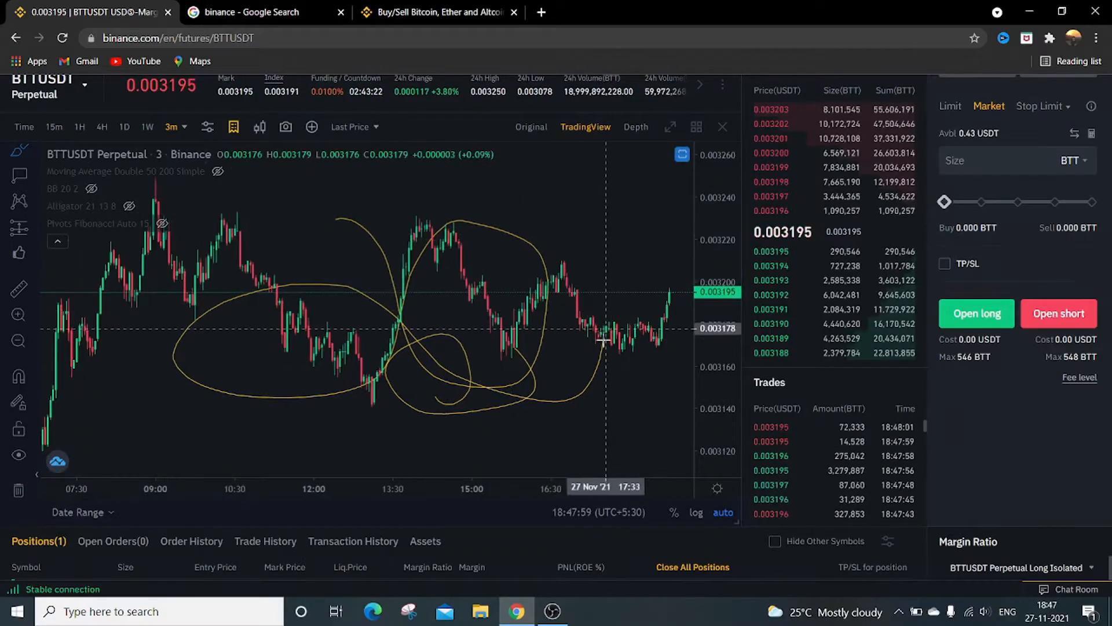
pyautogui.moveTo(612, 417)
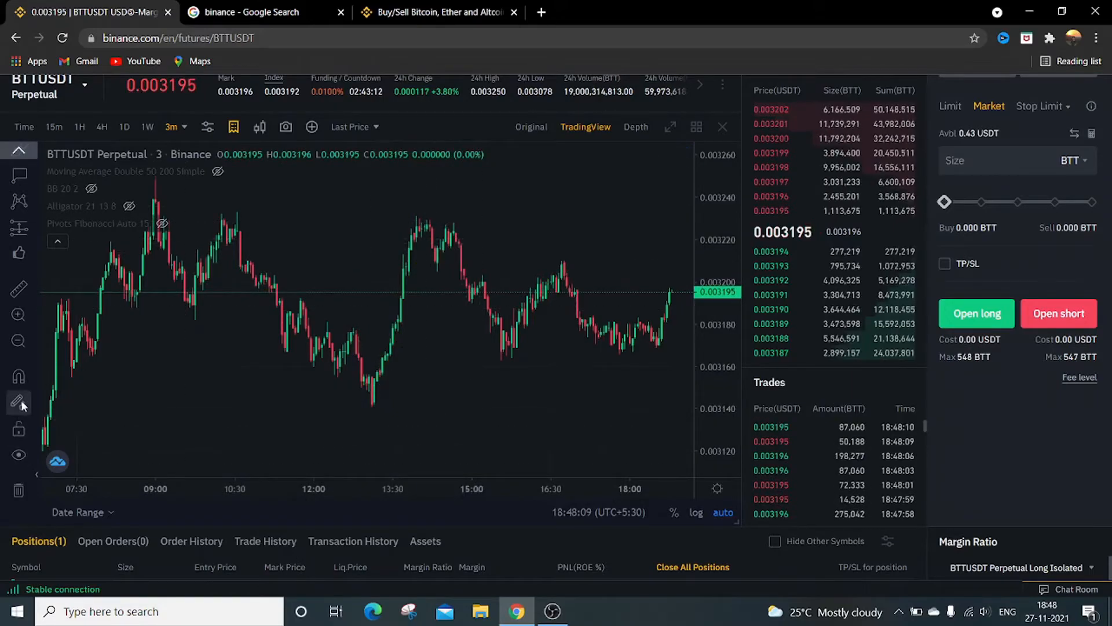
pyautogui.moveTo(19, 401)
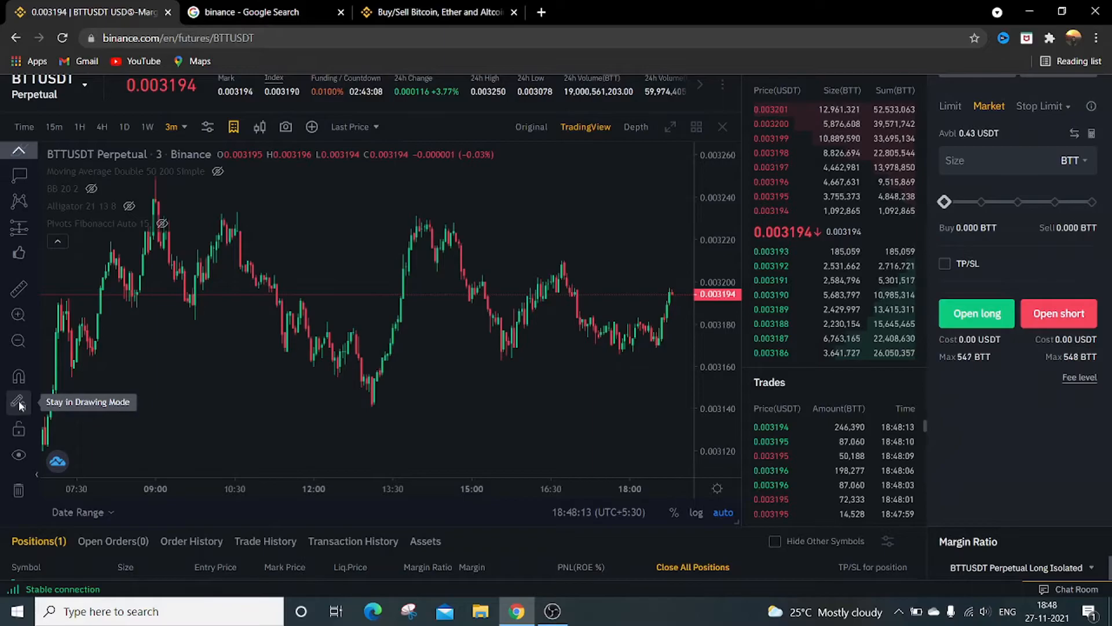
pyautogui.moveTo(19, 428)
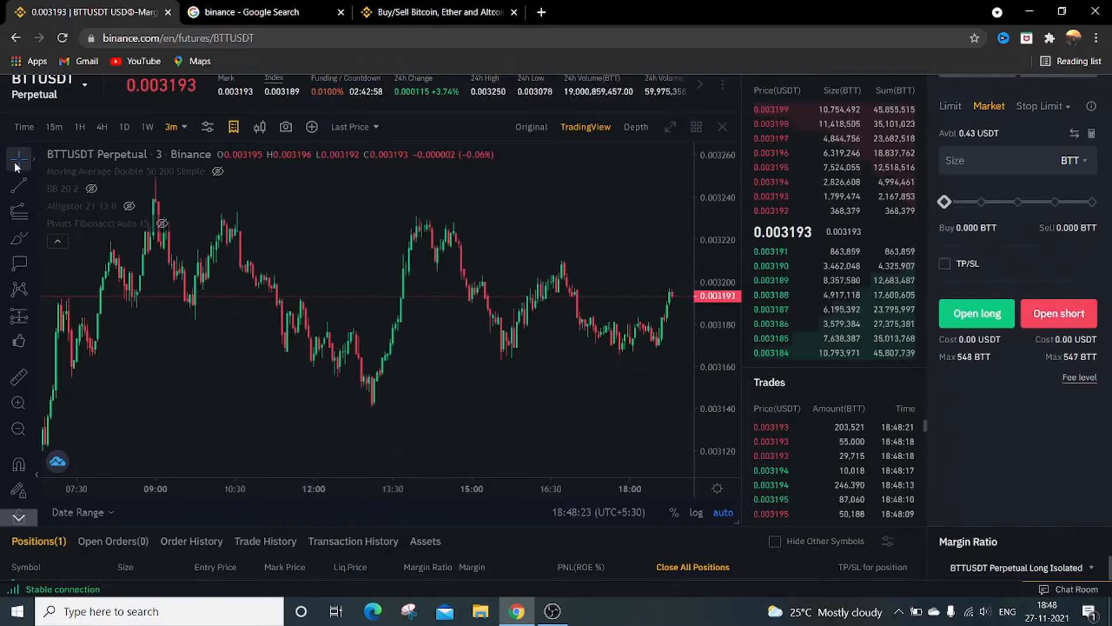
pyautogui.moveTo(401, 334)
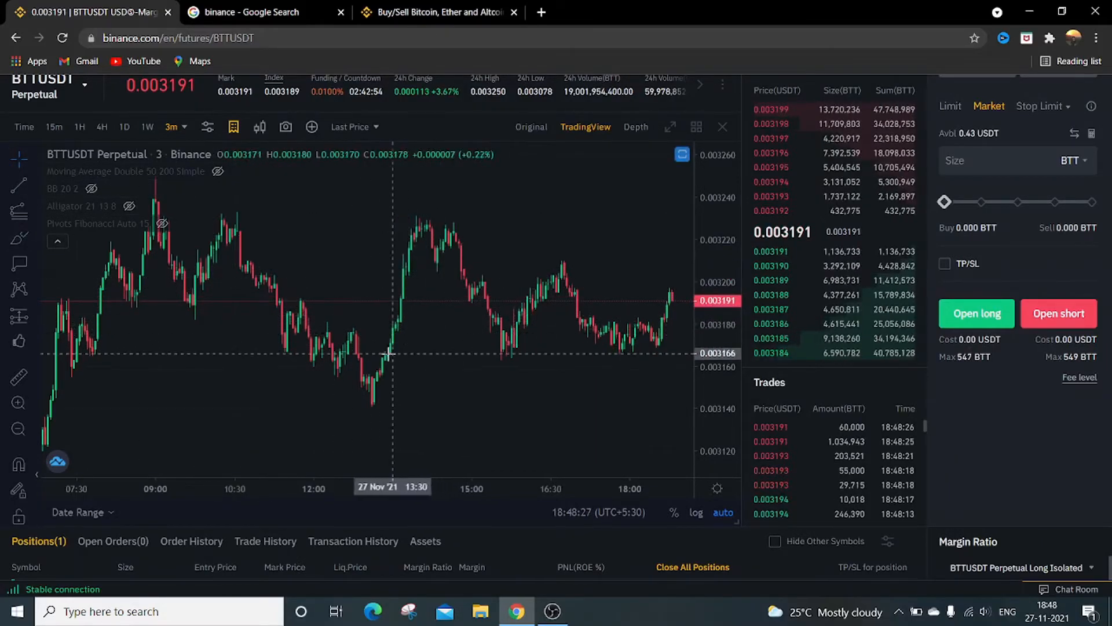
pyautogui.moveTo(408, 429)
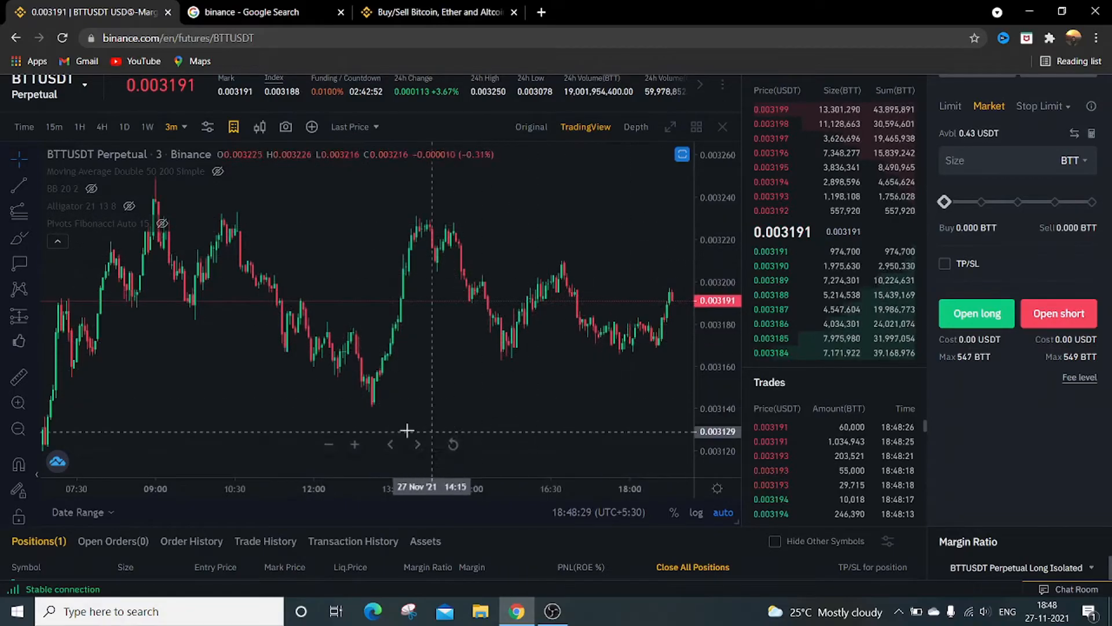
pyautogui.moveTo(644, 405)
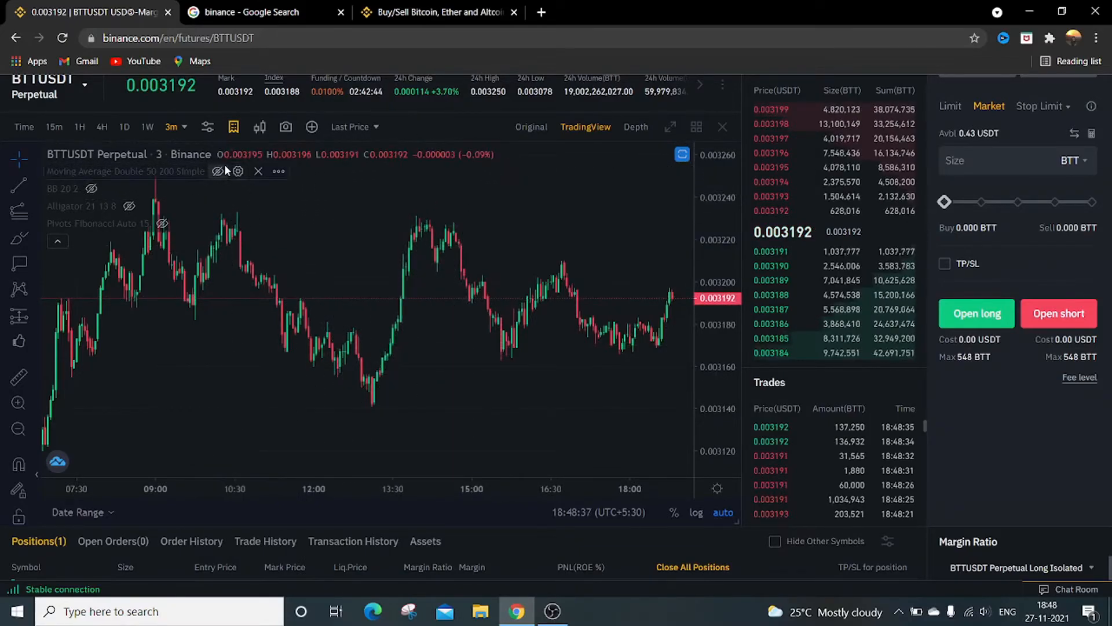
pyautogui.moveTo(323, 164)
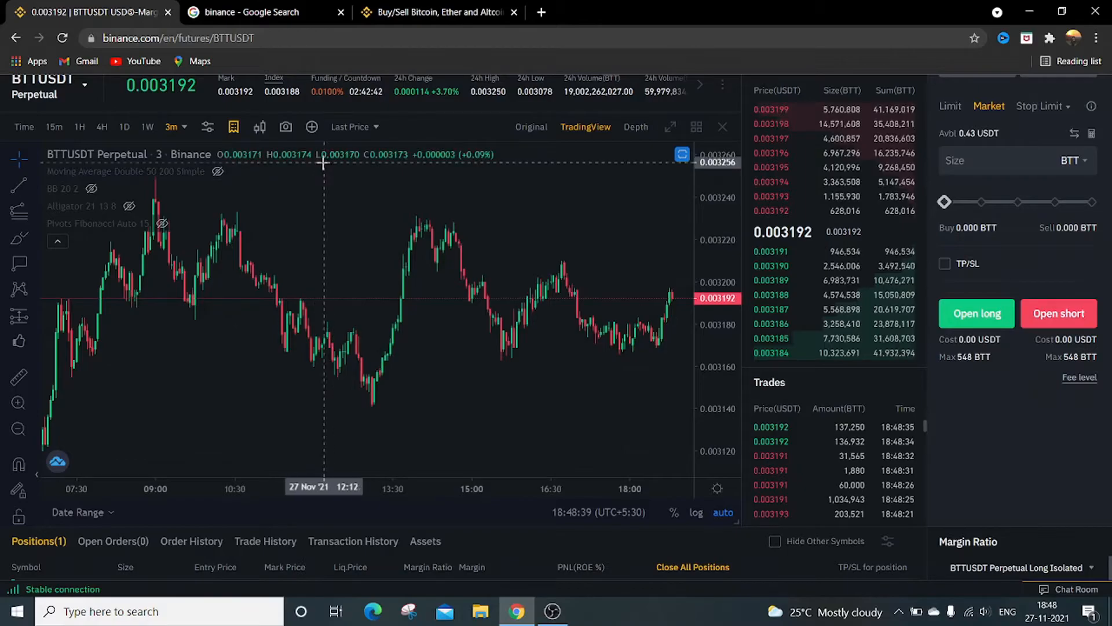
pyautogui.moveTo(443, 249)
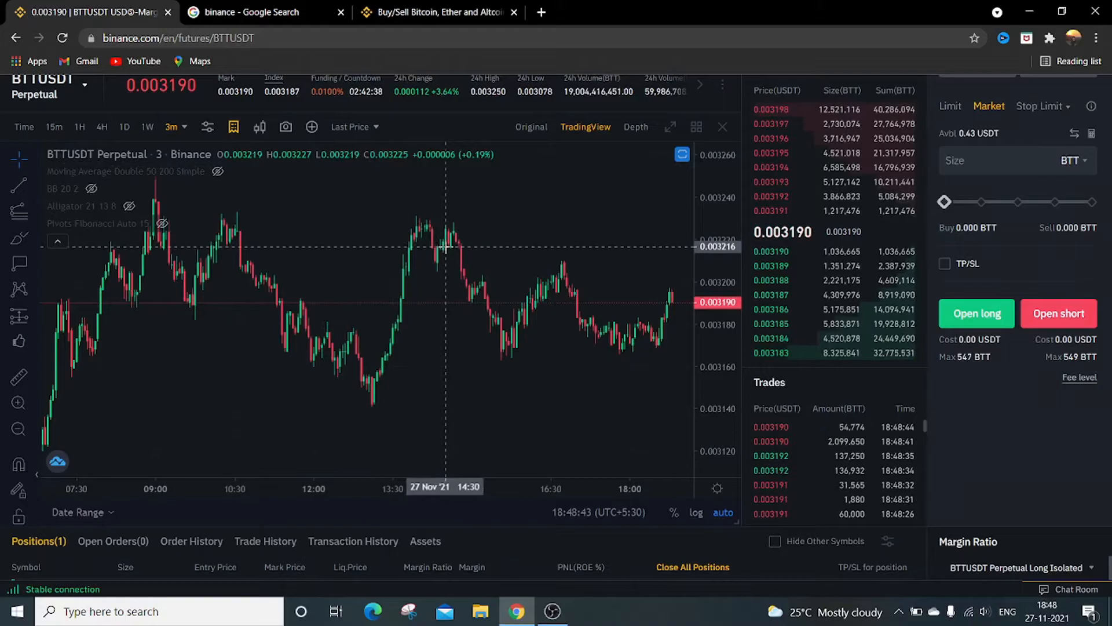
pyautogui.moveTo(467, 383)
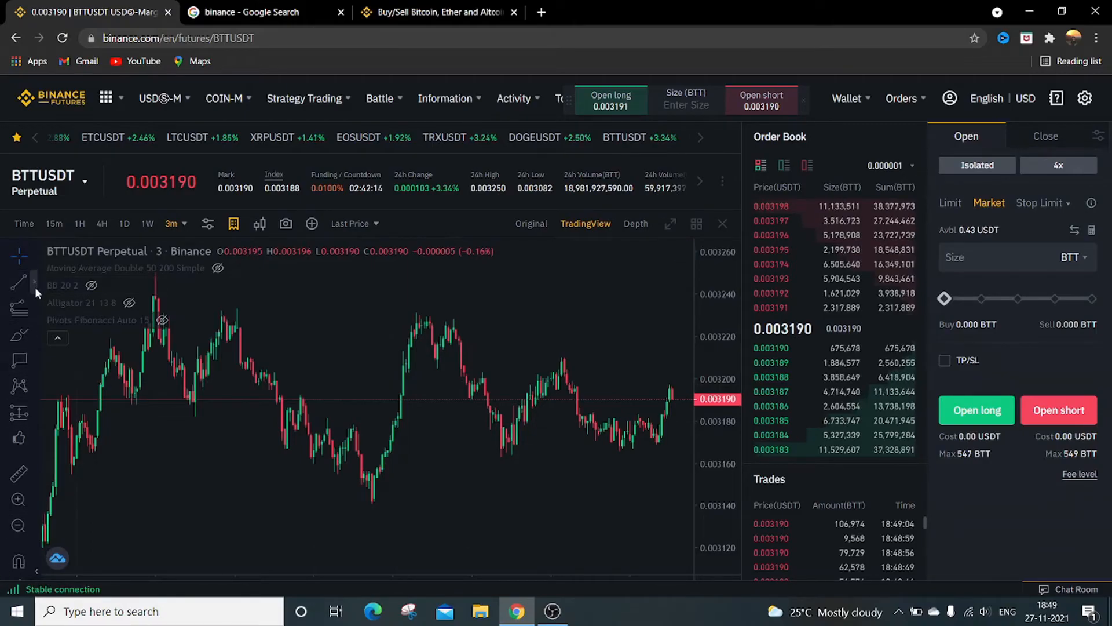
pyautogui.moveTo(19, 282)
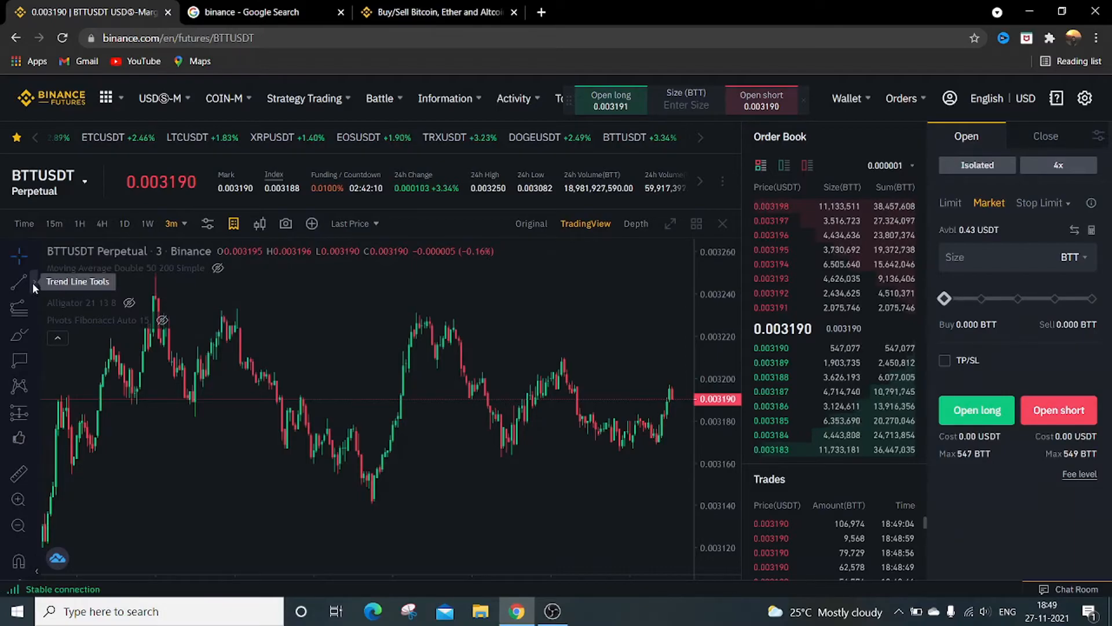
# Browse the trend line tools list, then the Gann and Fibonacci tools group.
pyautogui.click(19, 282)
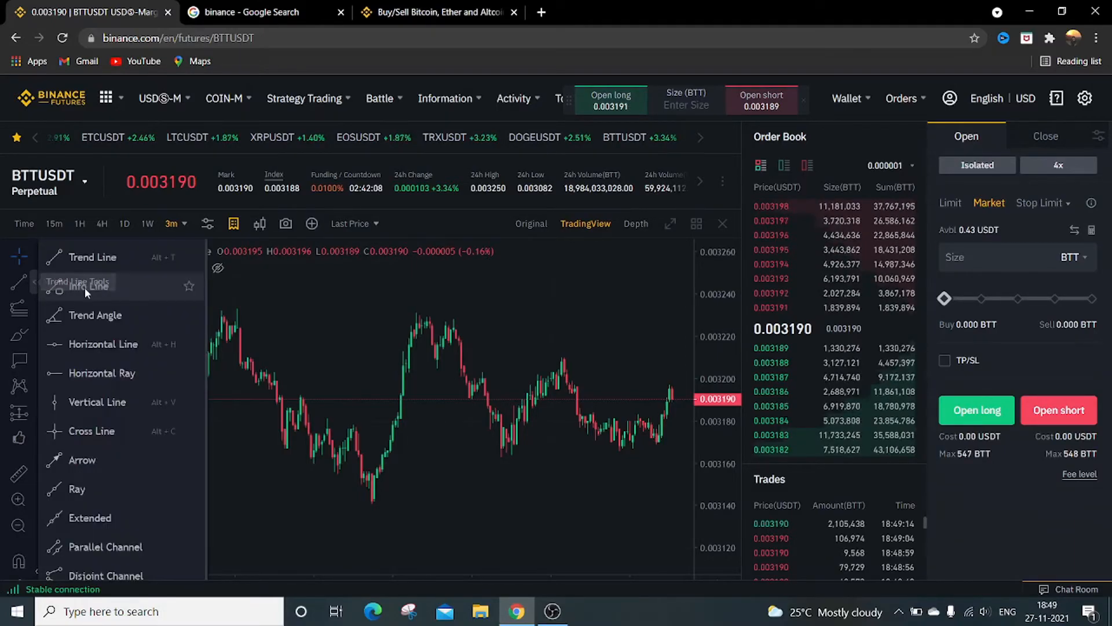
pyautogui.moveTo(97, 418)
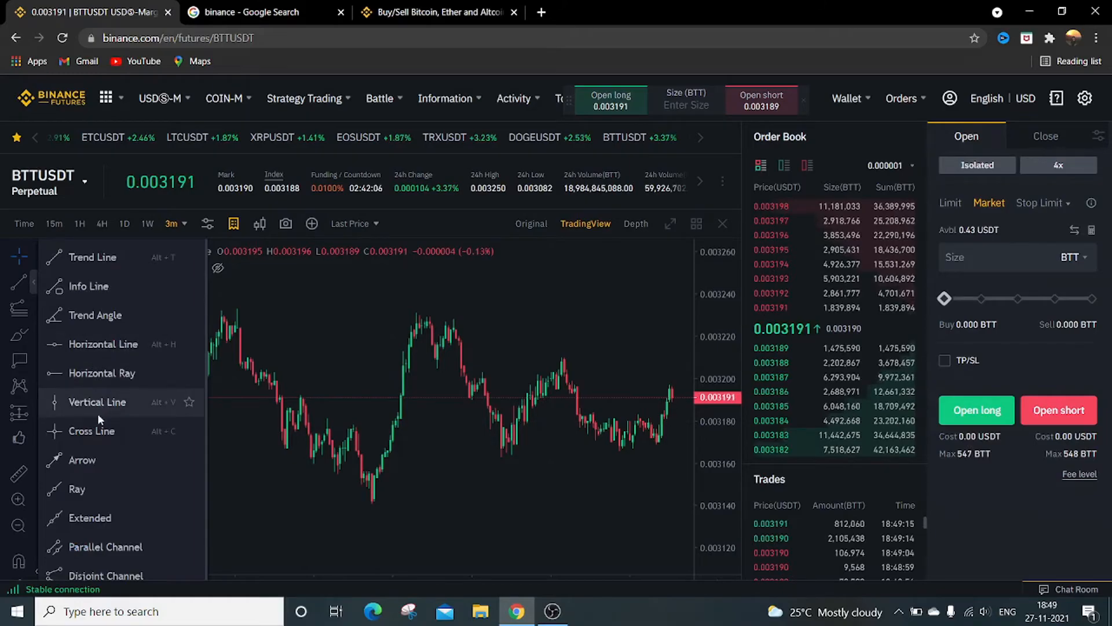
pyautogui.moveTo(101, 372)
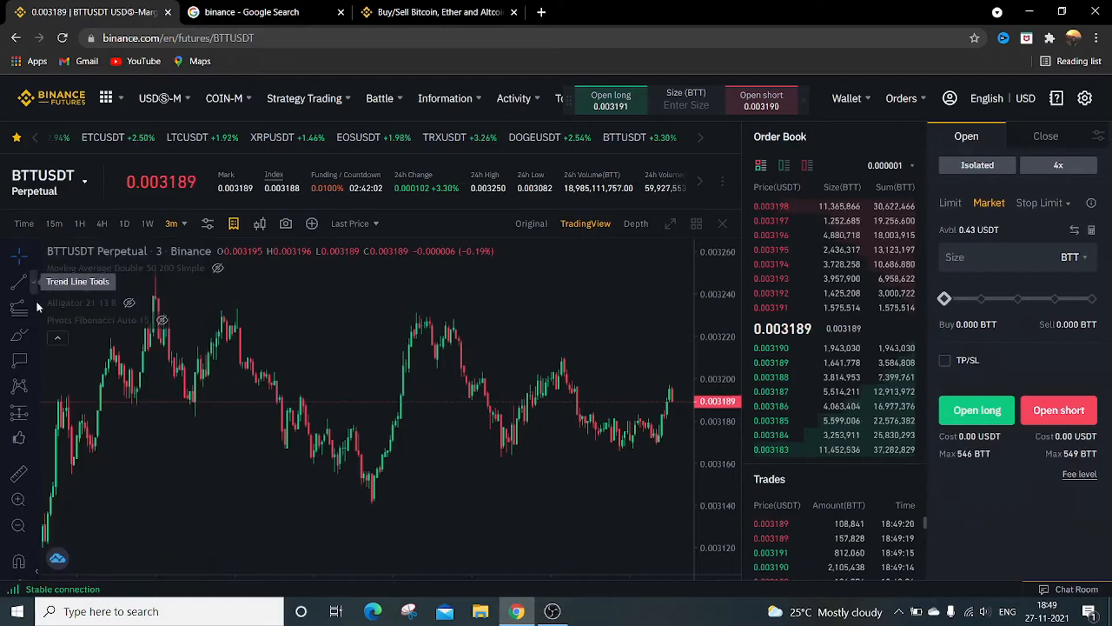
pyautogui.click(19, 282)
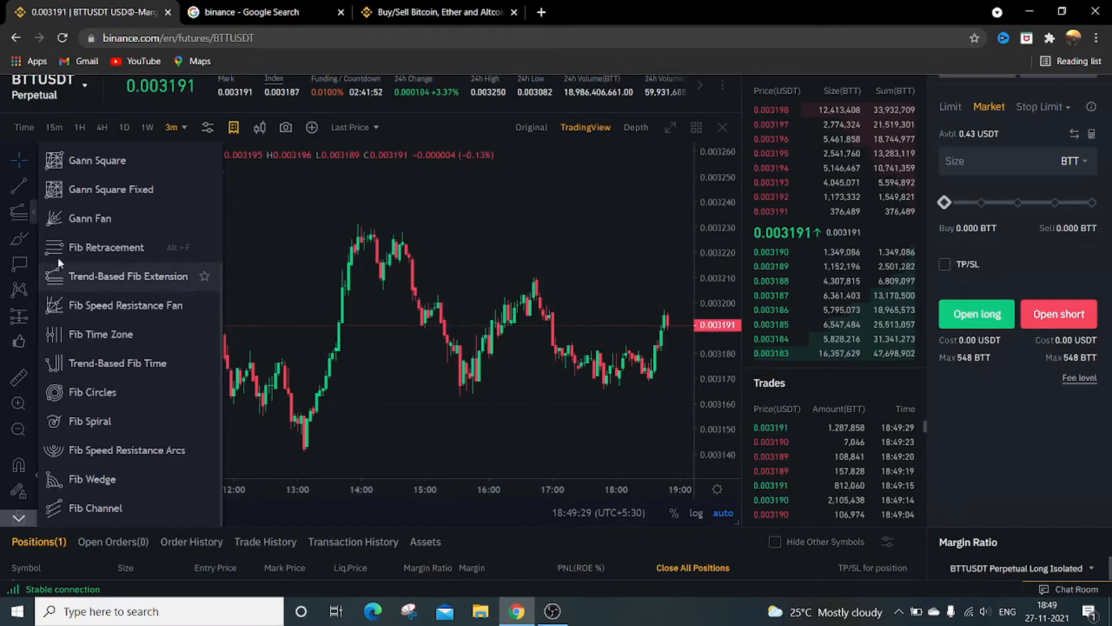
# Bring up the brush and shape drawing tools list.
pyautogui.click(20, 238)
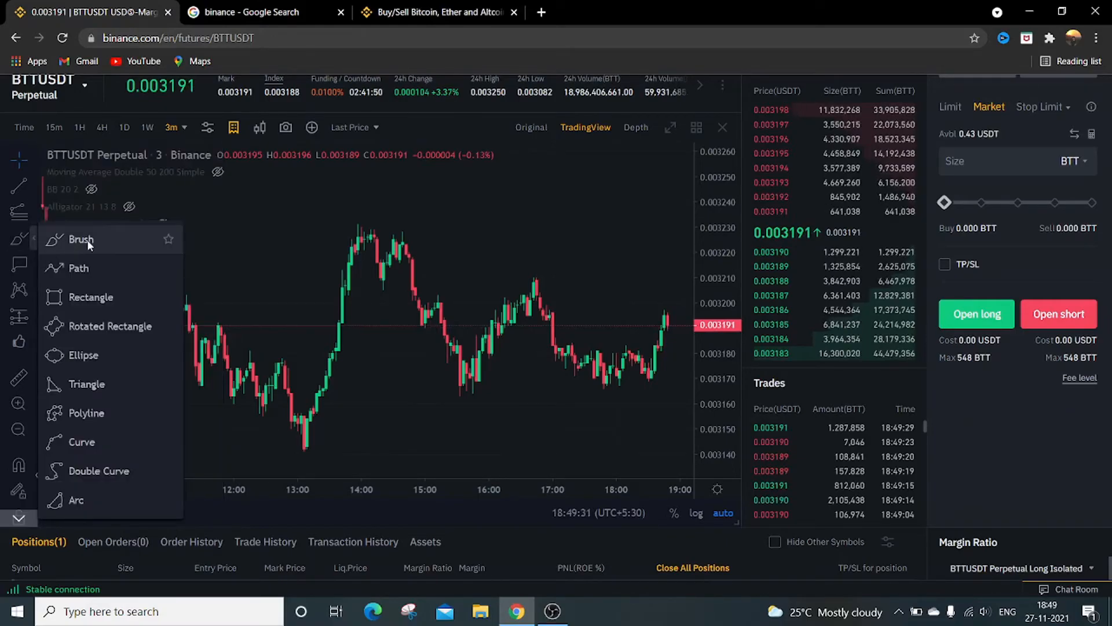
pyautogui.moveTo(82, 354)
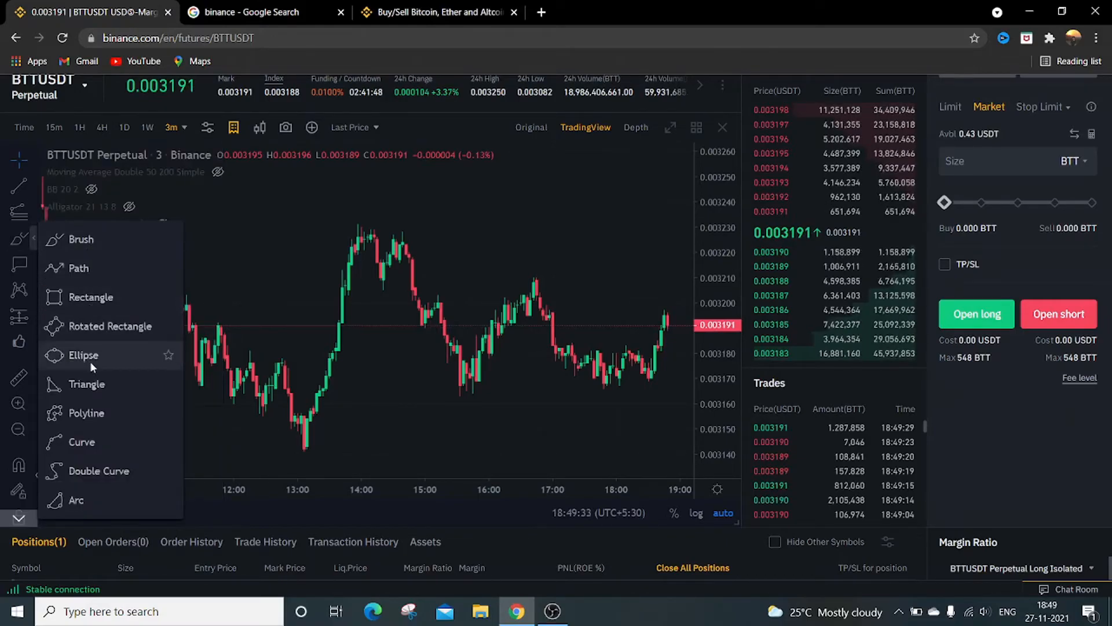
pyautogui.moveTo(108, 442)
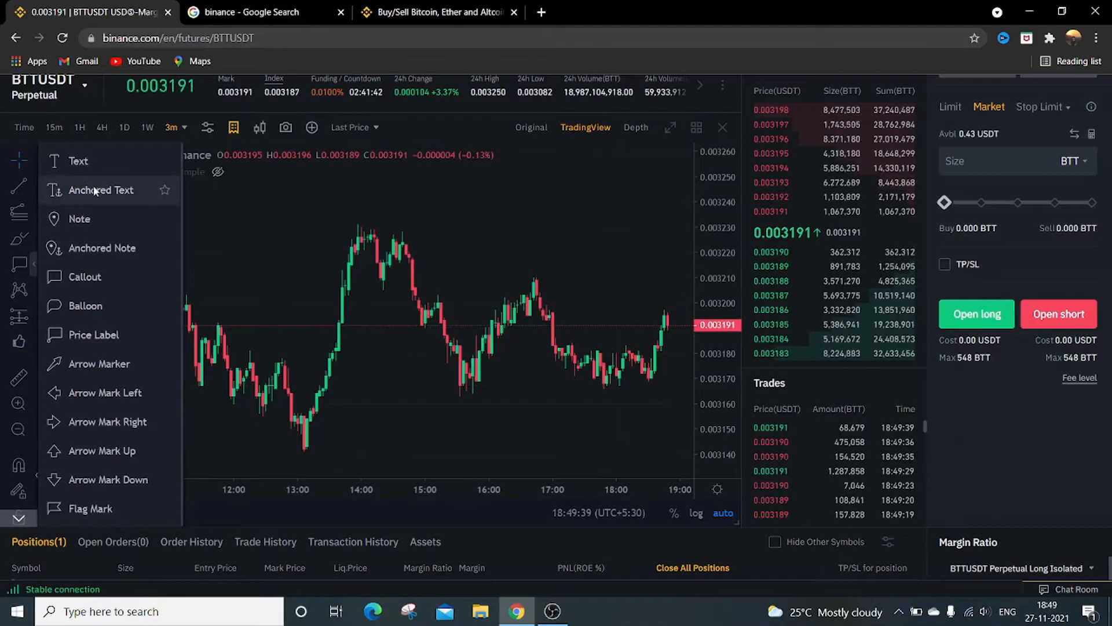
pyautogui.moveTo(106, 392)
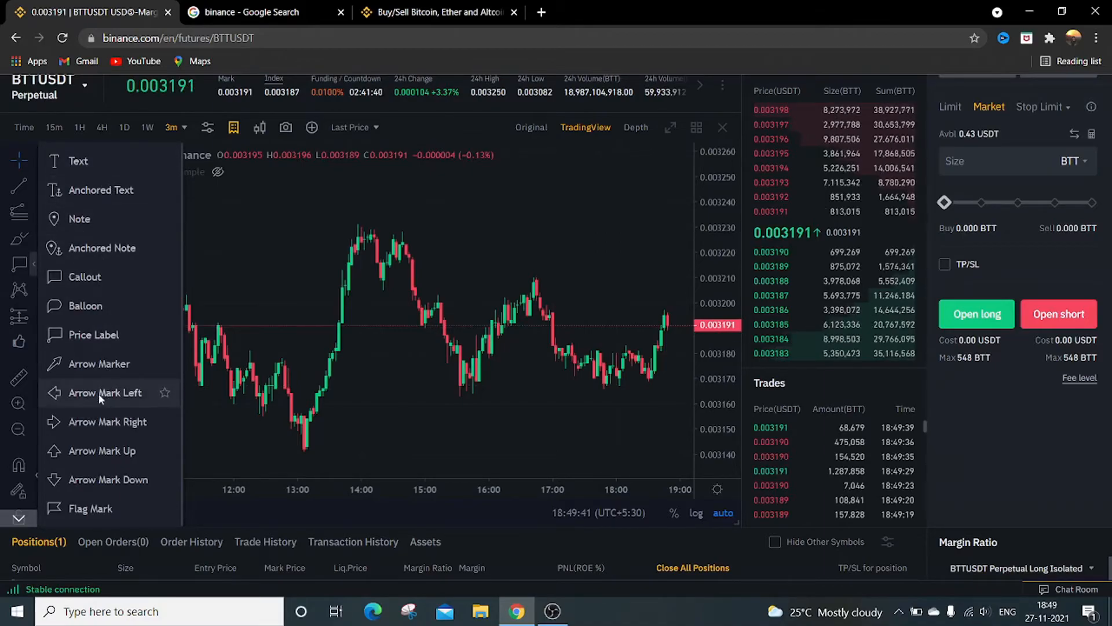
pyautogui.moveTo(90, 509)
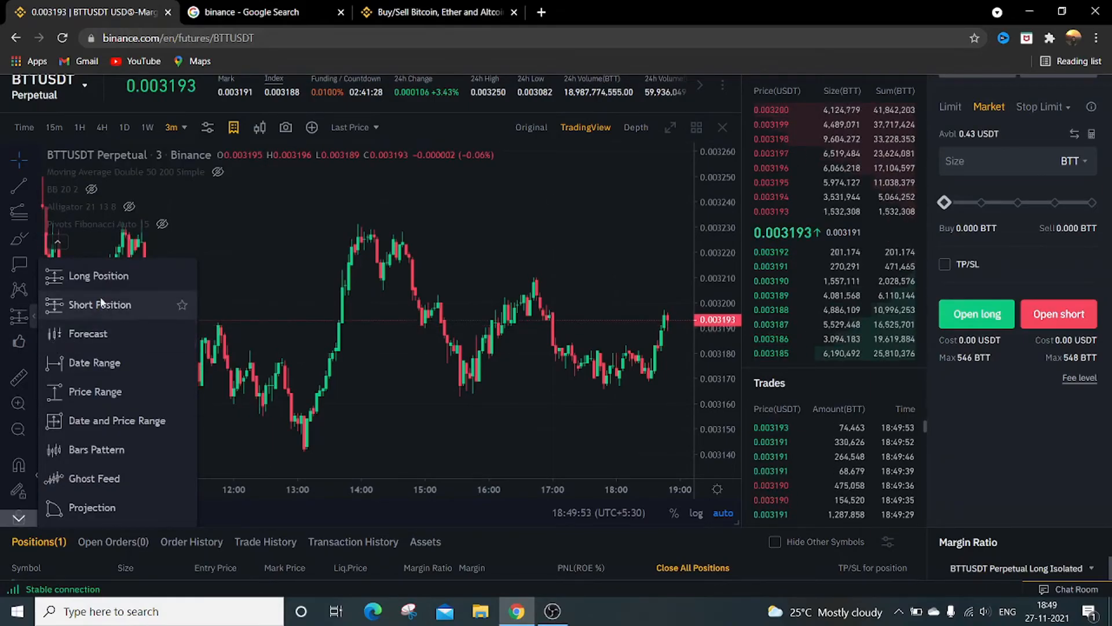
pyautogui.moveTo(118, 363)
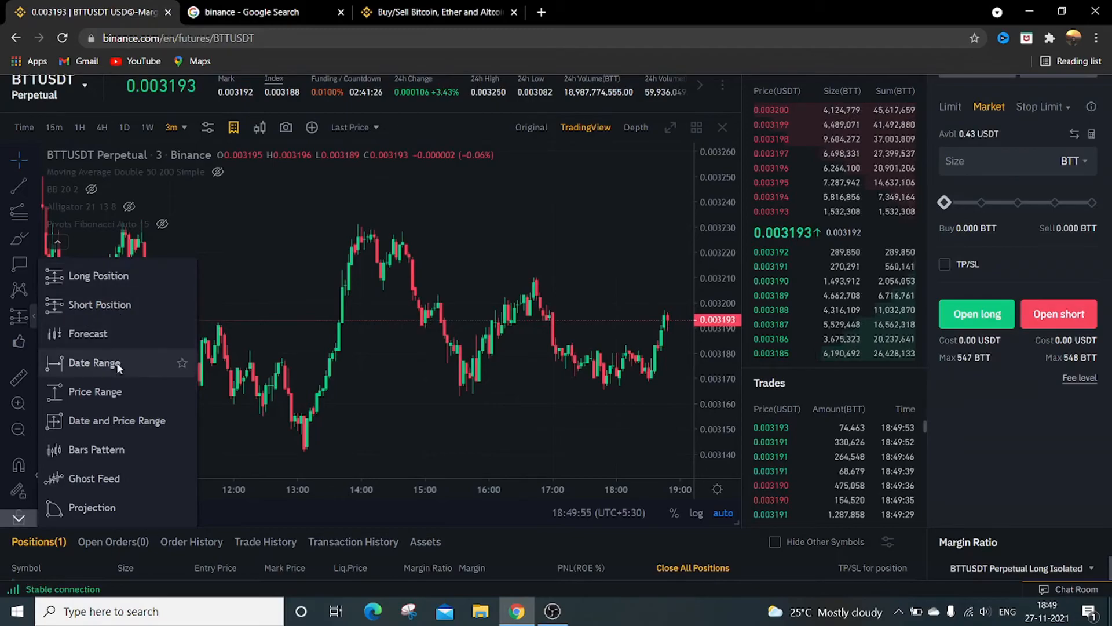
# Open the Icons collection and scroll down and back up through the icon grid.
pyautogui.click(19, 342)
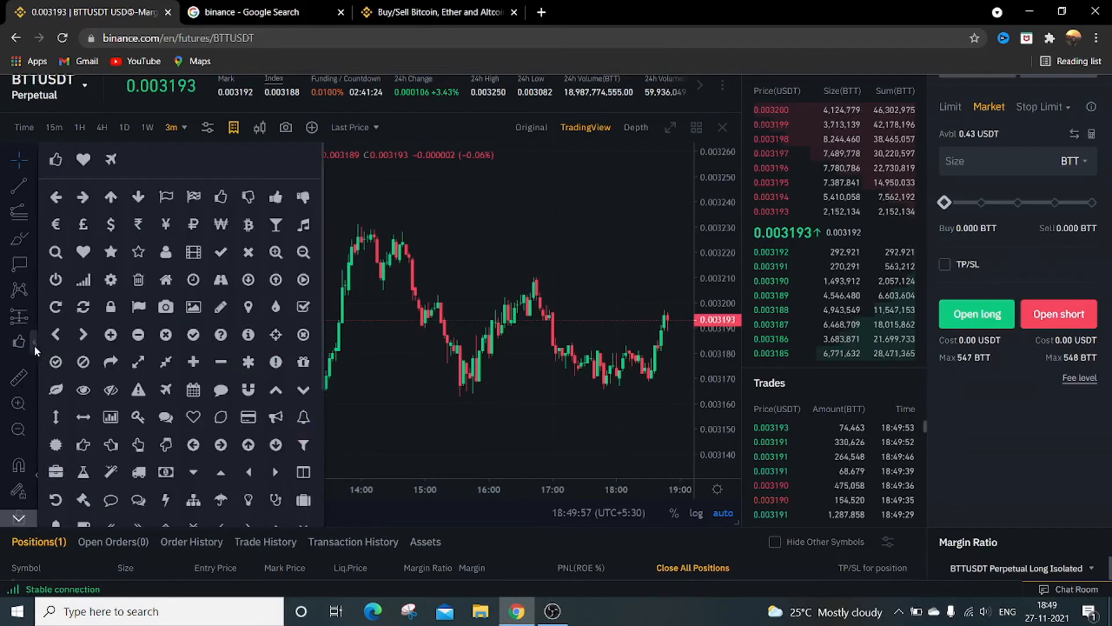
pyautogui.scroll(-3)
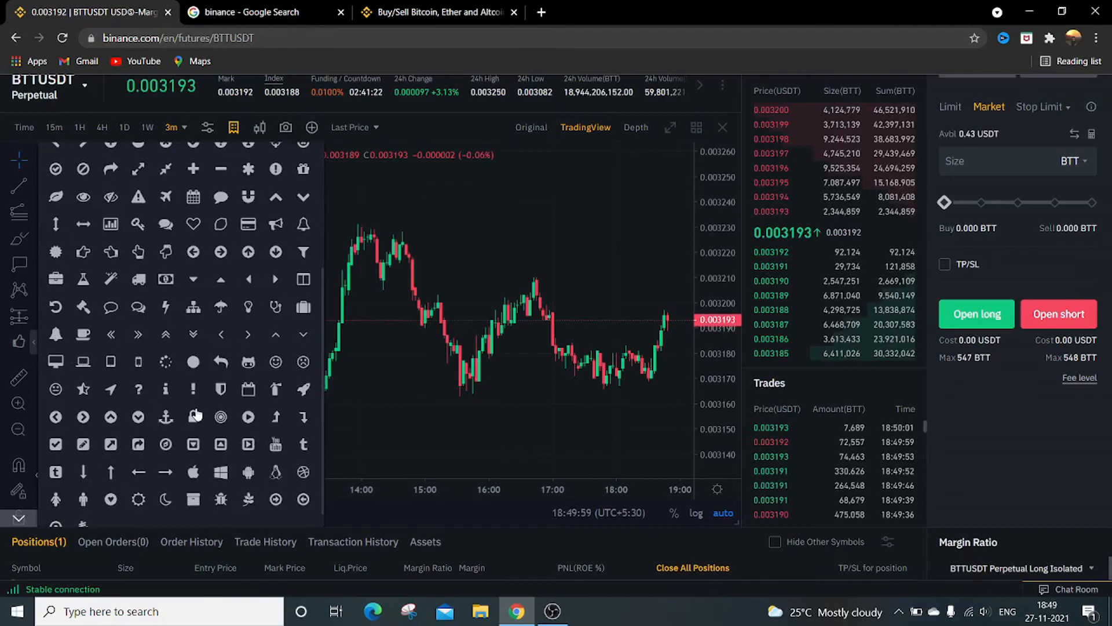
pyautogui.scroll(3)
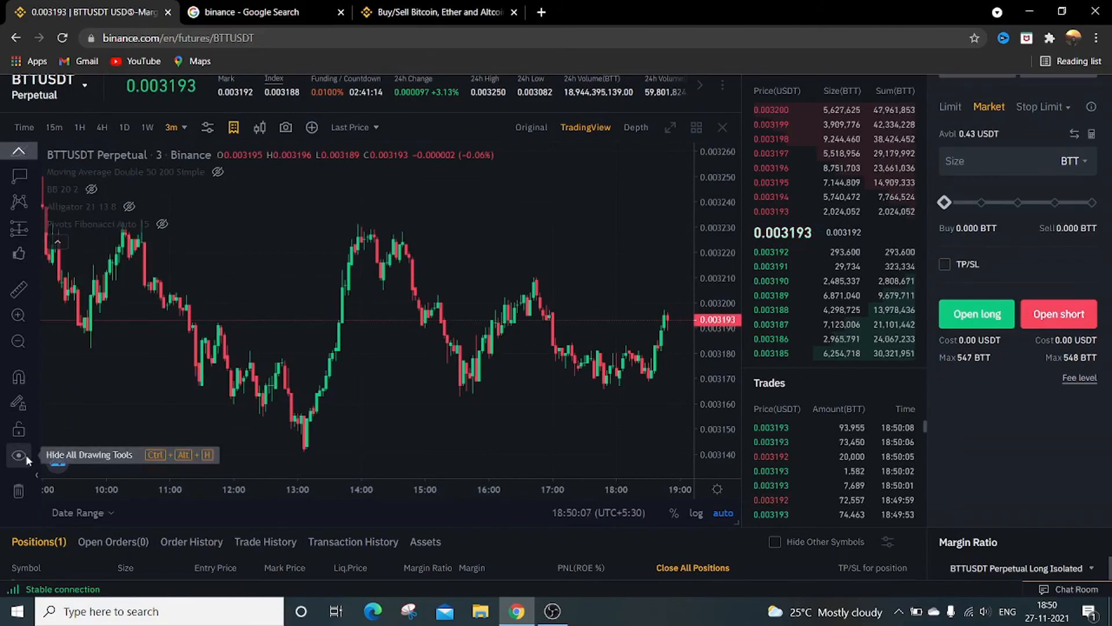
pyautogui.moveTo(18, 490)
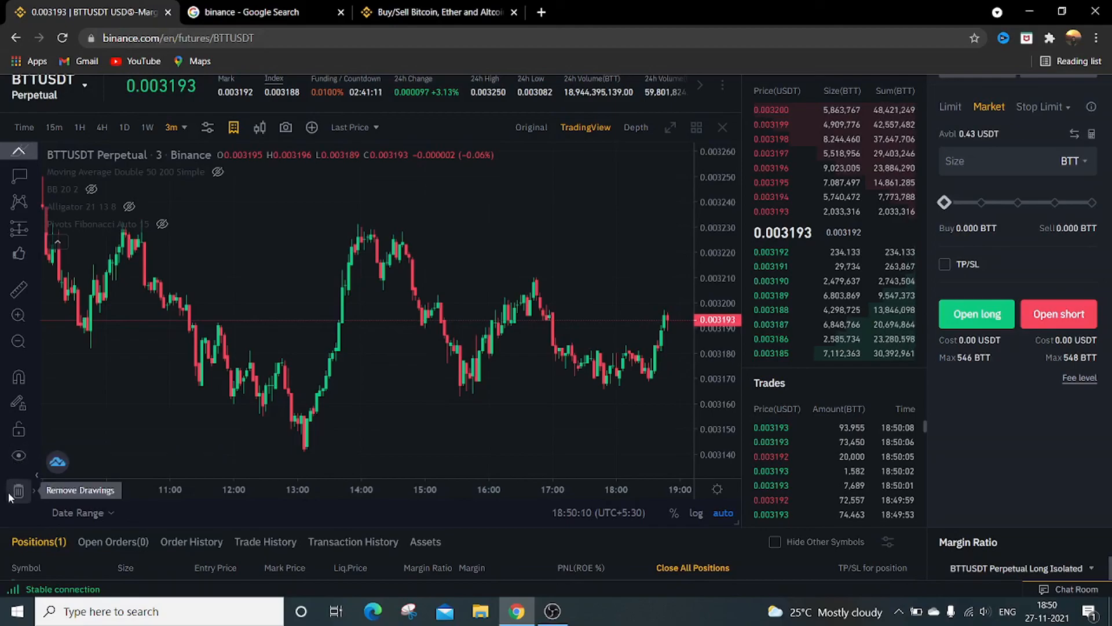
pyautogui.moveTo(19, 454)
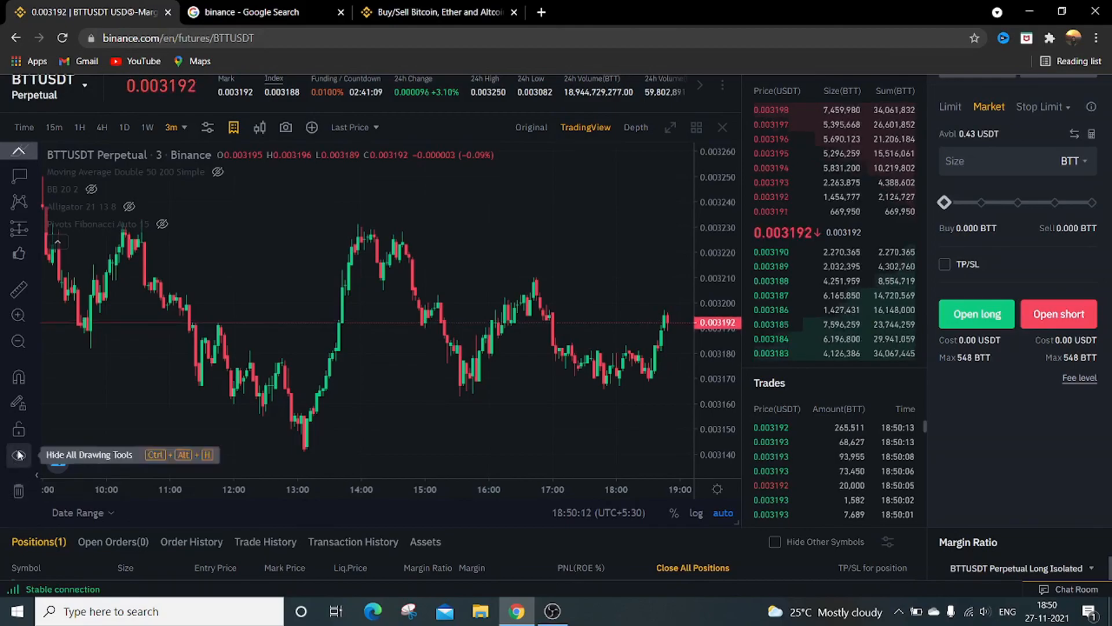
pyautogui.moveTo(367, 294)
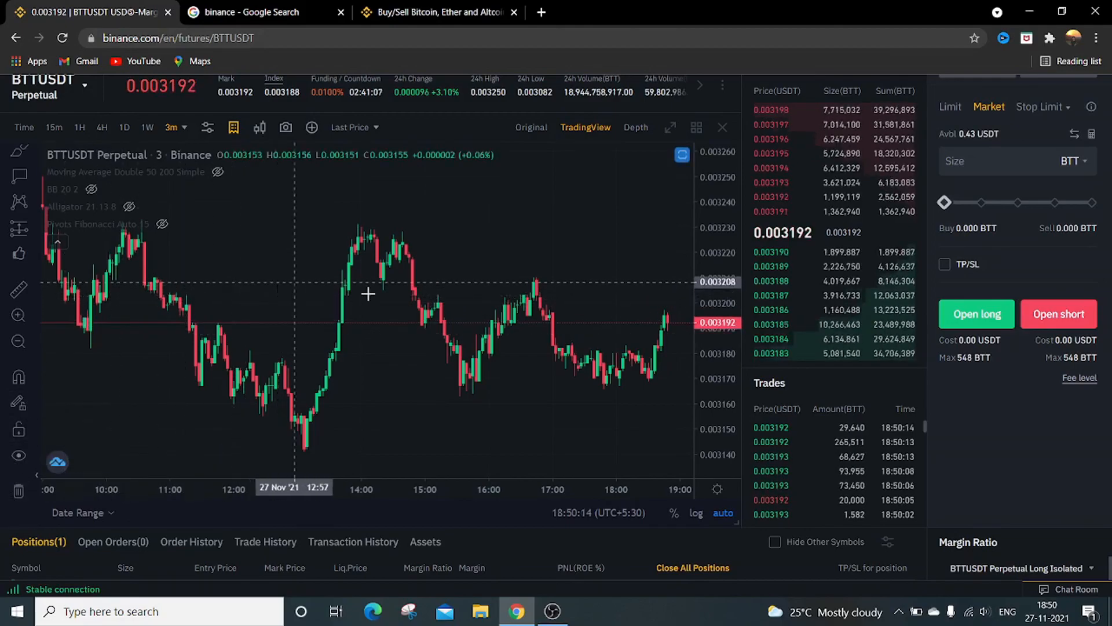